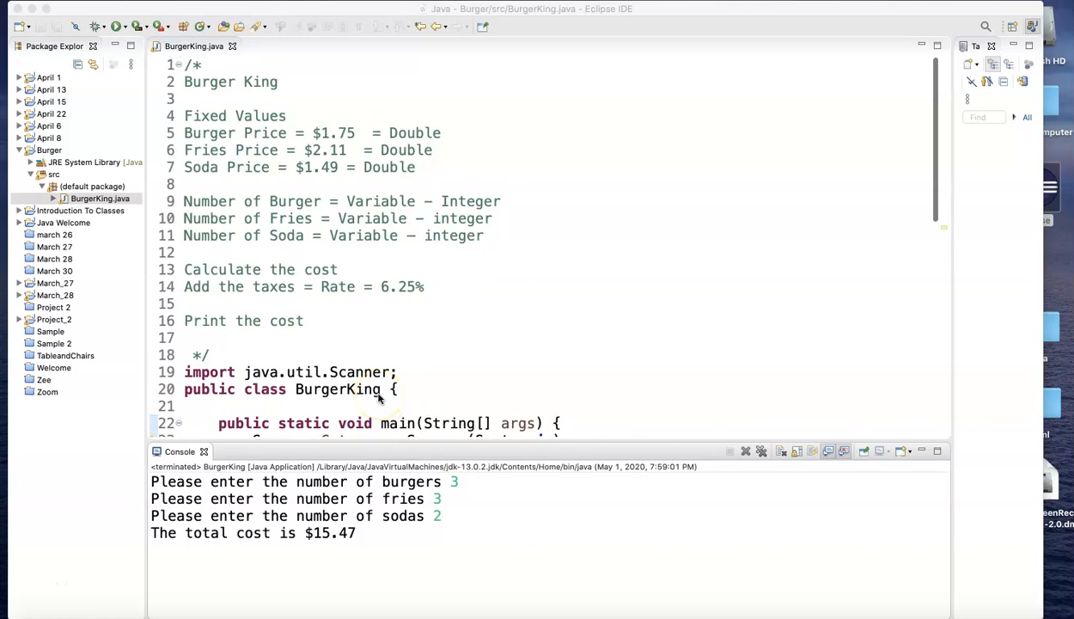
Create the Java project BurgerKing2 from File > New, skipping the module-info file.
scroll(down, 3)
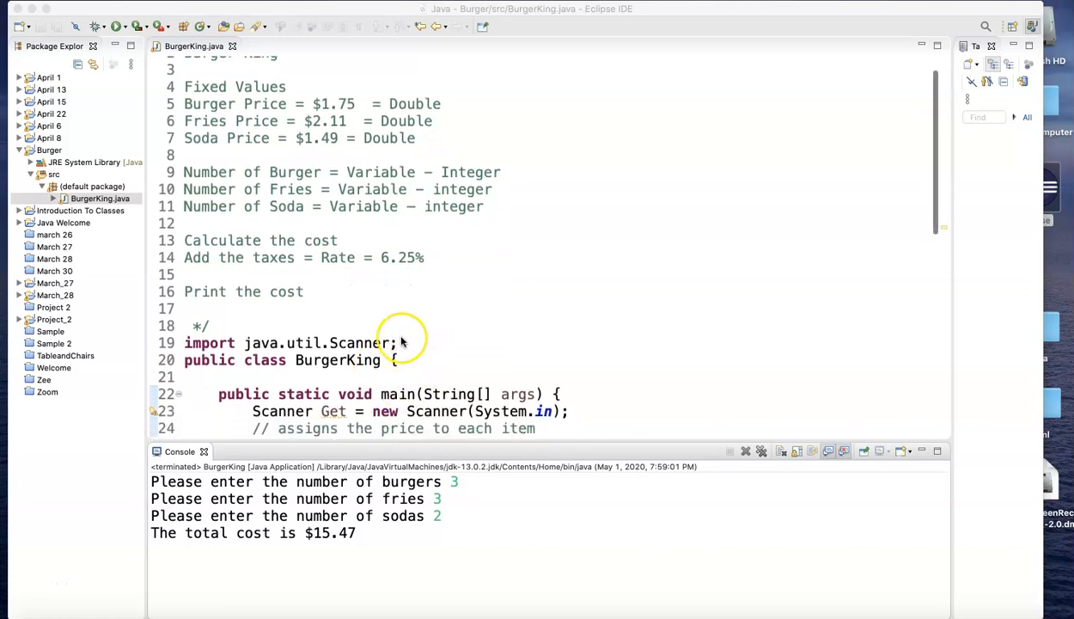
triple_click(283, 342)
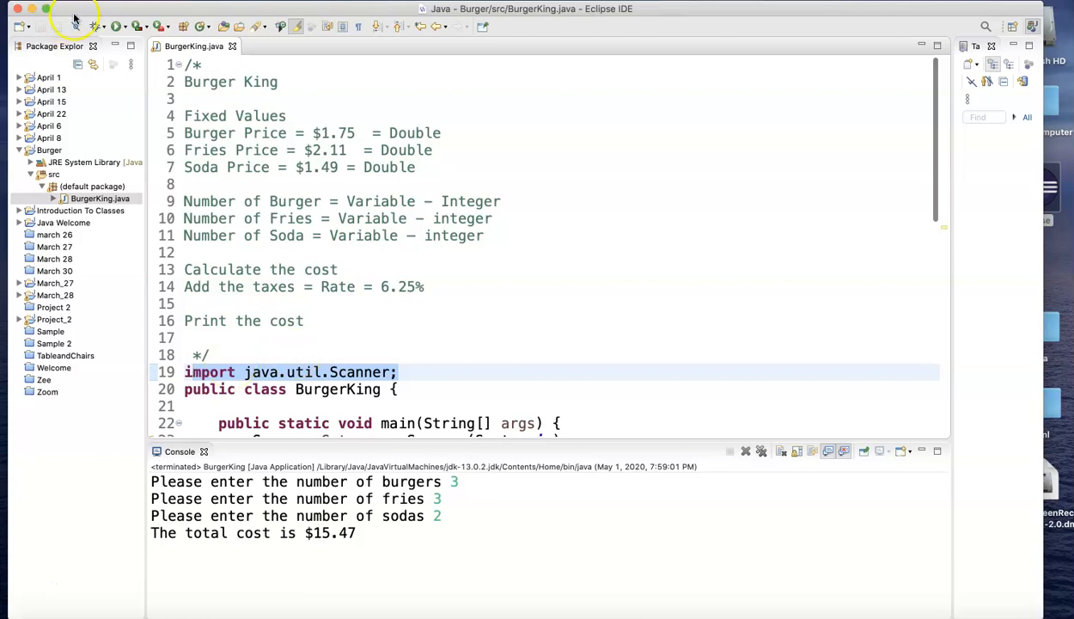
click(86, 9)
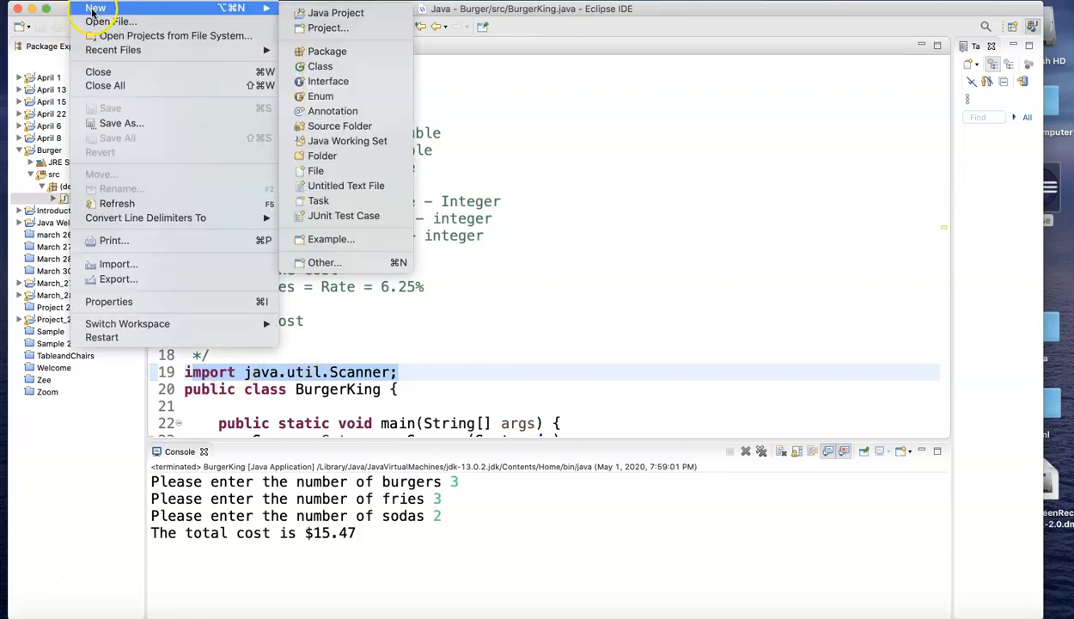
mouse_move(333, 12)
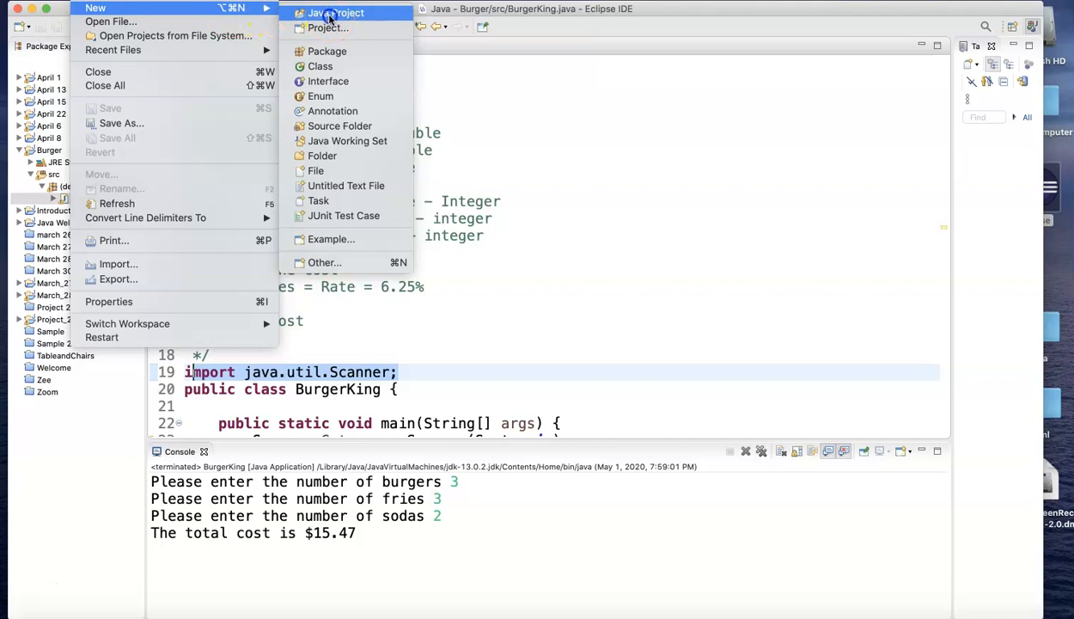
click(335, 12)
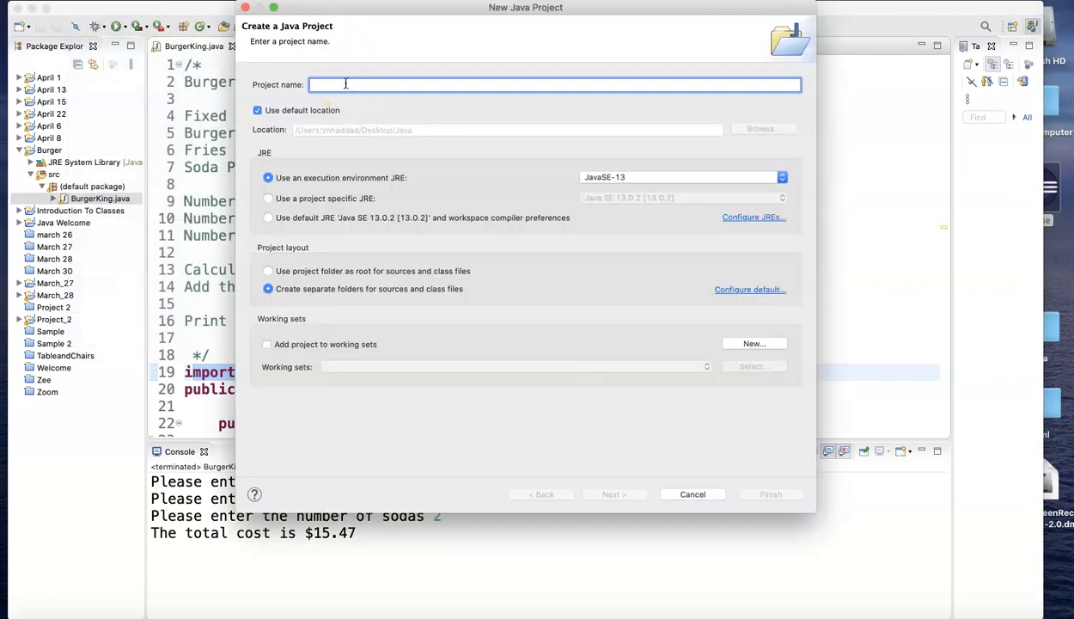
text(Burger)
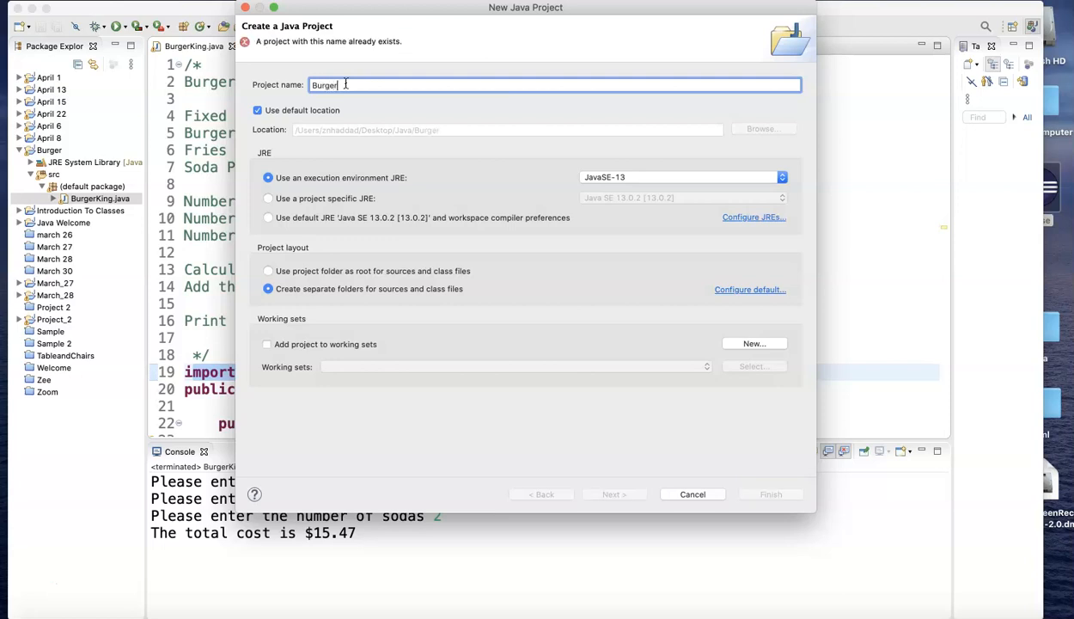
text(King2)
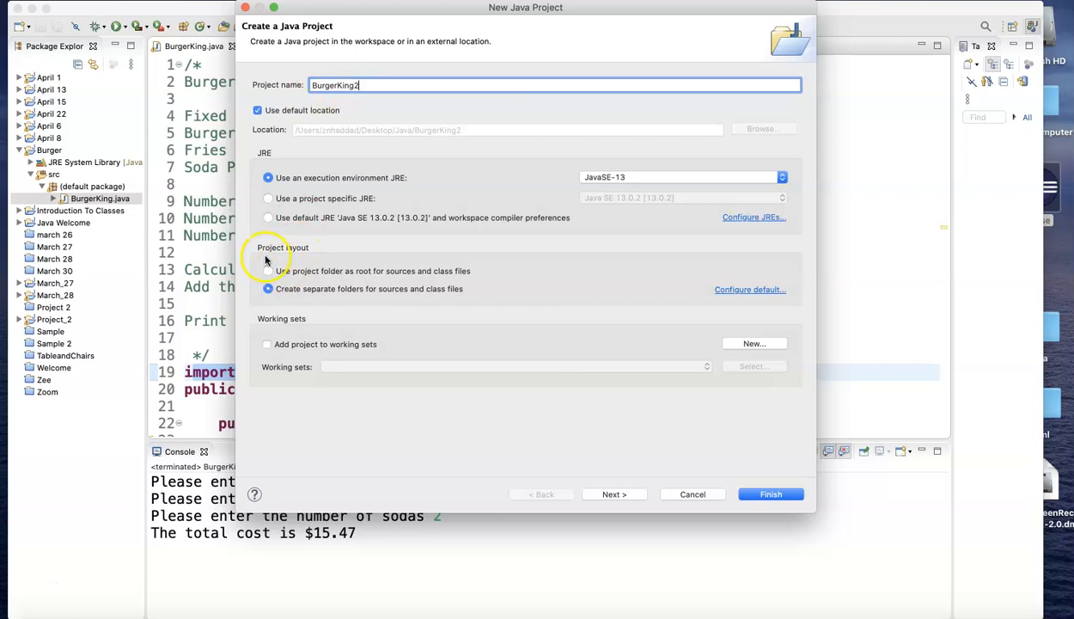
click(770, 493)
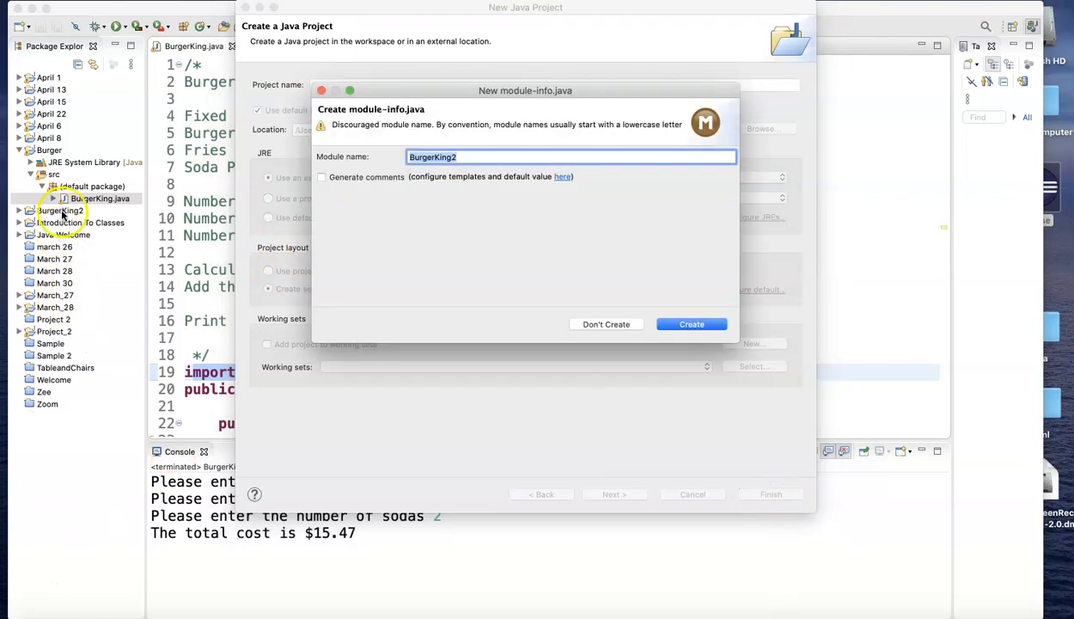
mouse_move(605, 330)
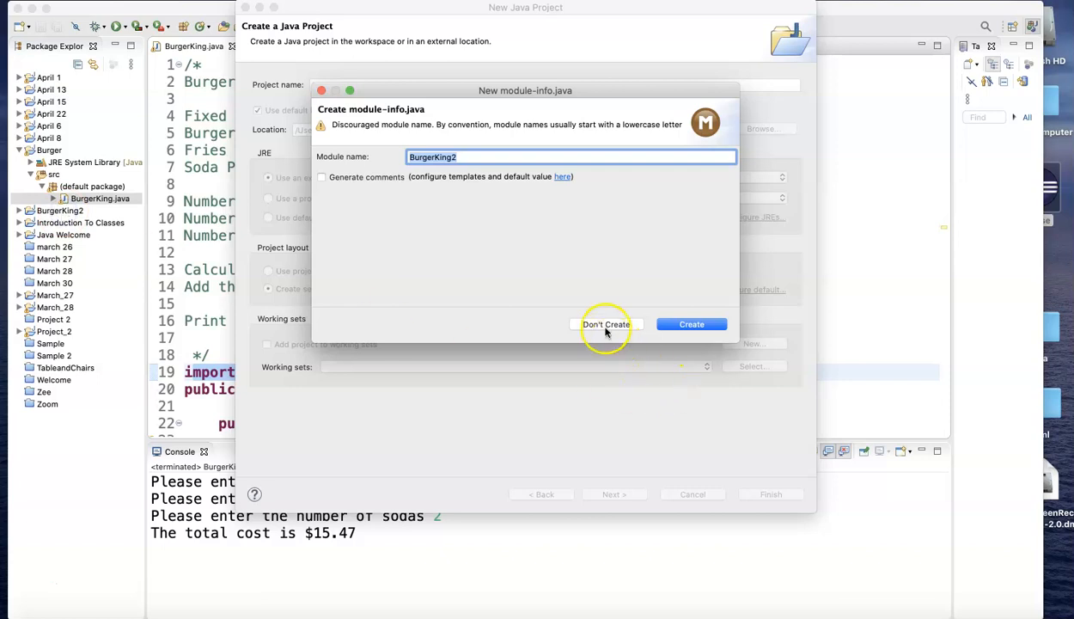
click(605, 323)
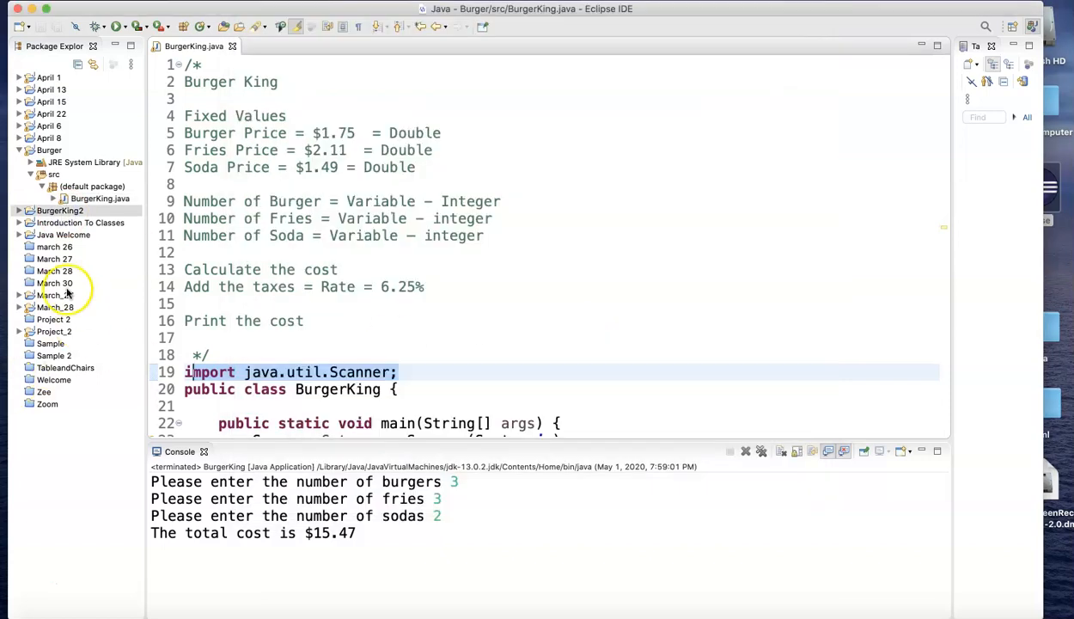
Create the class GUI_BurgerKing with a generated public static void main method.
click(35, 9)
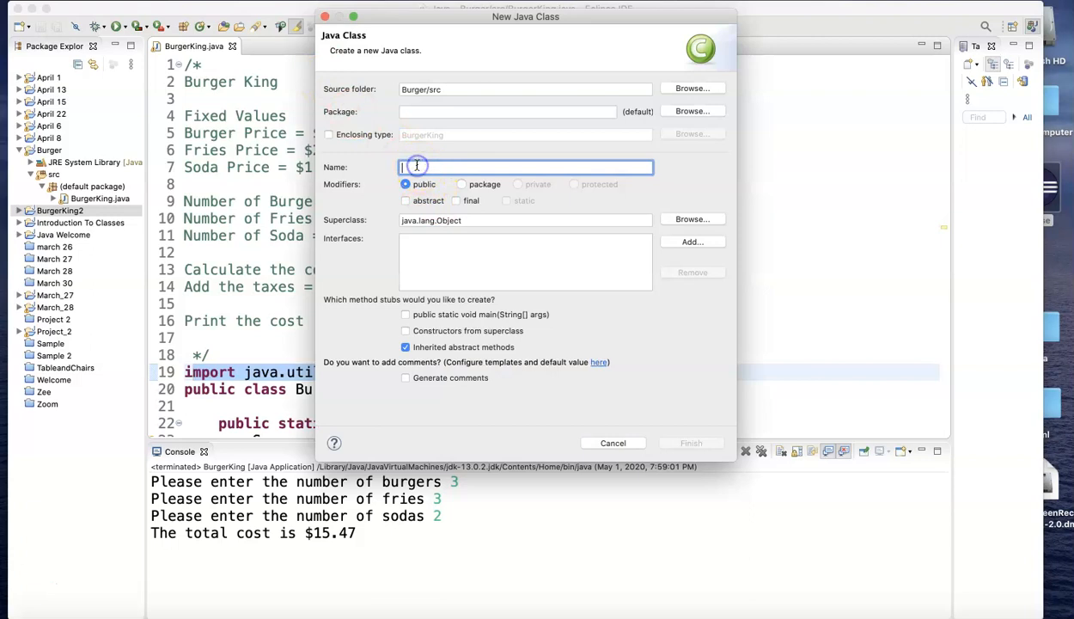
text(GUI)
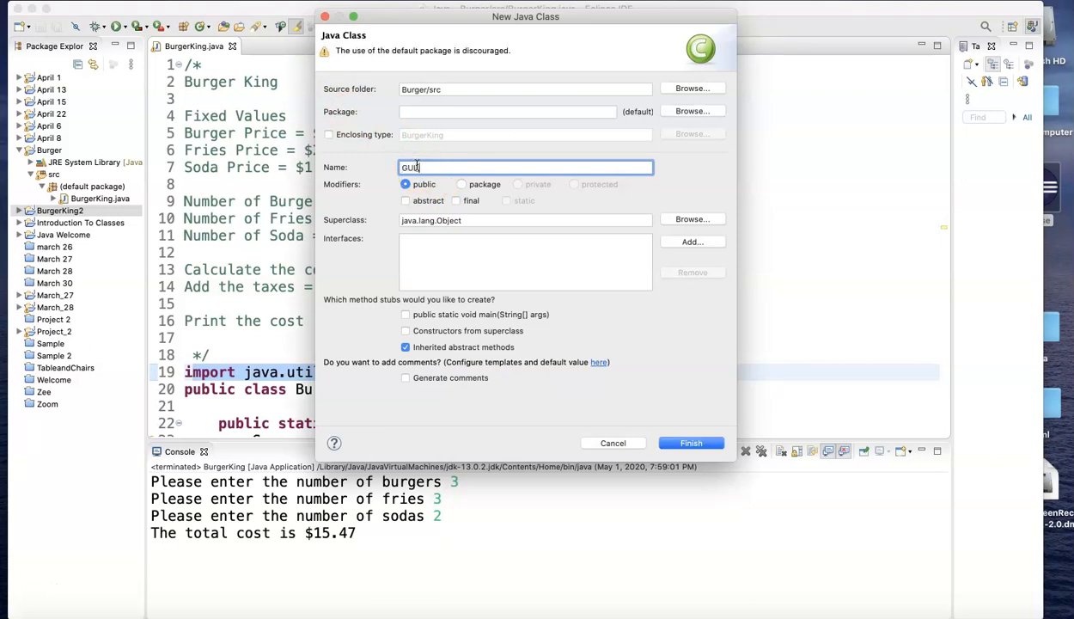
text(Burger)
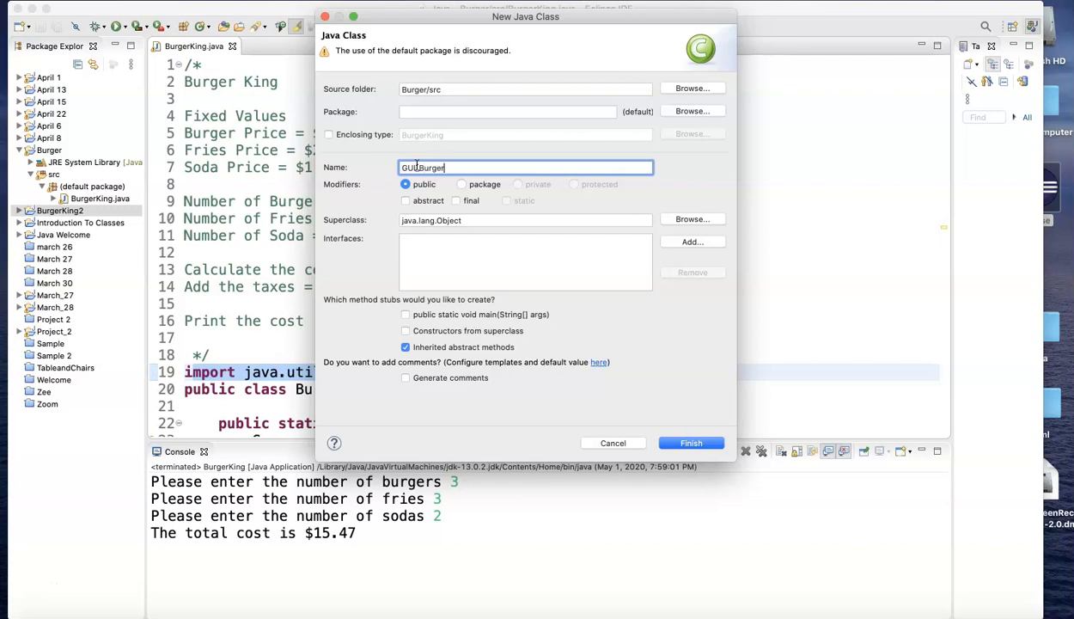
text(King)
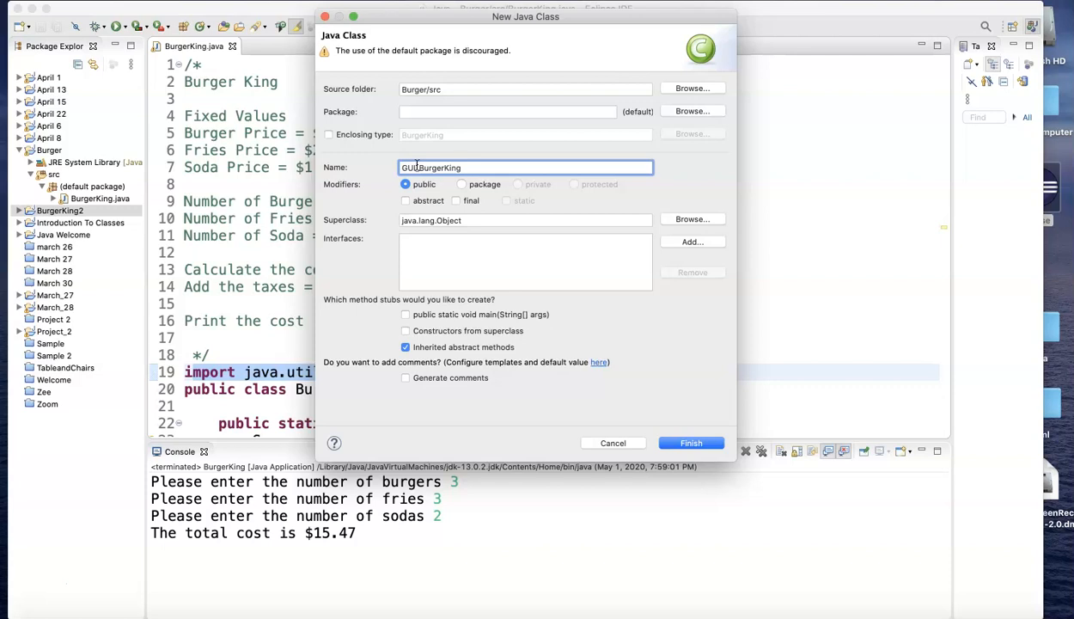
click(406, 314)
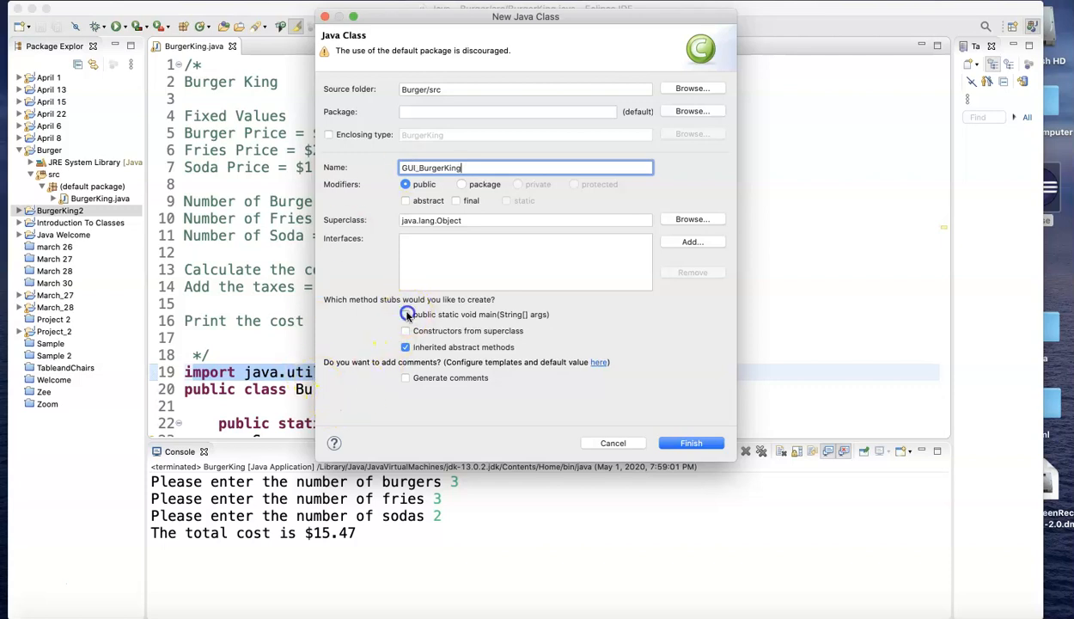
click(690, 444)
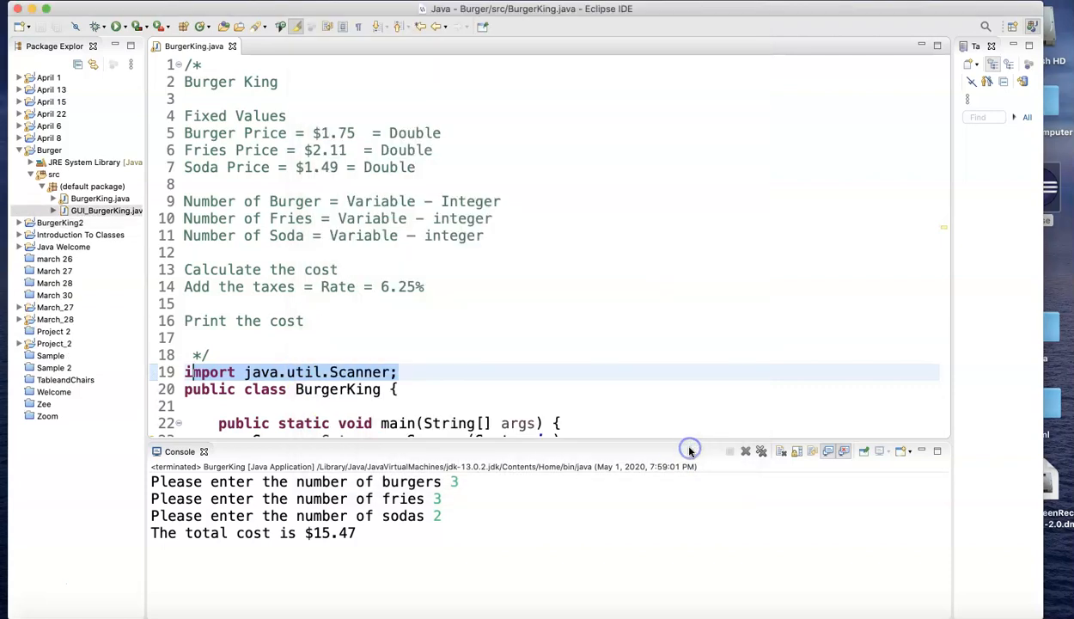
Copy the planning comment block from BurgerKing.java into the top of GUI_BurgerKing.java.
click(297, 45)
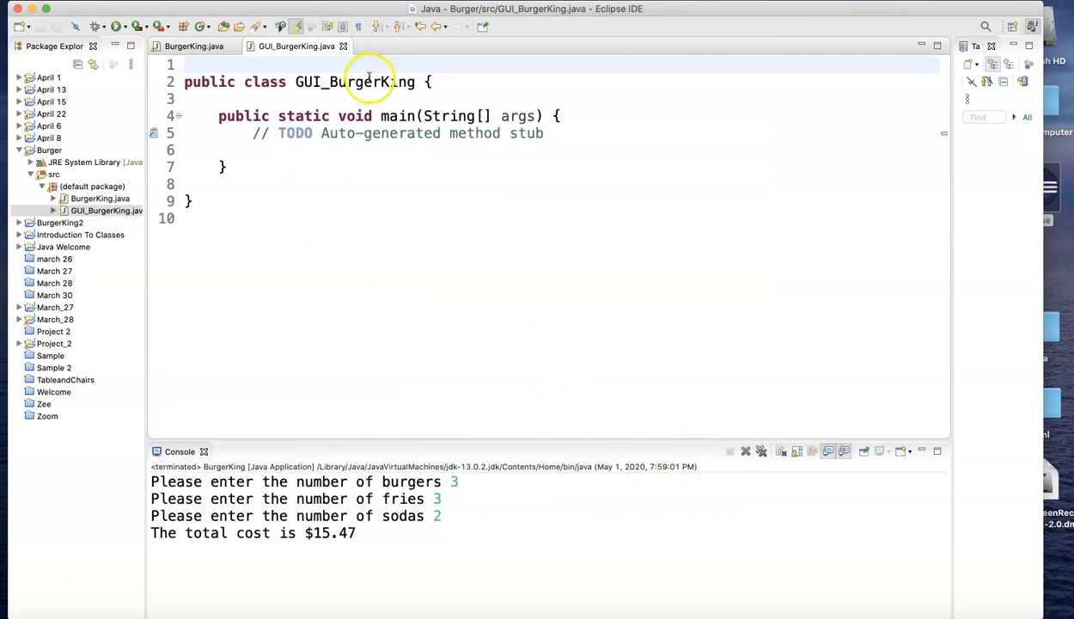
click(186, 45)
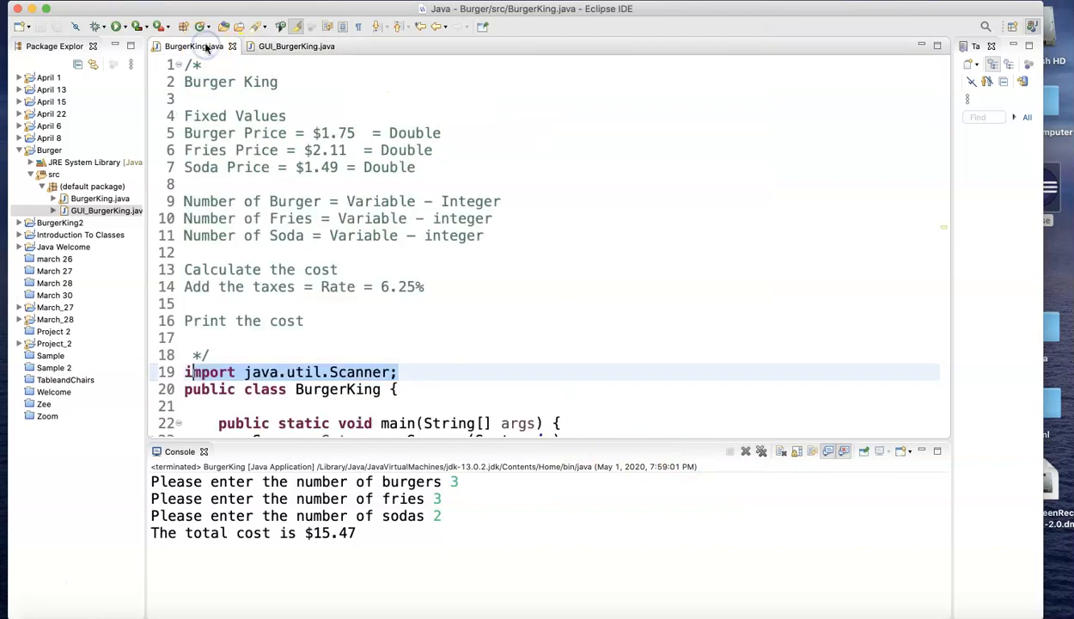
click(297, 45)
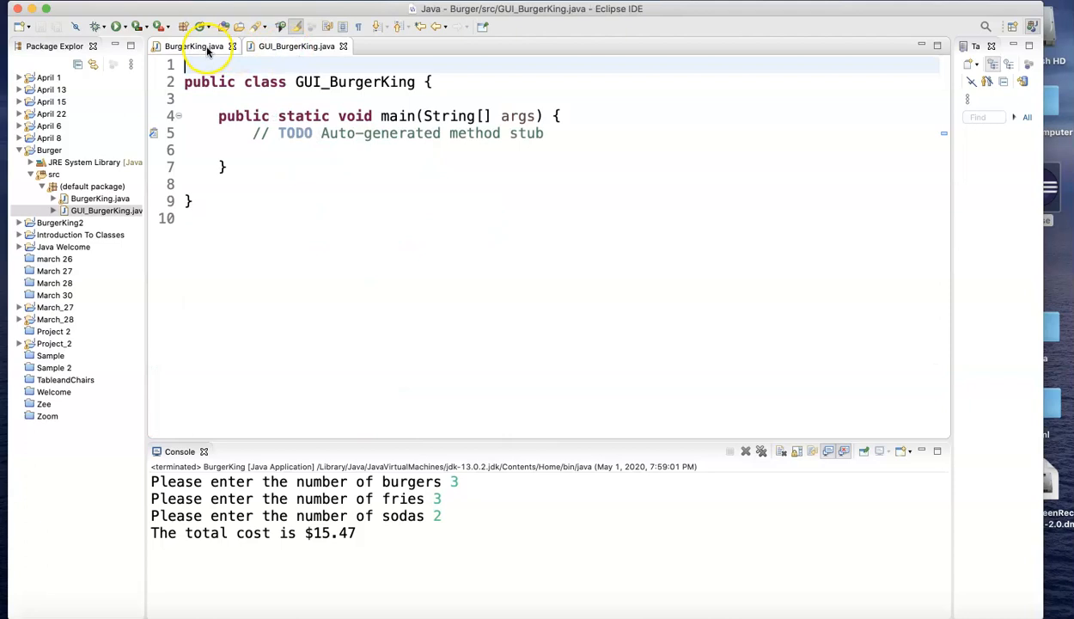
click(192, 46)
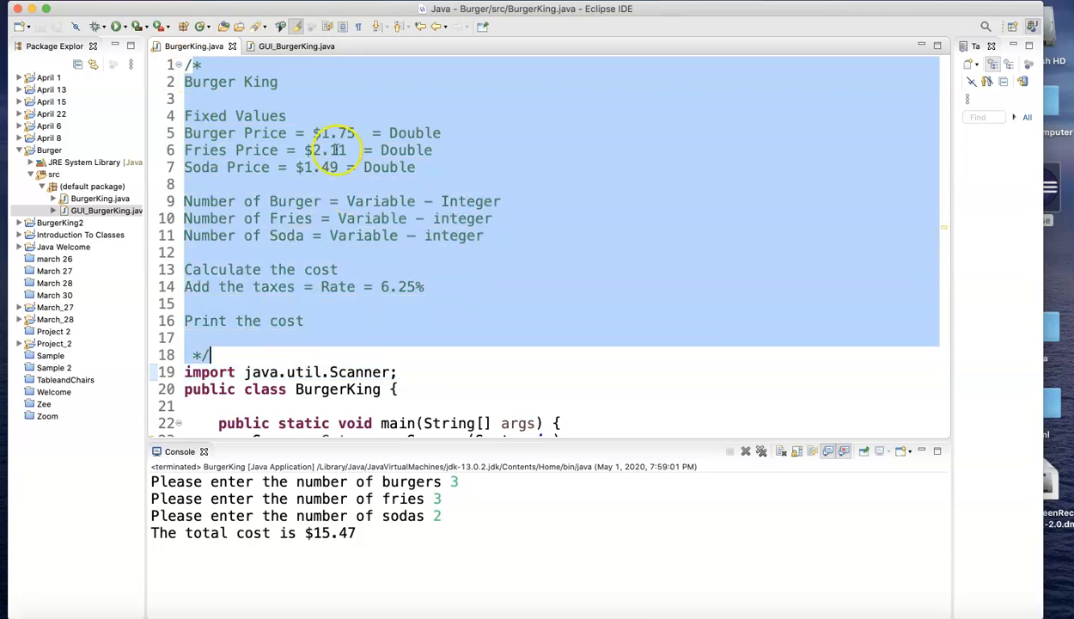
right_click(328, 166)
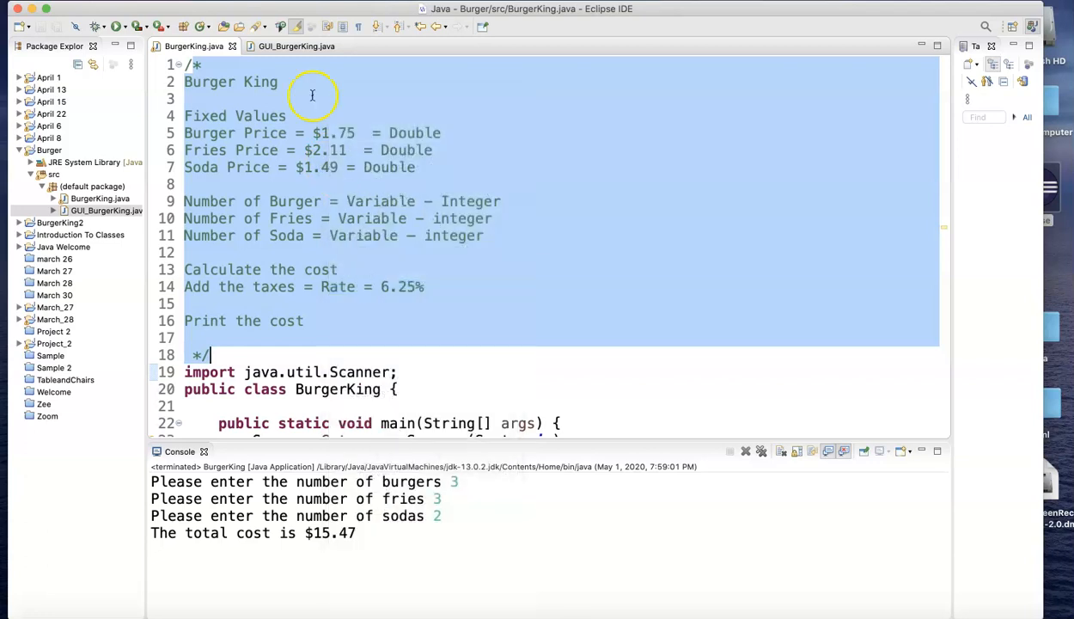
click(298, 45)
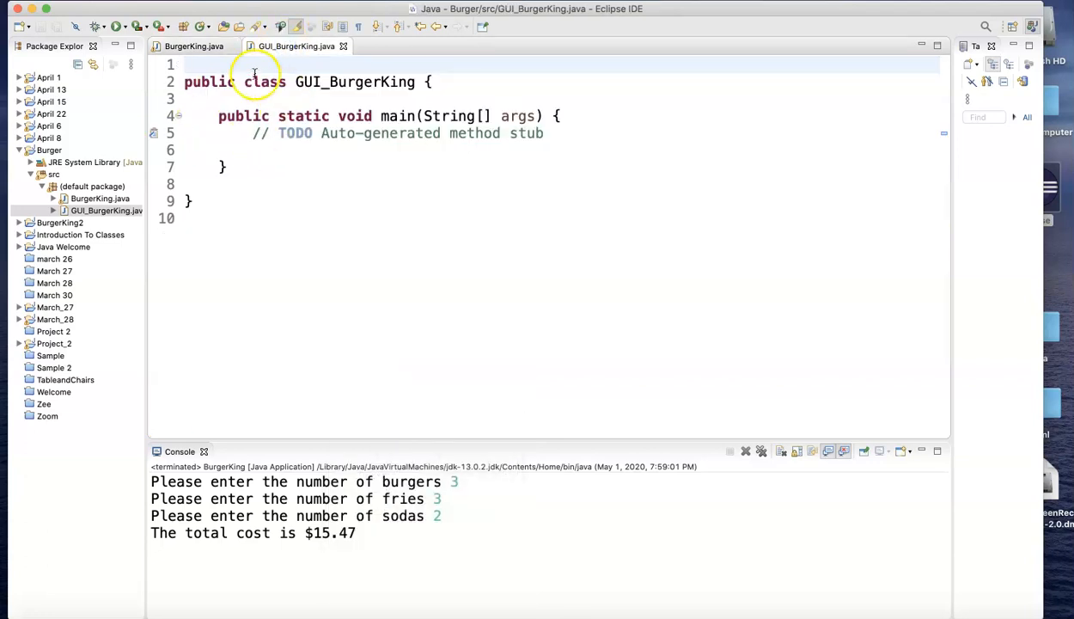
click(187, 63)
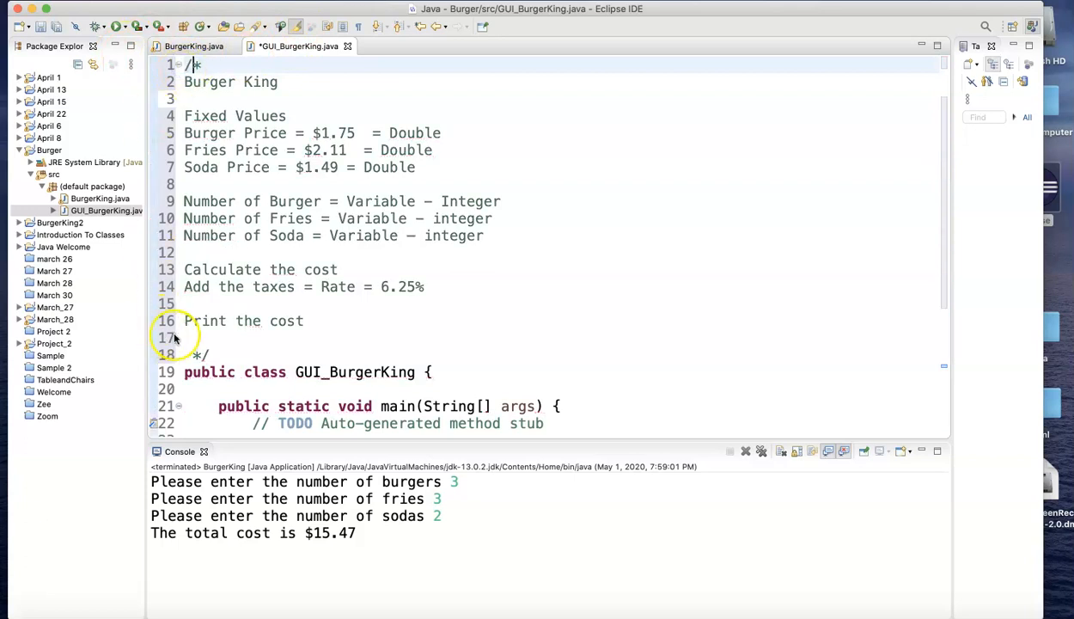
scroll(down, 3)
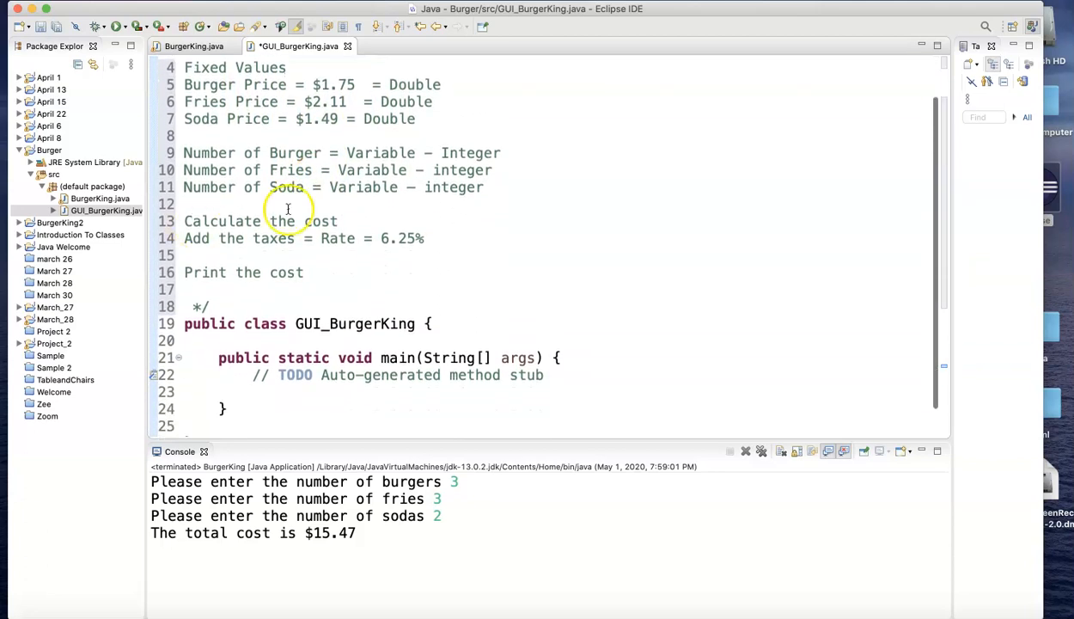
In BurgerKing.java annotate the price constants with '// assigns the price to each item'.
click(189, 46)
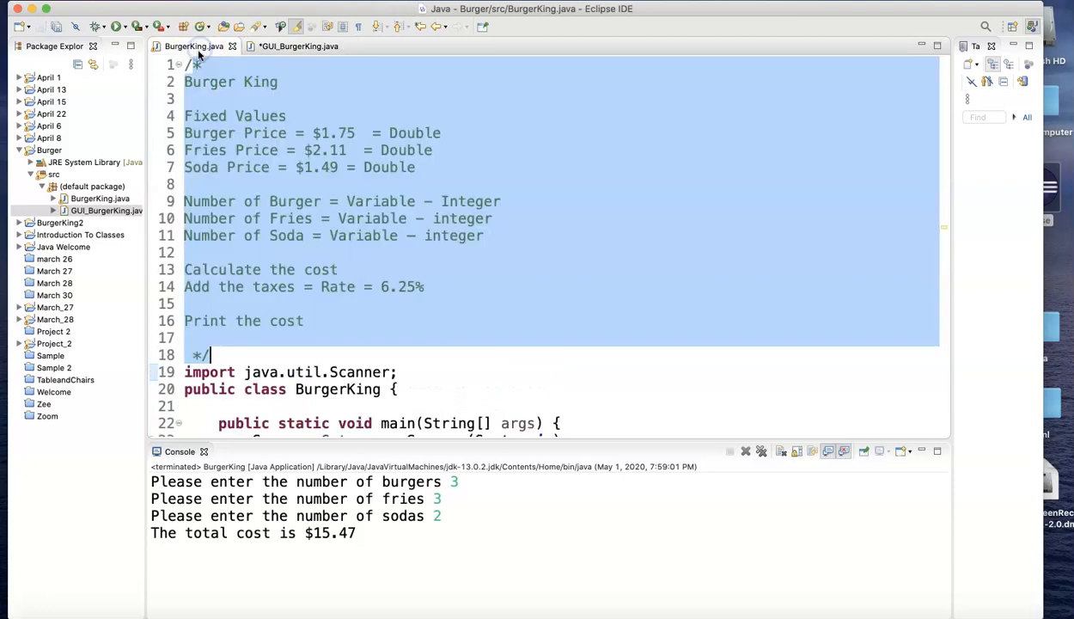
mouse_move(629, 337)
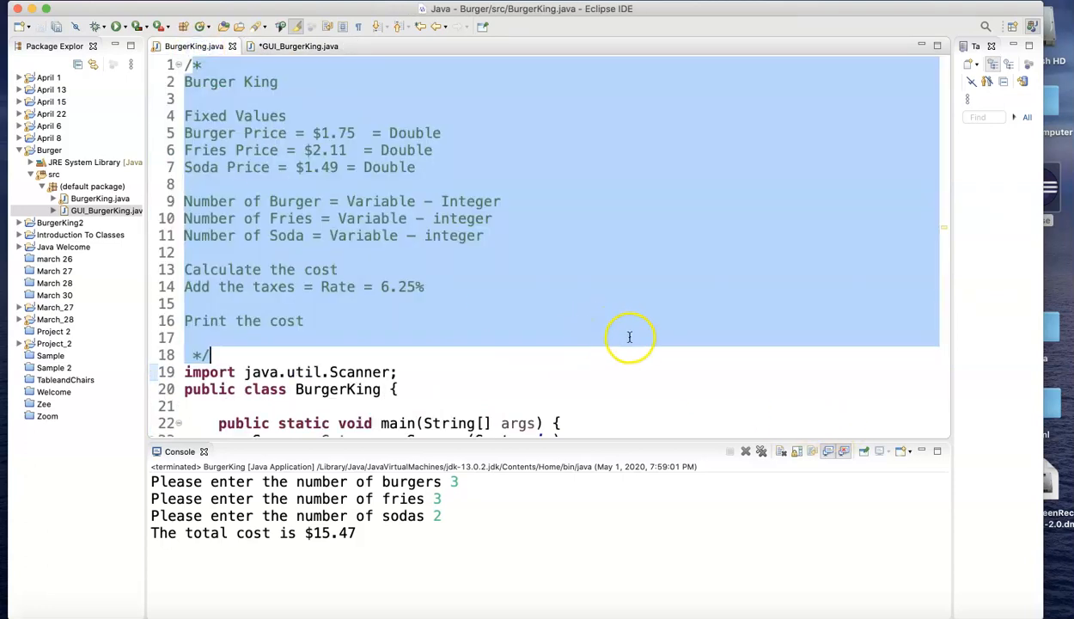
scroll(down, 3)
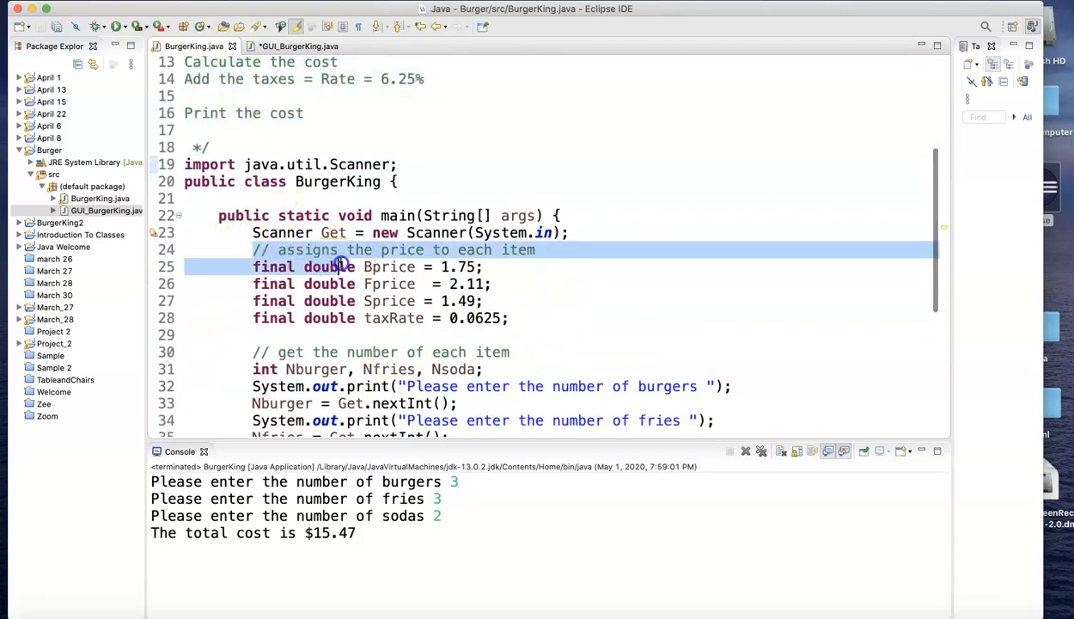
drag(341, 261, 538, 330)
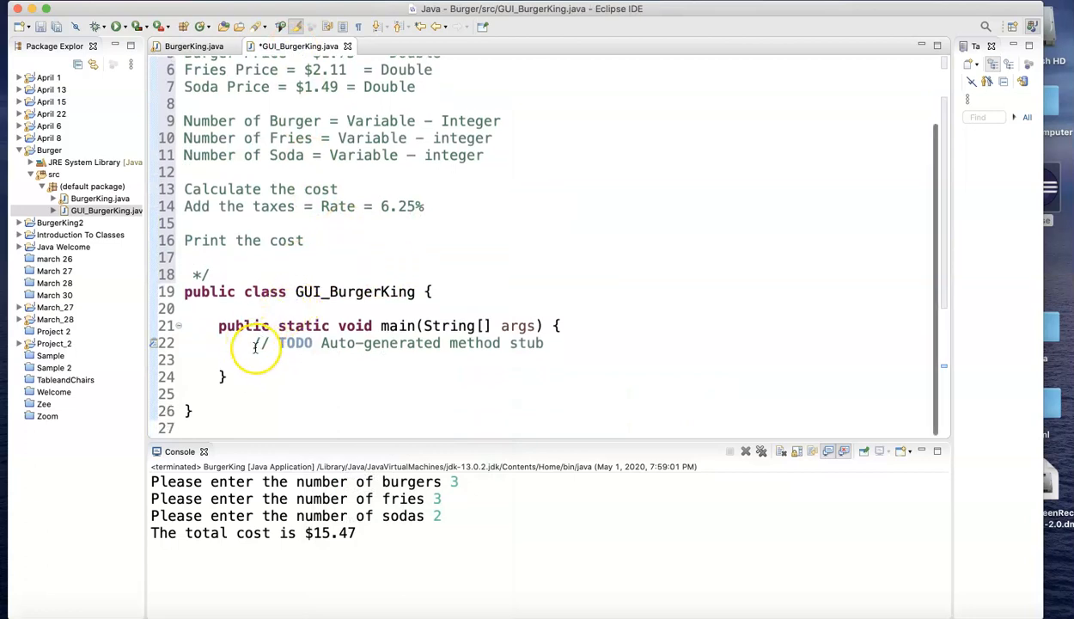
click(560, 351)
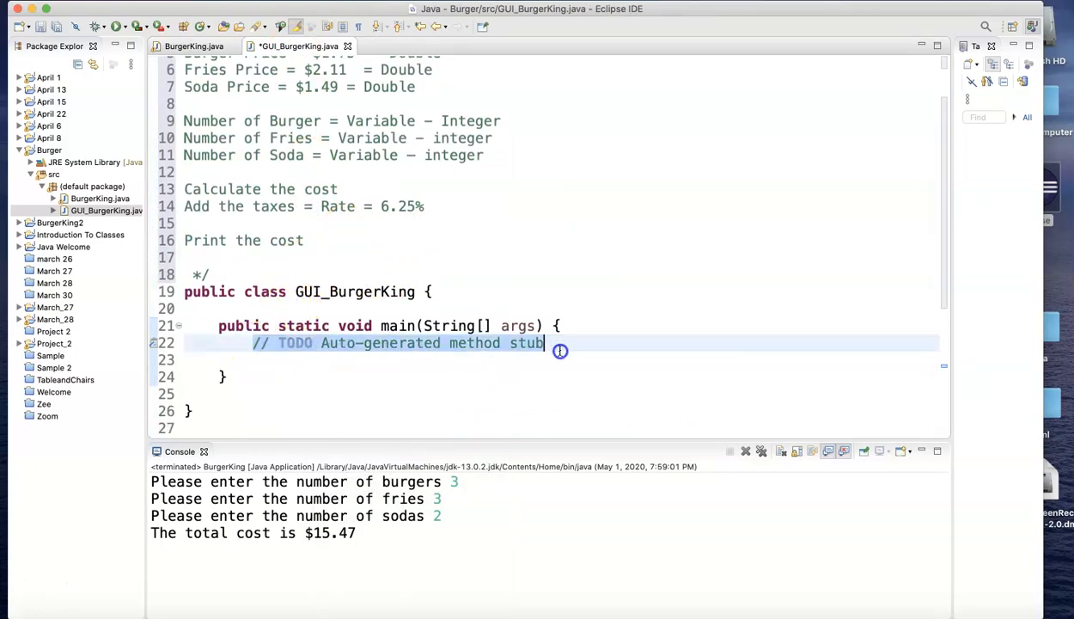
text(// assigns the price to each item)
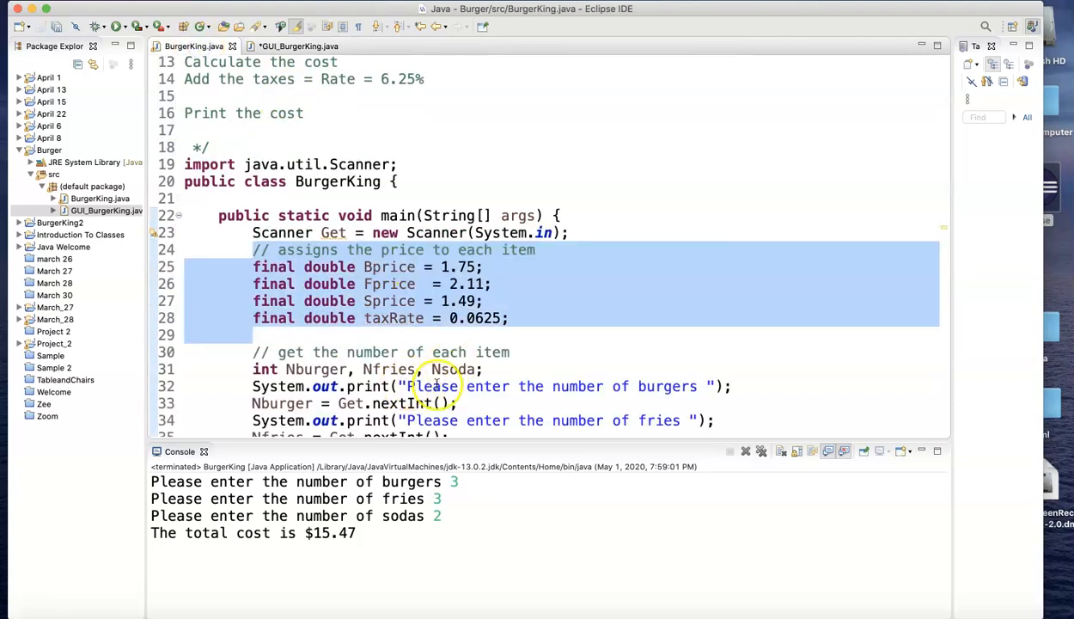
mouse_move(464, 352)
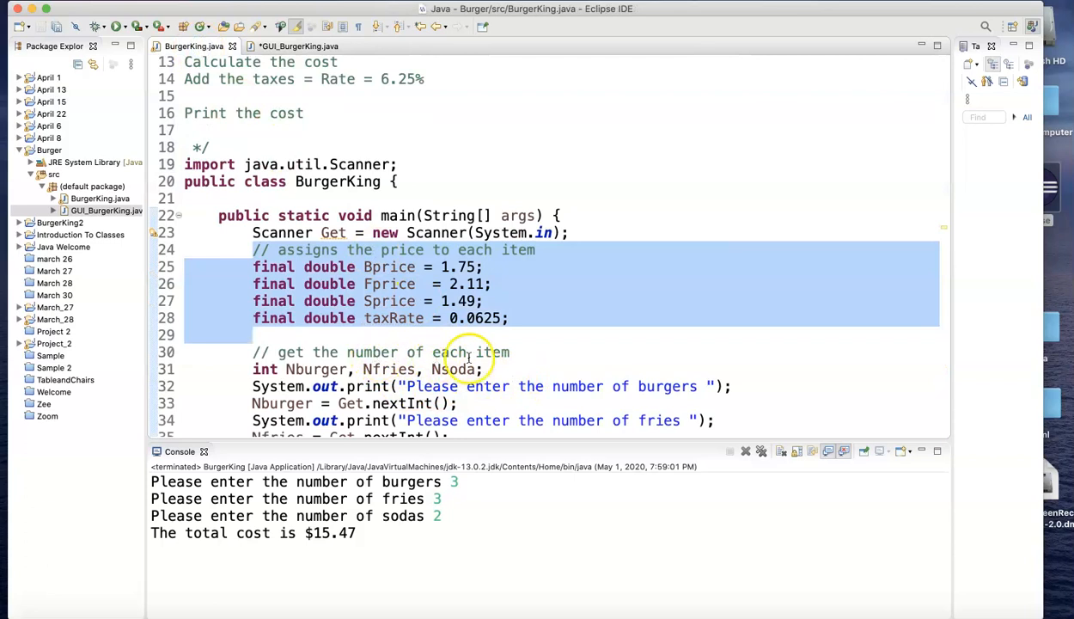
click(316, 352)
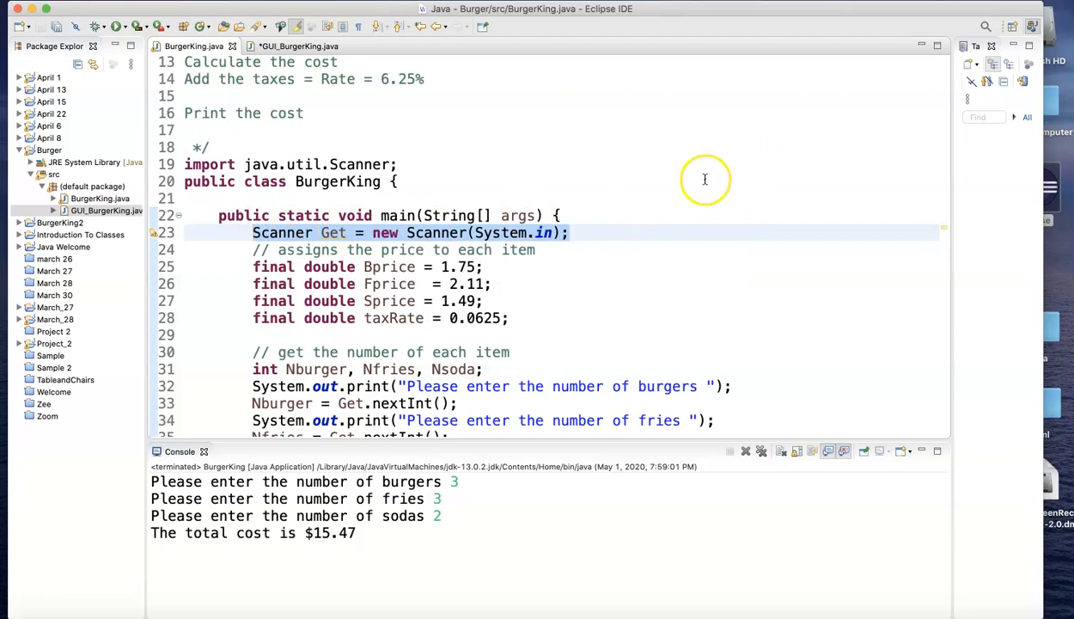
mouse_move(643, 307)
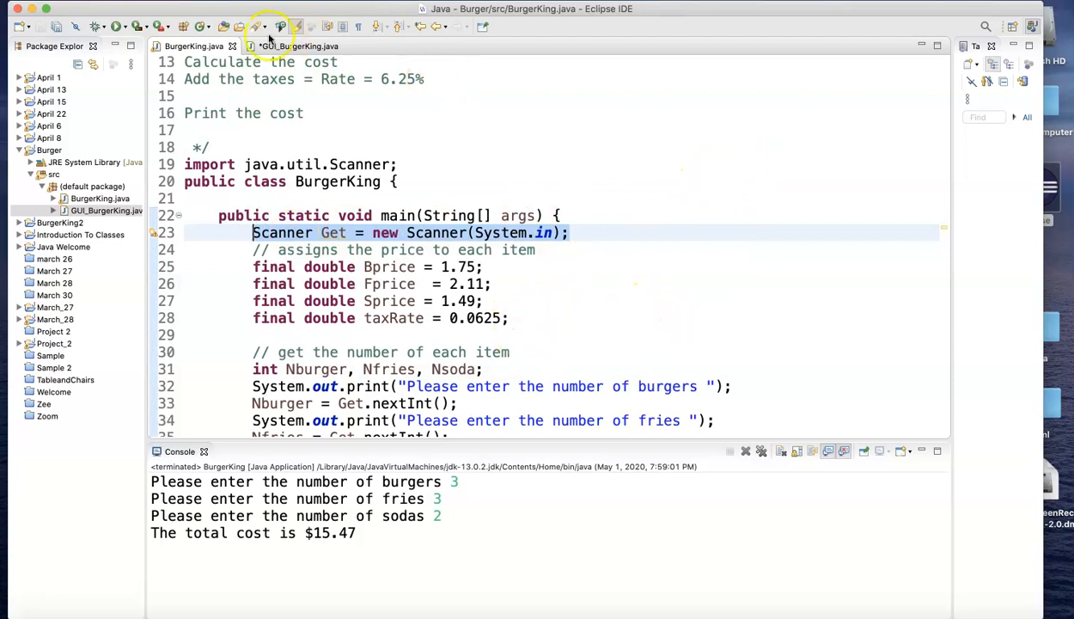
Add 'import javax.swing.JOptionPane;' at the top of GUI_BurgerKing.java.
click(299, 45)
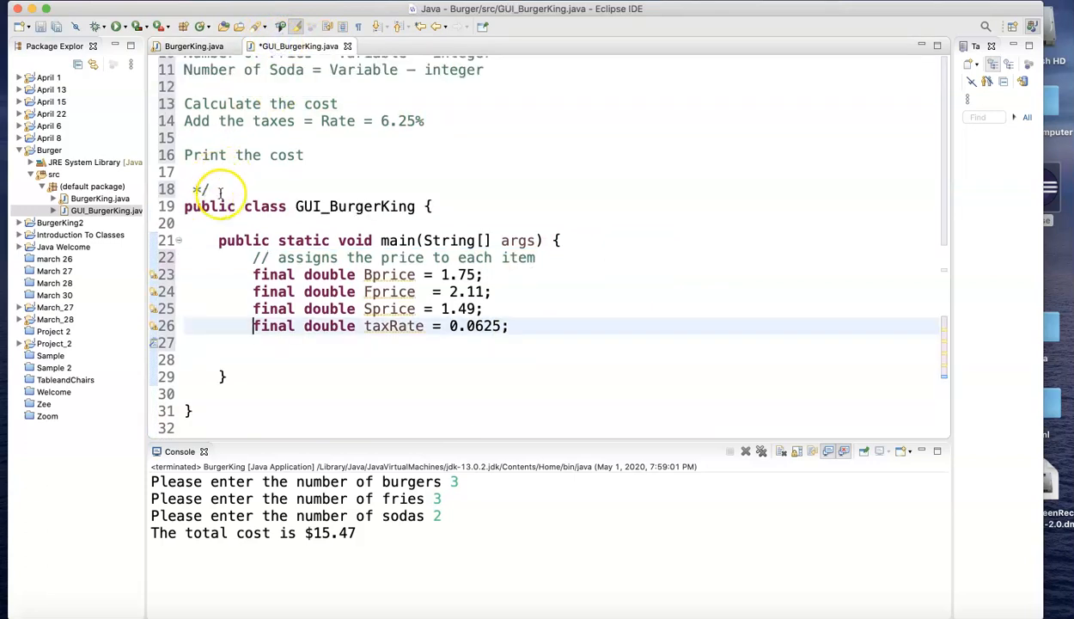
text(im)
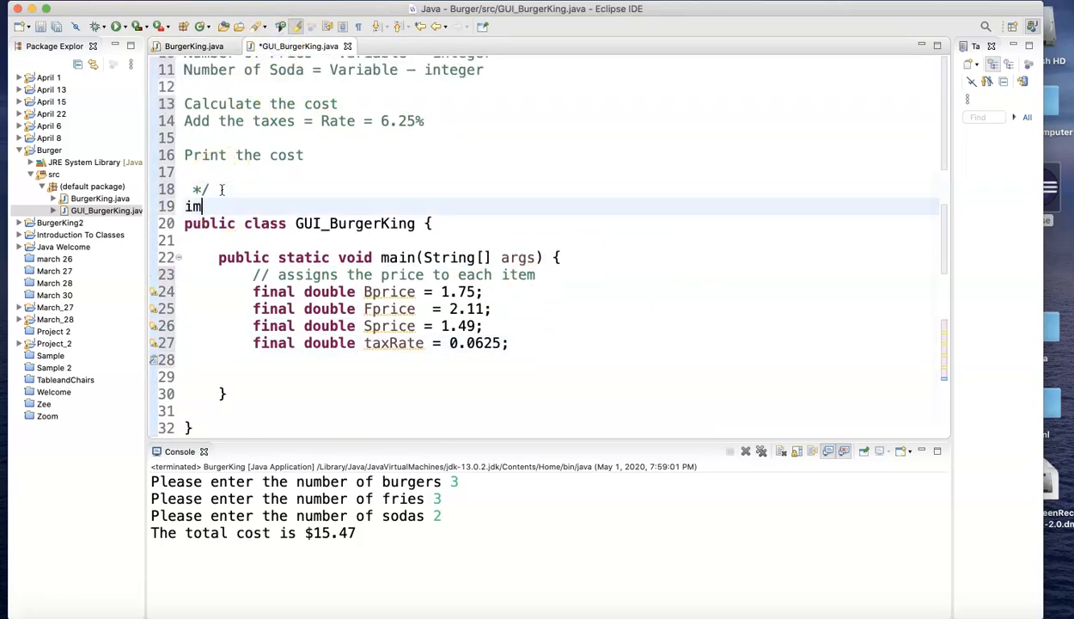
text(port)
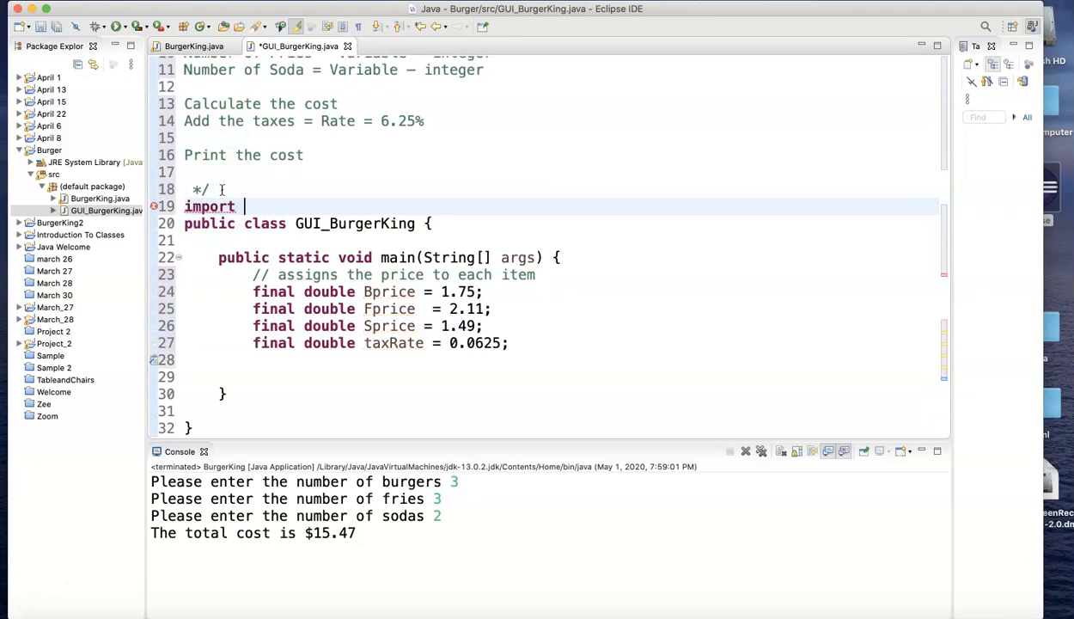
text(j)
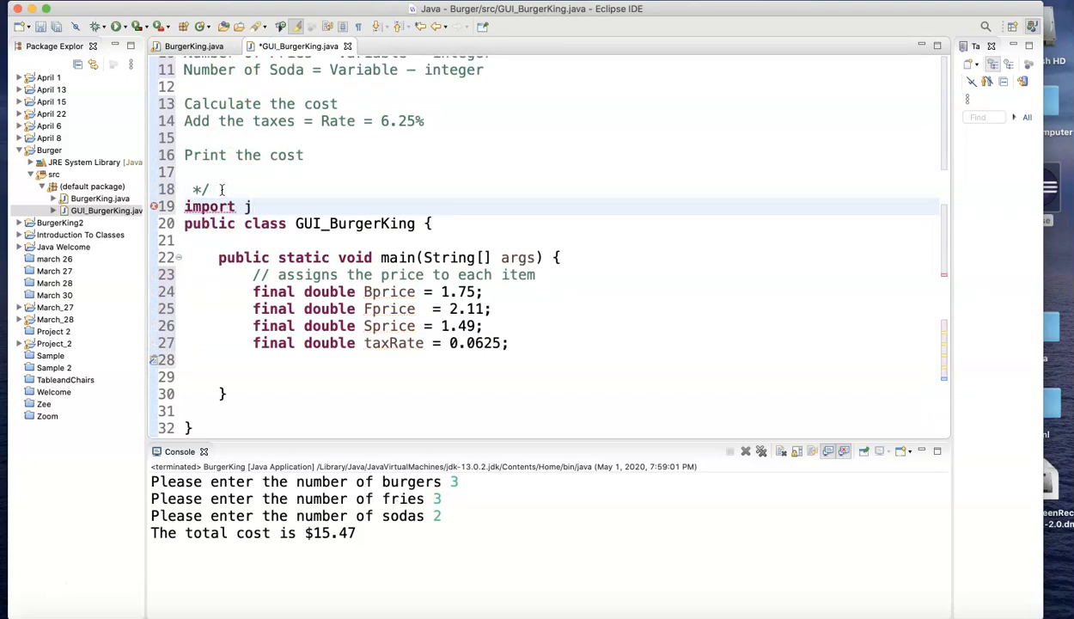
text(avax.)
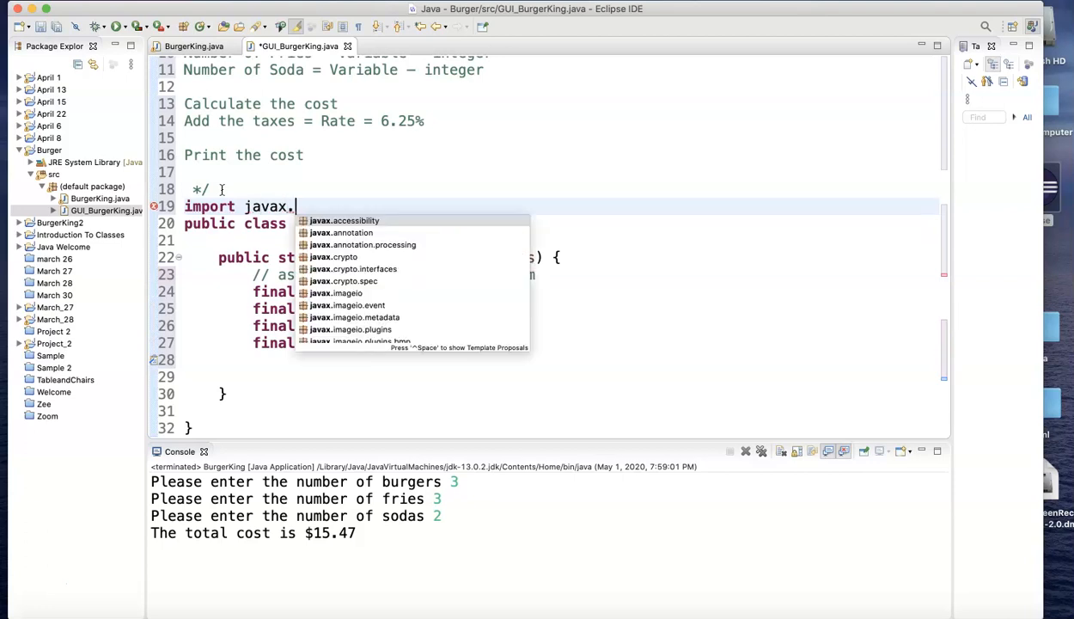
text(swing)
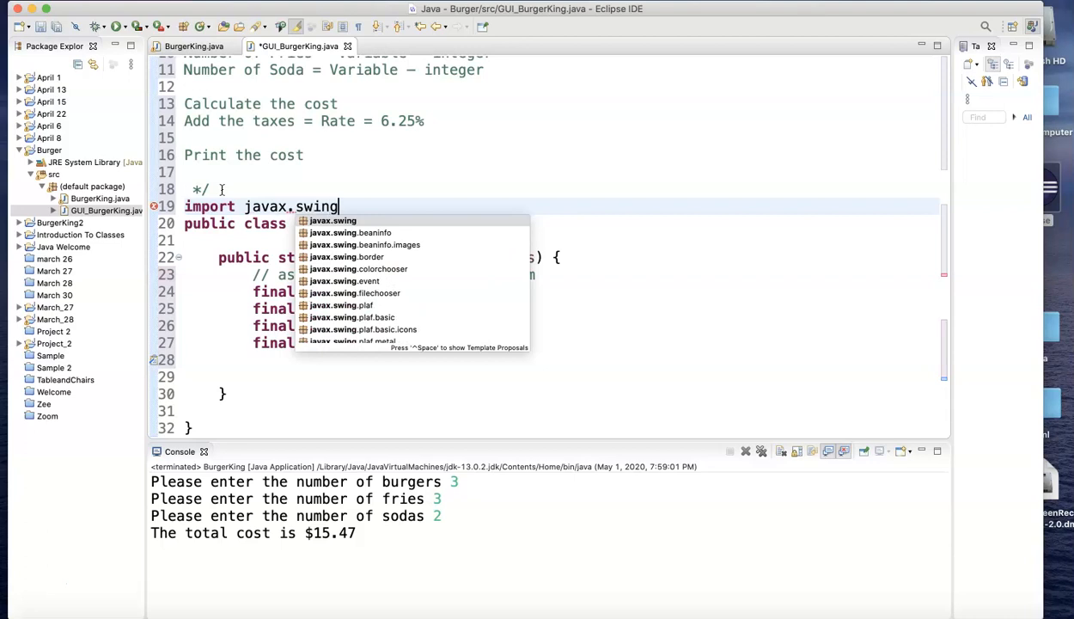
text(.)
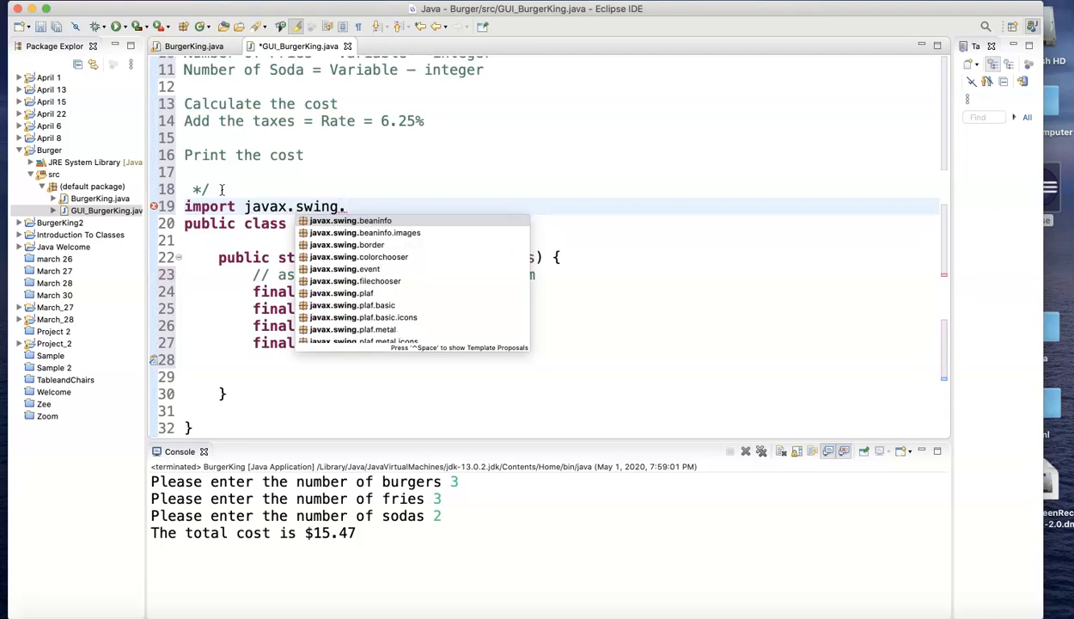
text(JO)
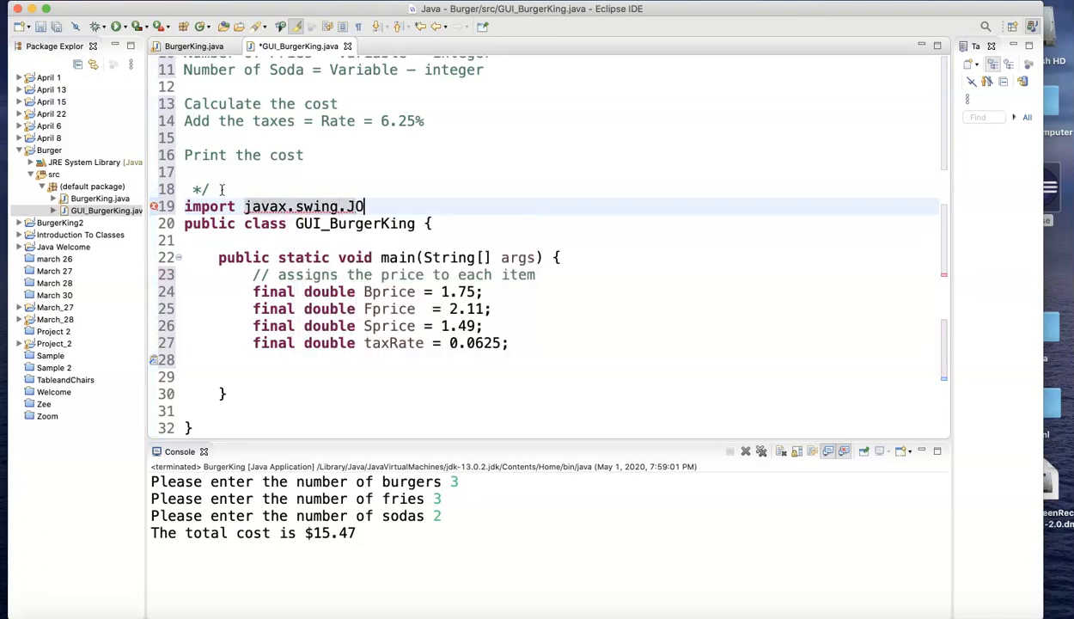
text(ptio)
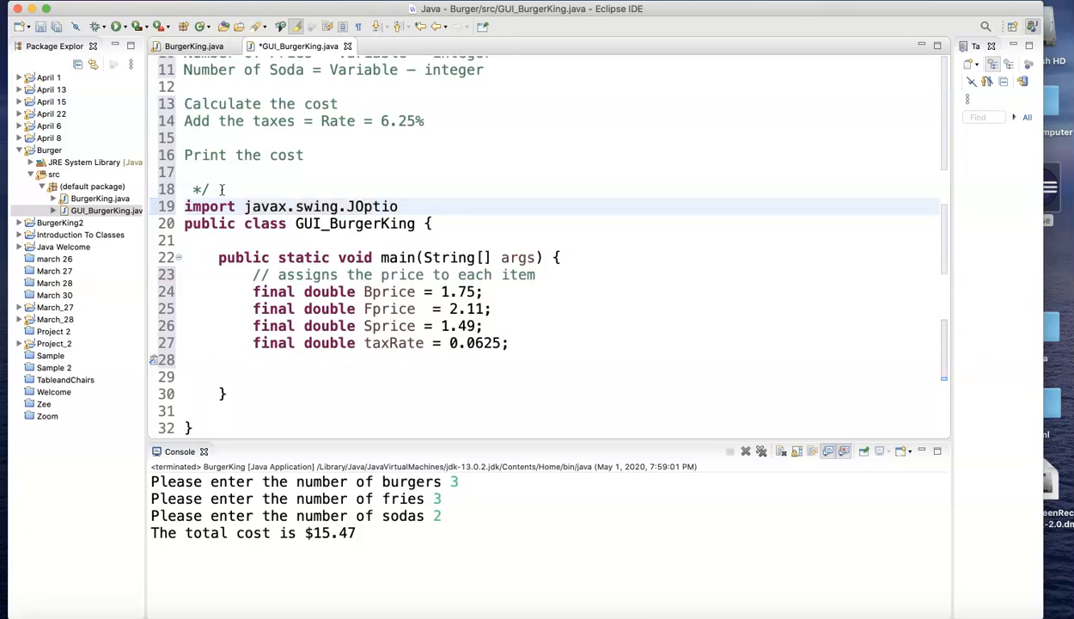
text(Pa)
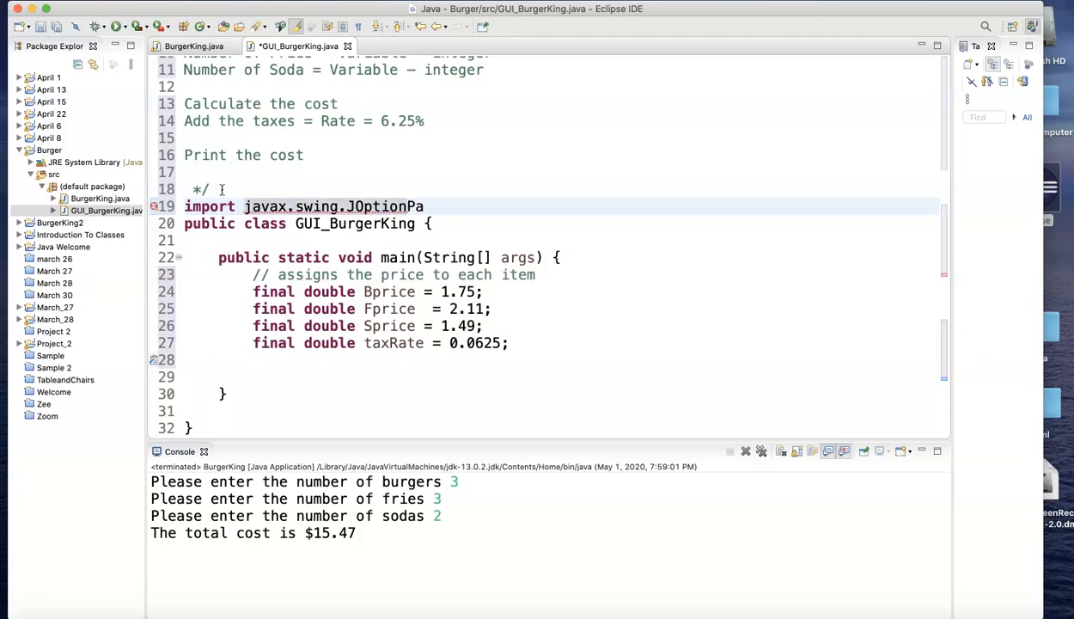
text(ne;)
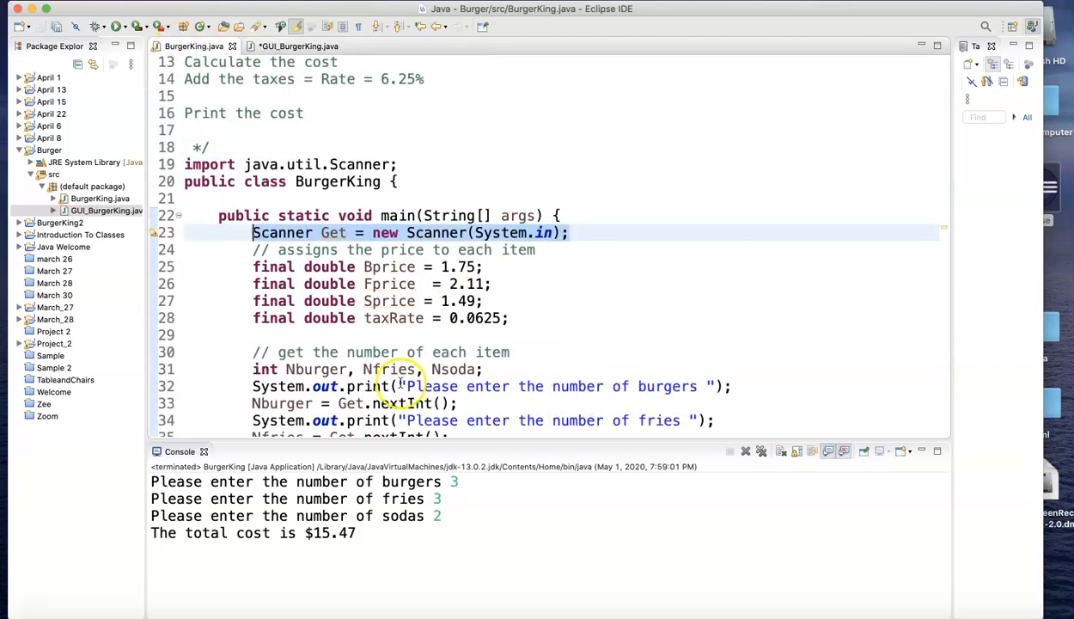
Copy the 'int Nburger, Nfries, Nsoda;' declaration from BurgerKing.java into main.
click(464, 384)
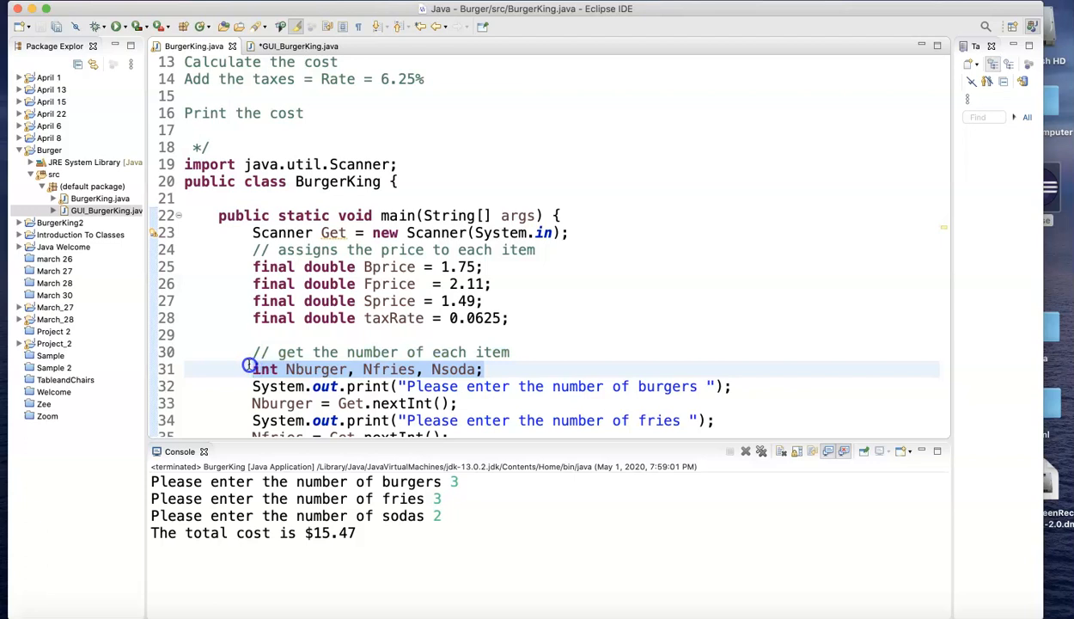
mouse_move(326, 368)
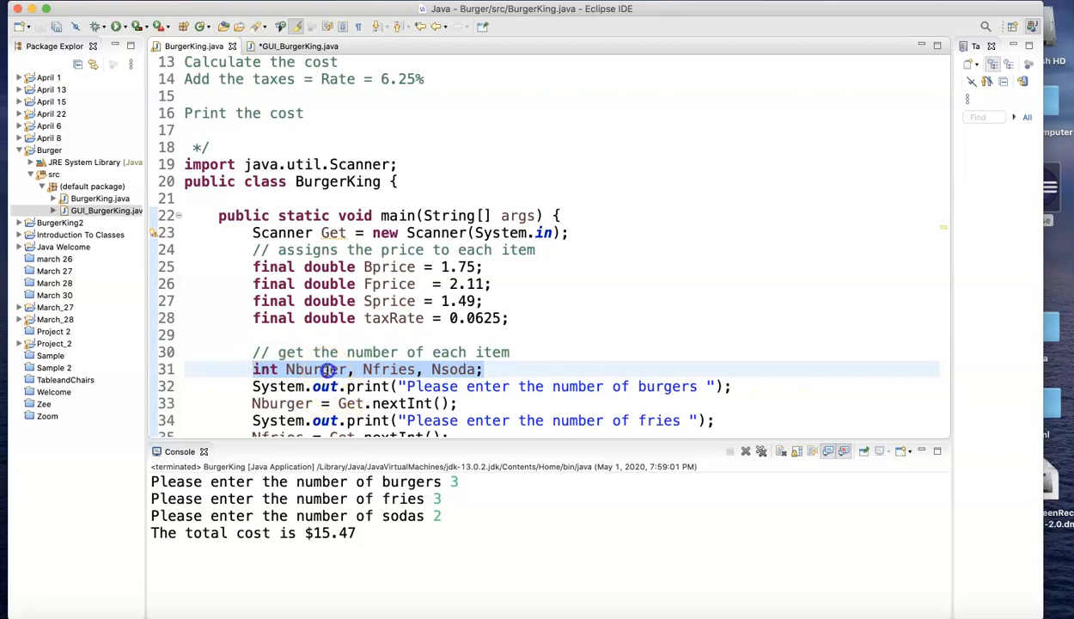
right_click(326, 370)
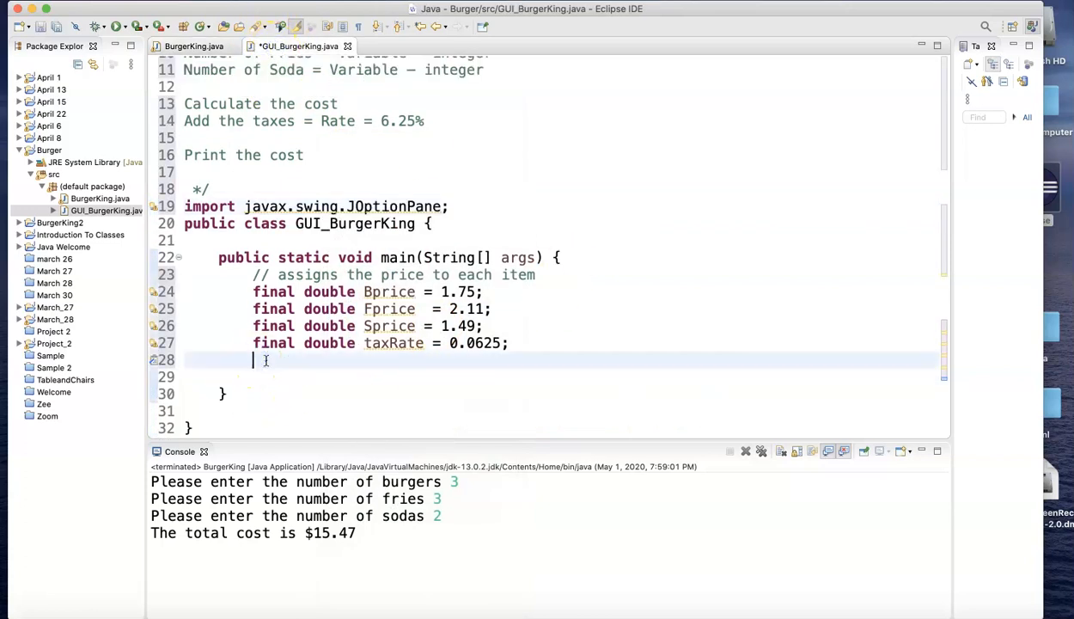
text(int Nburger, Nfries, Nsoda;)
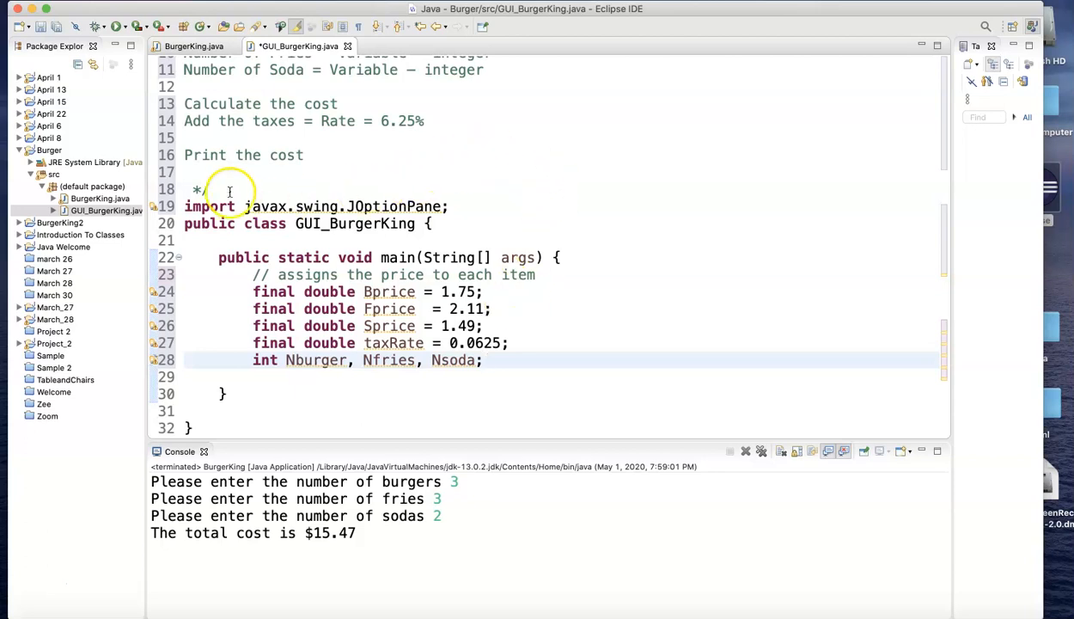
click(190, 47)
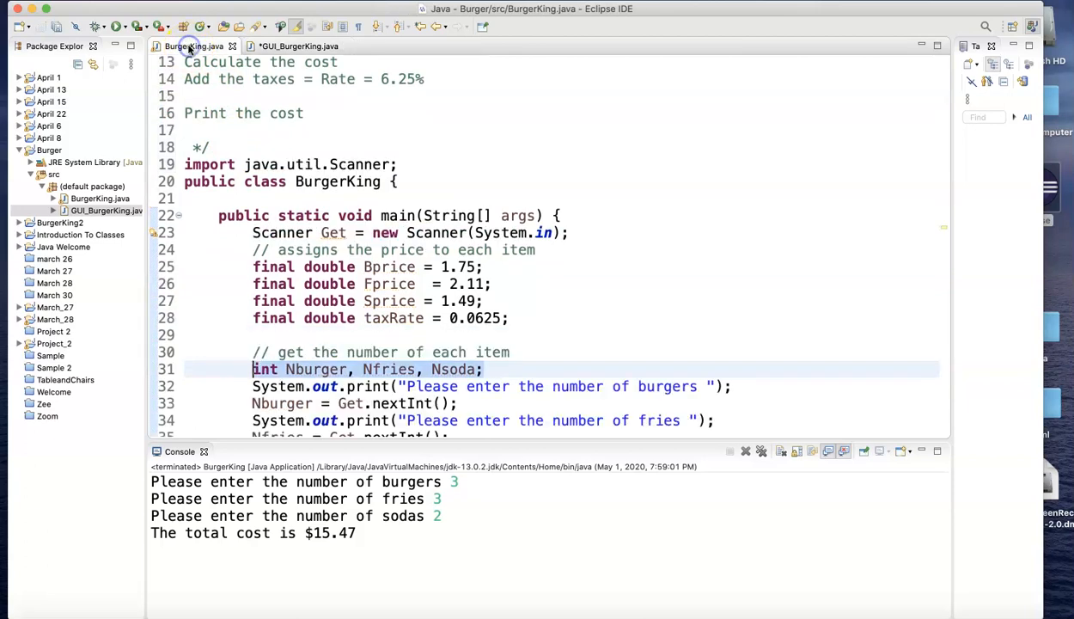
mouse_move(405, 393)
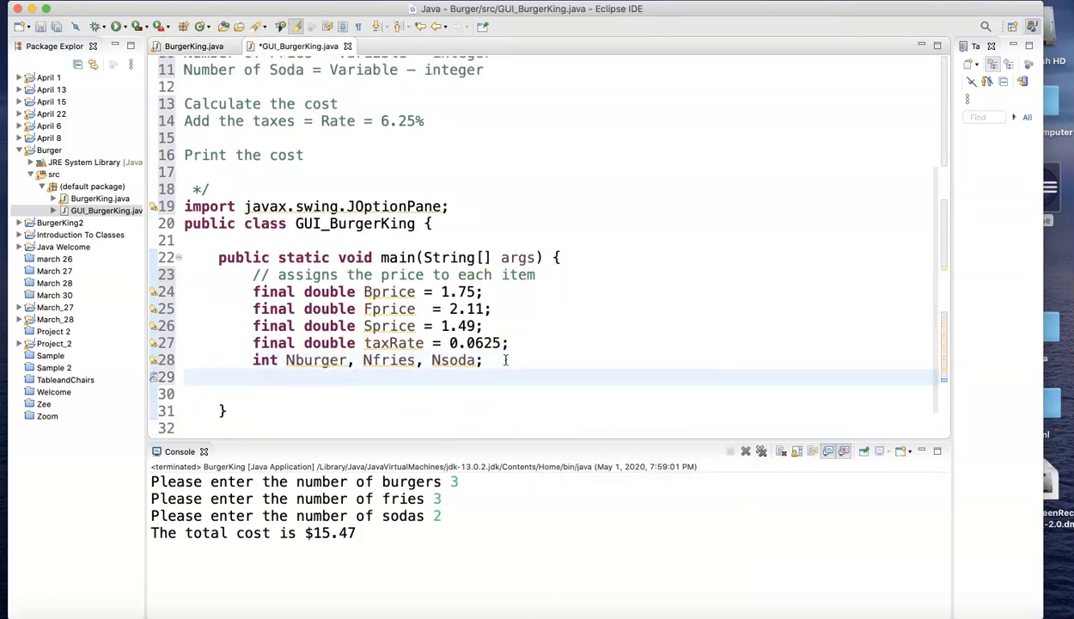
Declare 'String Text;' in the main method.
text(Stri)
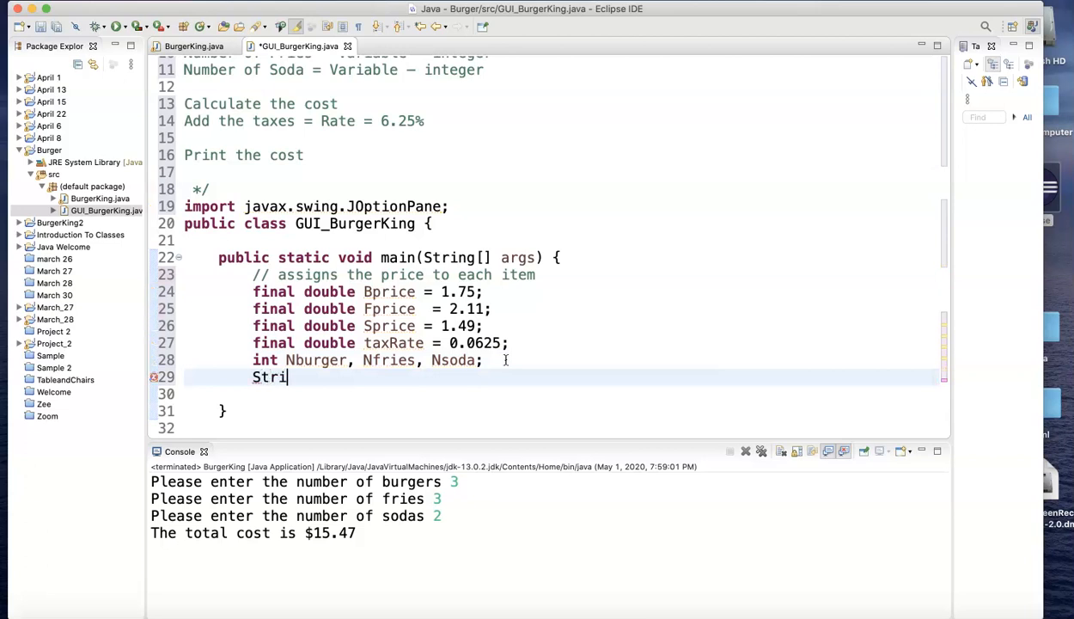
text(ng Te)
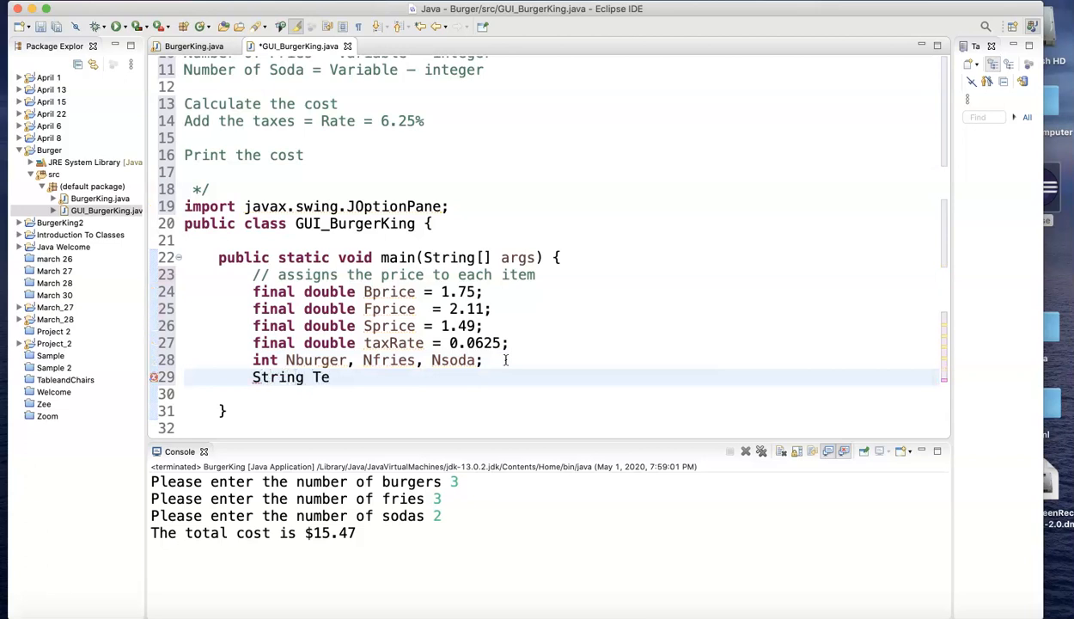
text(xt;)
click(562, 394)
text(Text)
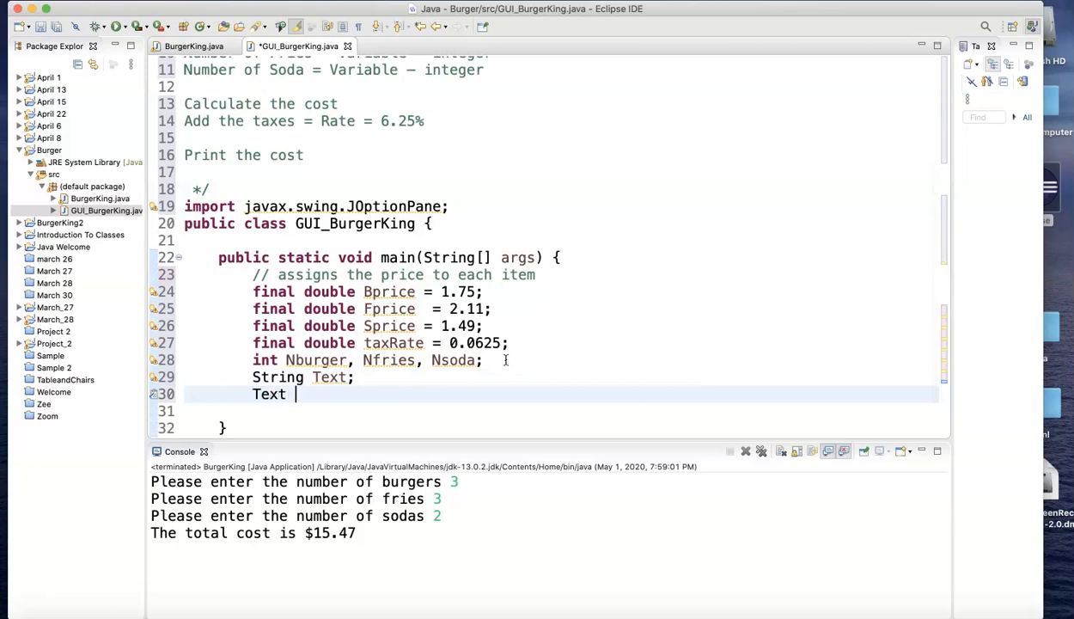
Assign Text = JOptionPane.showInputDialog("Please enter the number of burgers");.
text(=)
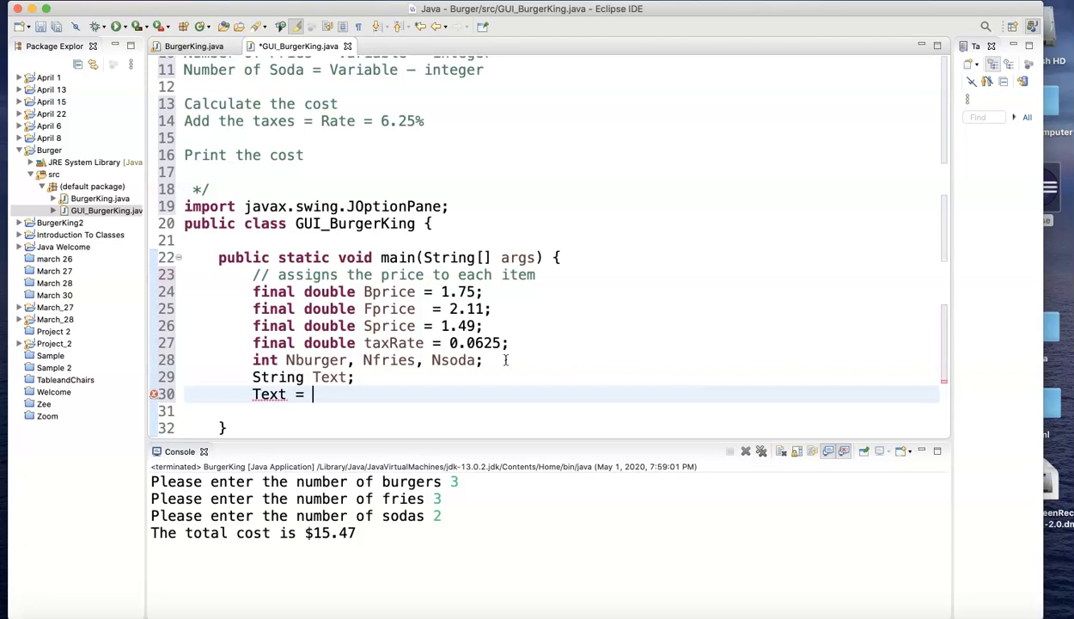
text(JOp)
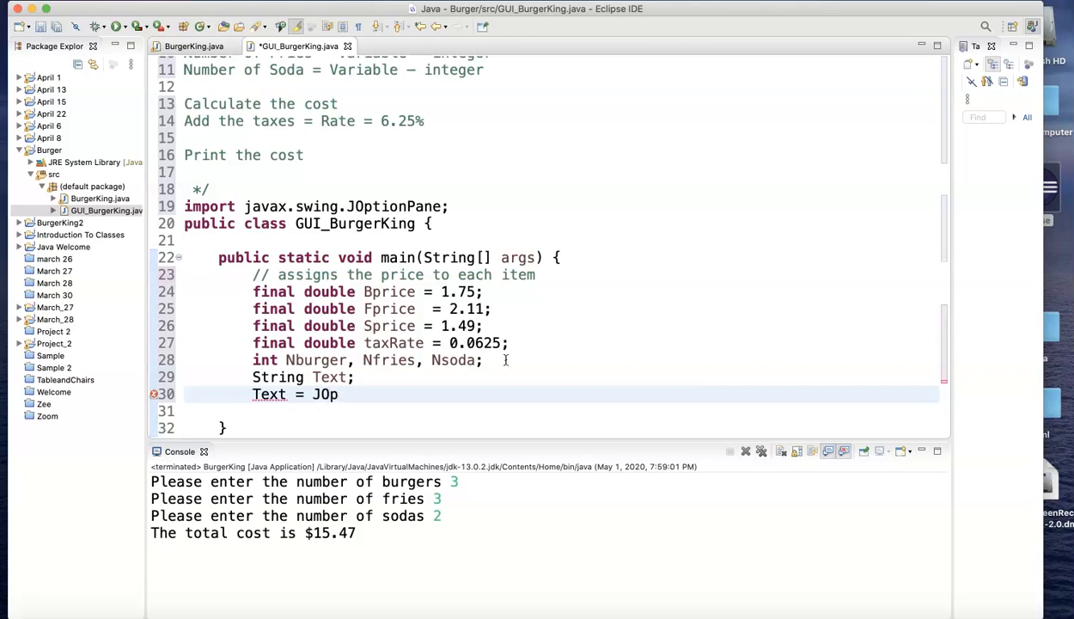
text(tionPane.)
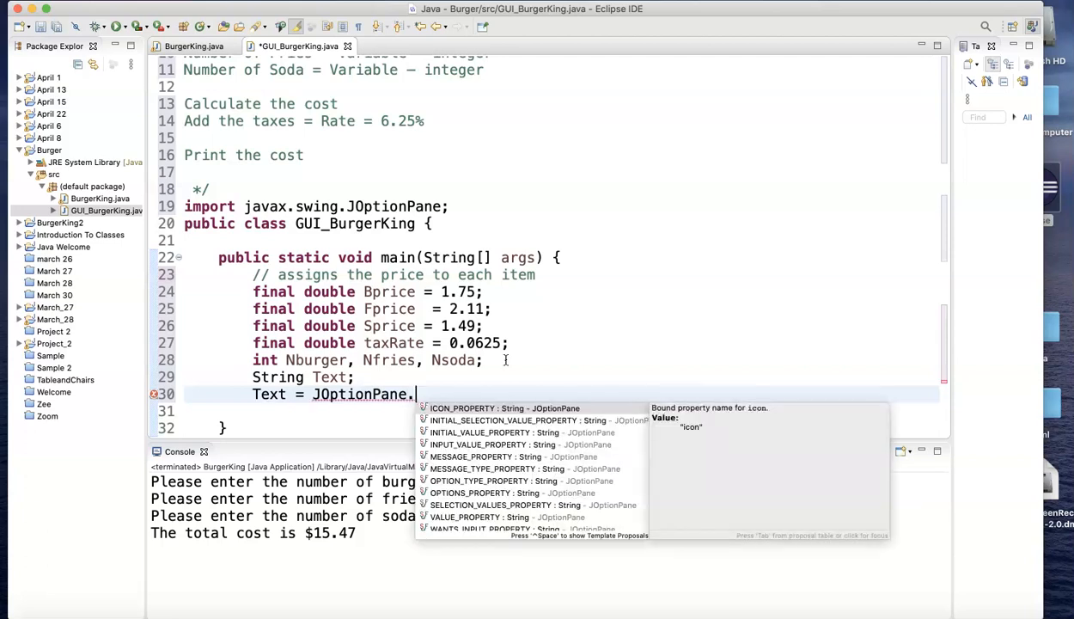
text(sho)
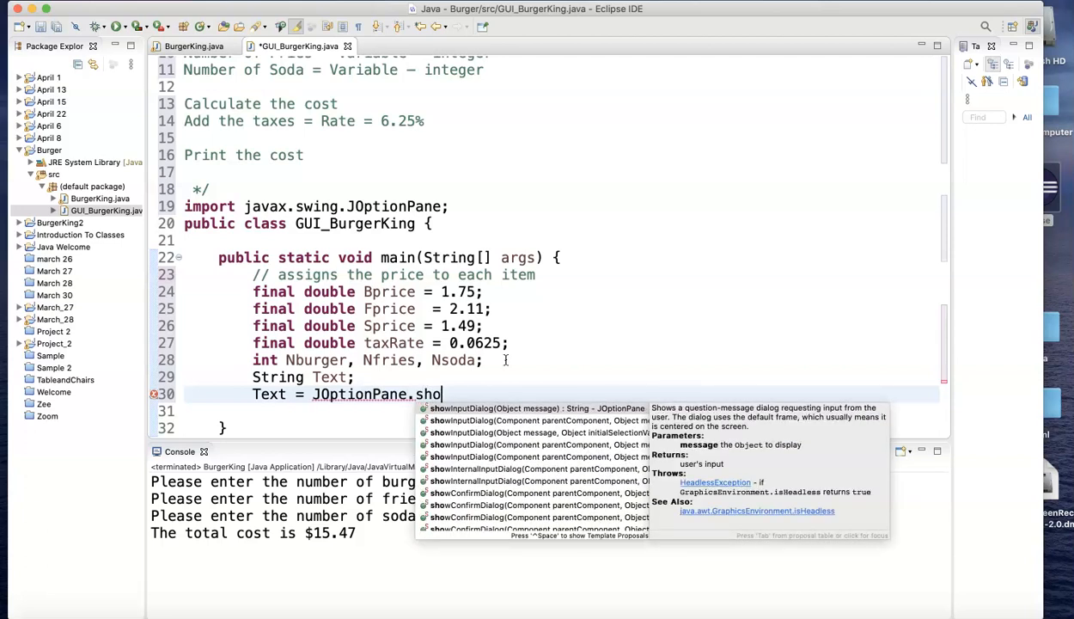
text(w)
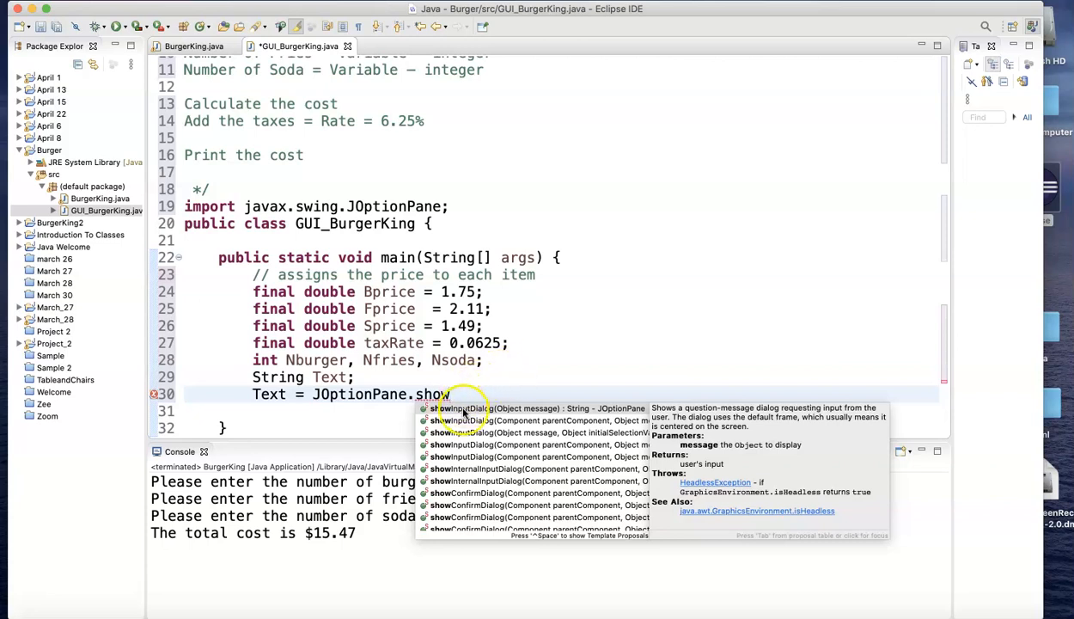
click(457, 409)
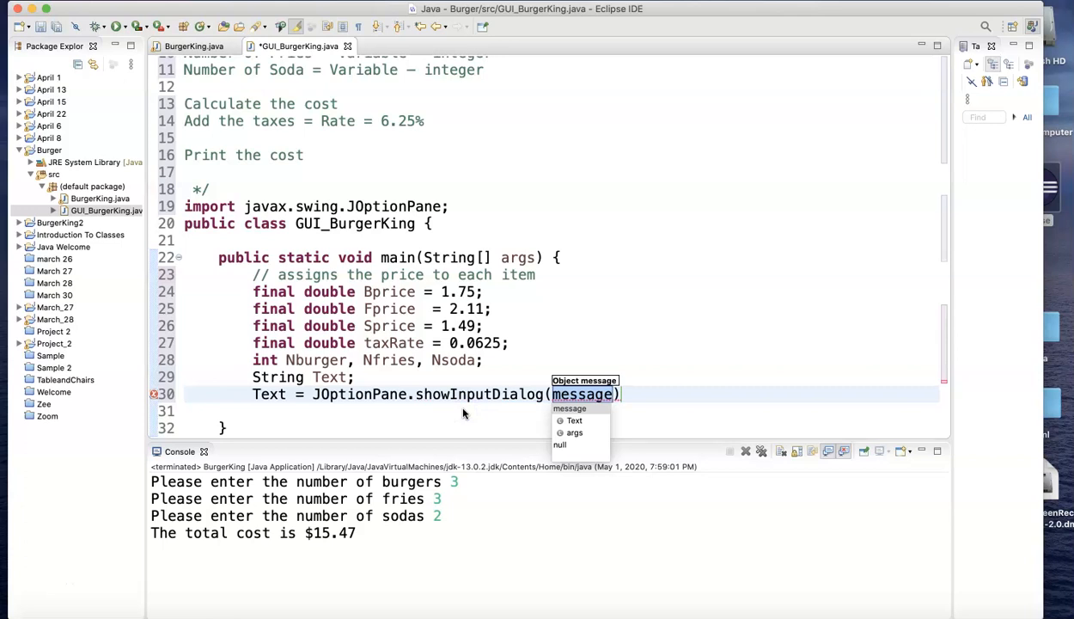
text("Please enter the number of burgers")
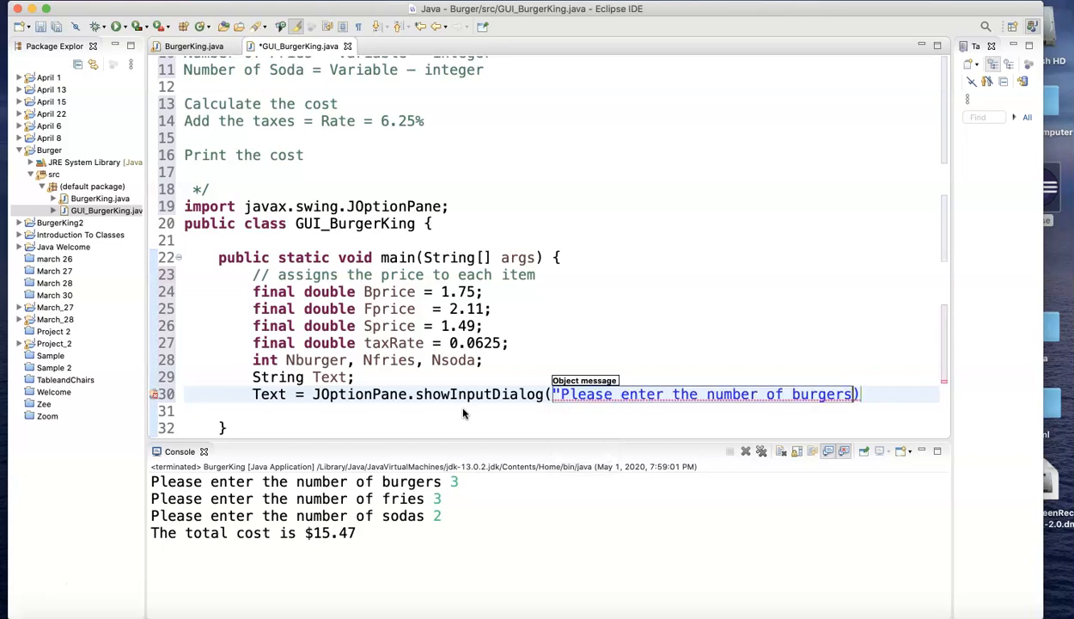
text(")
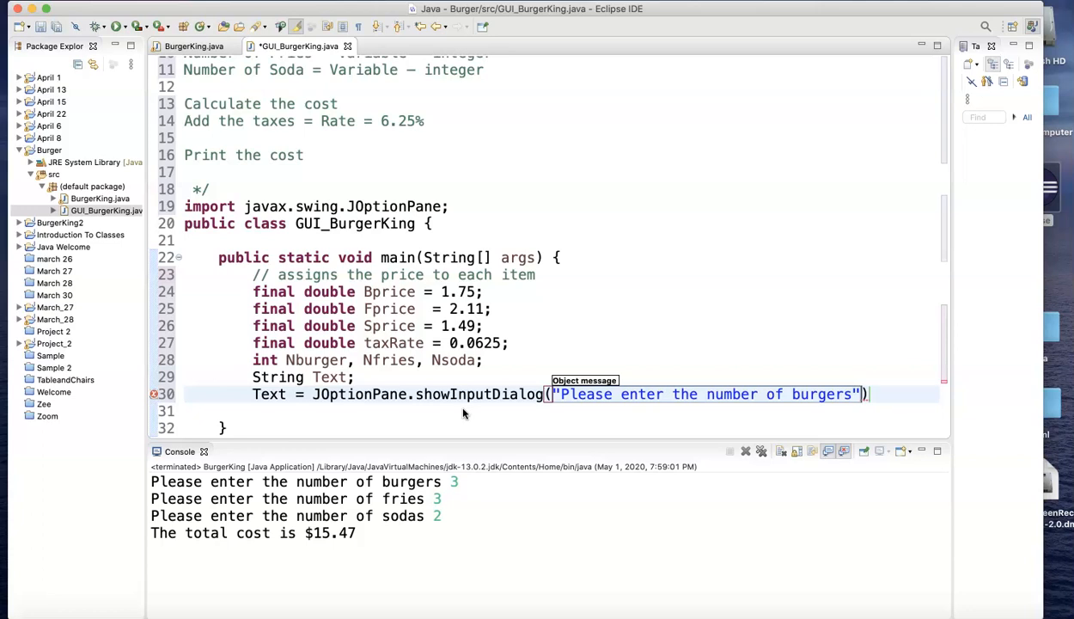
mouse_move(904, 409)
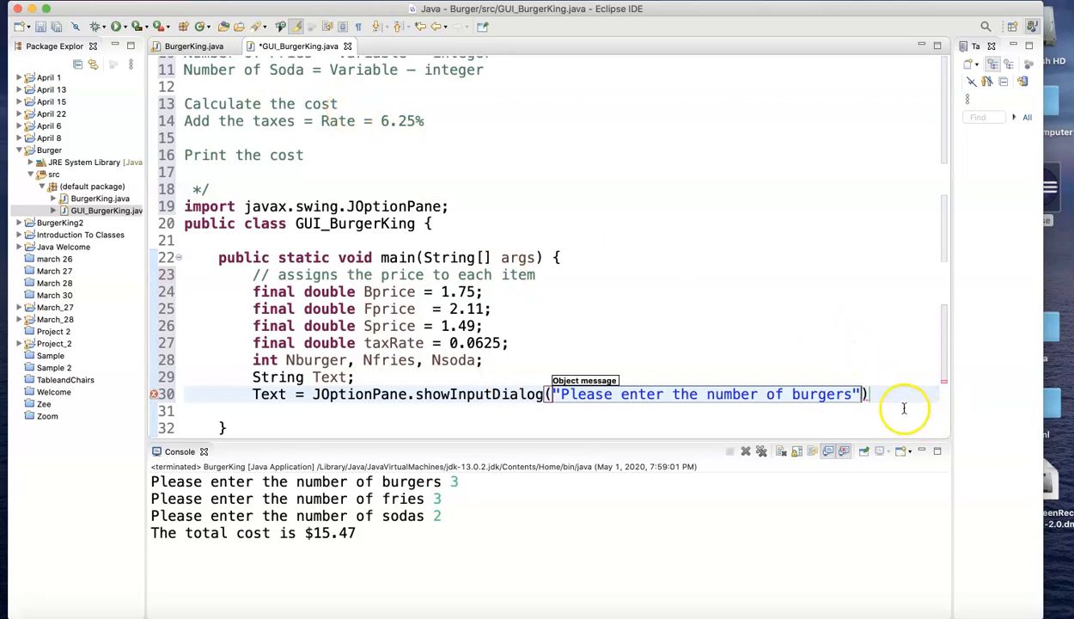
text(;)
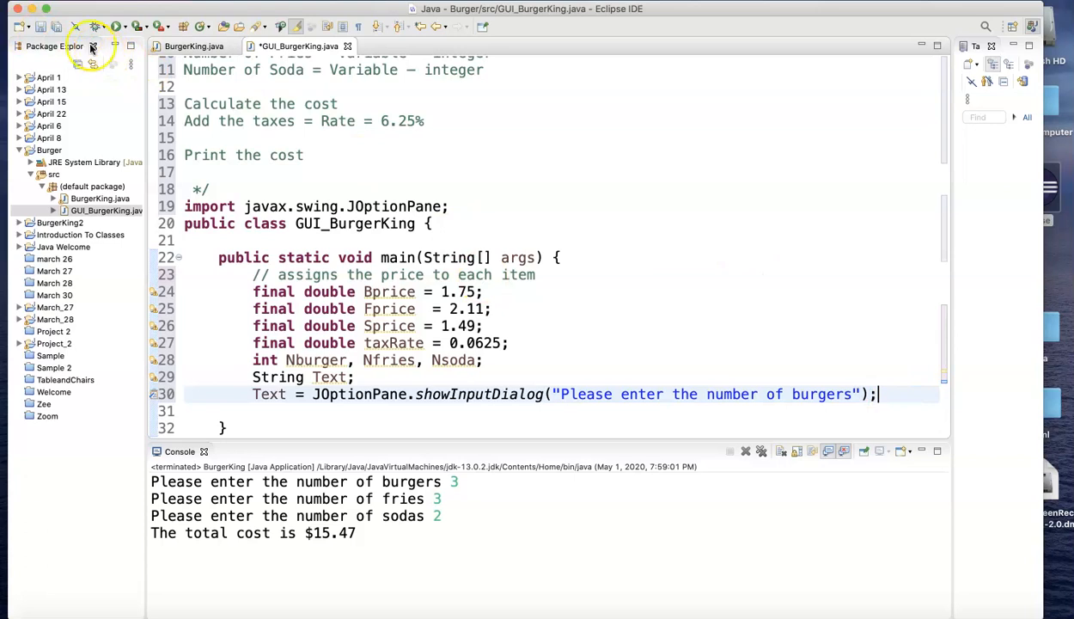
Run GUI_BurgerKing and answer the burger prompt with 5.
click(115, 27)
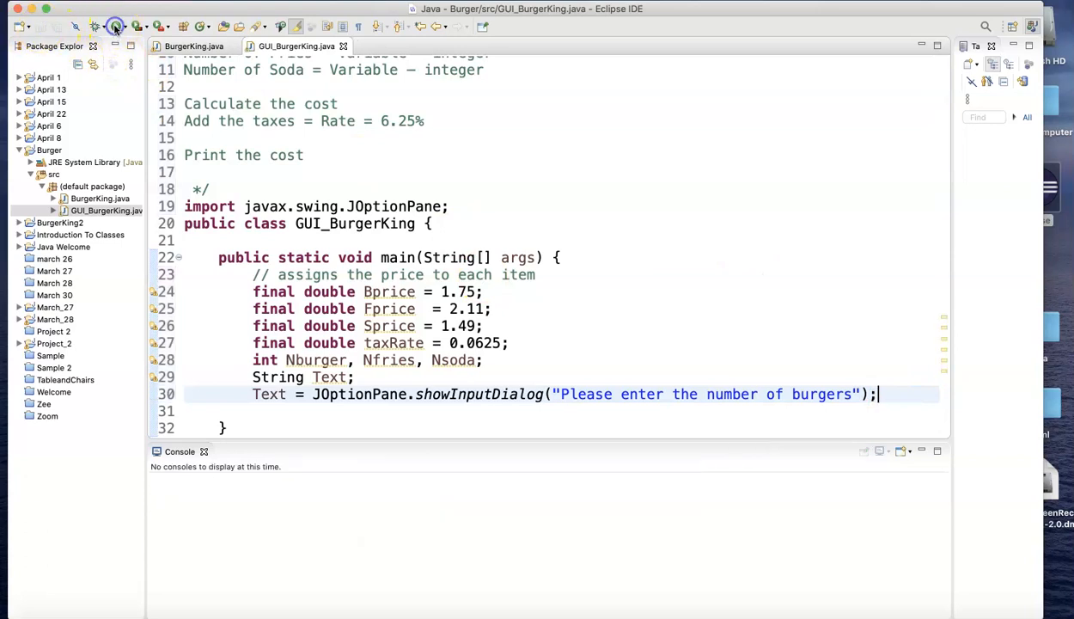
click(113, 28)
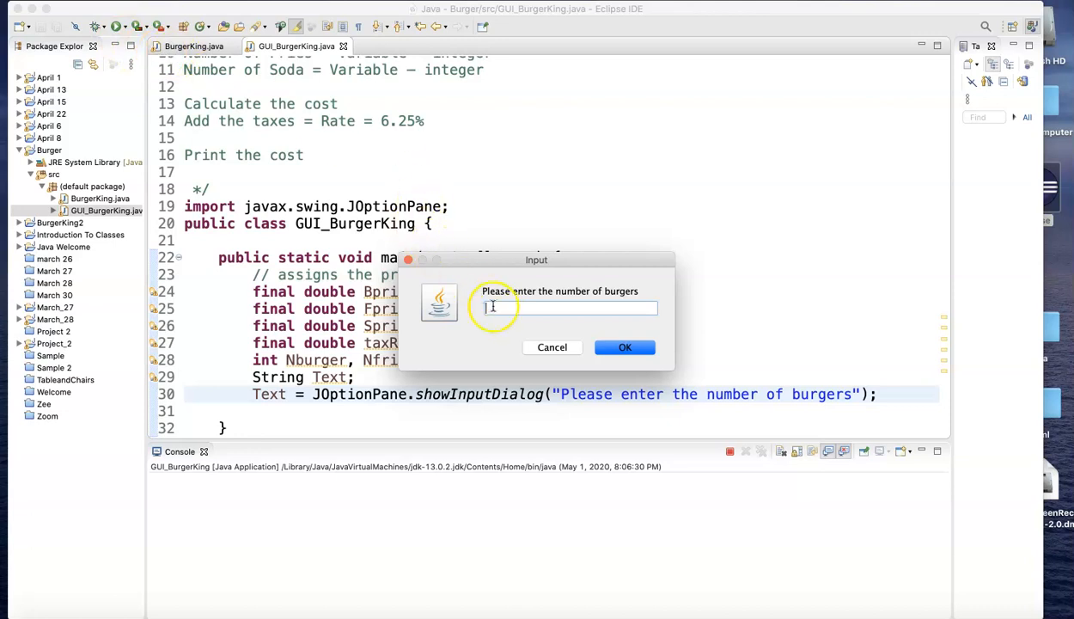
text(5)
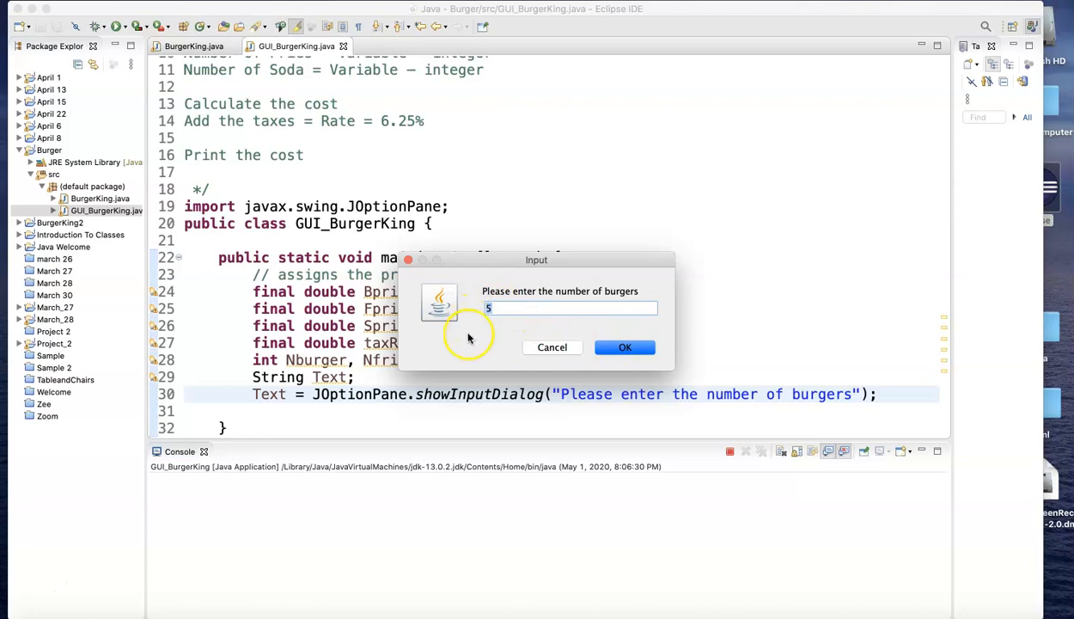
click(625, 347)
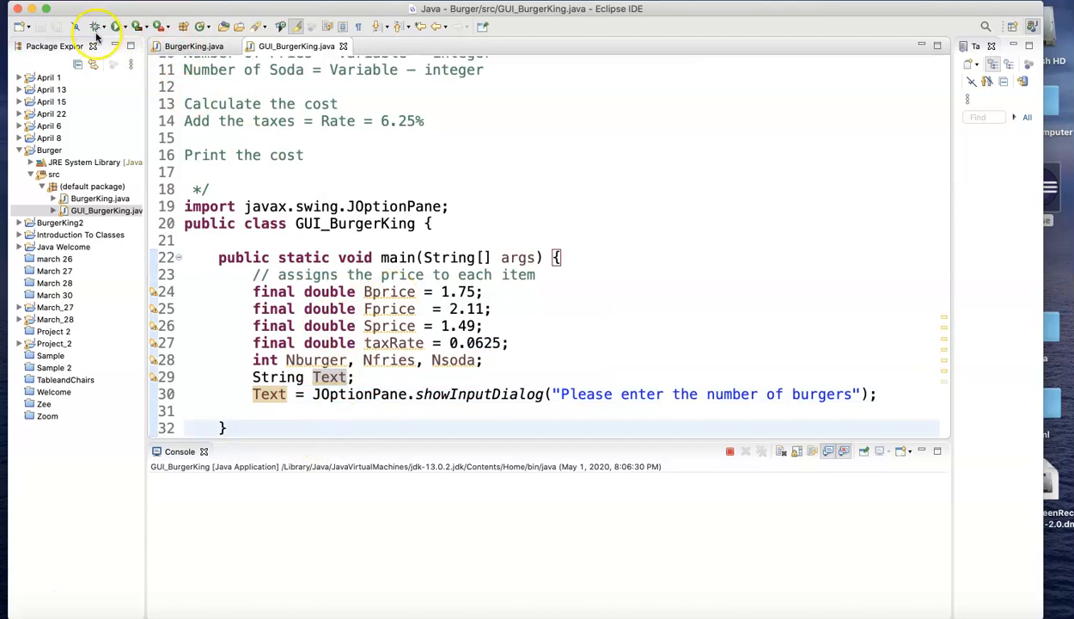
Run it twice more, answering the burger prompt with Zee and then 5 Cats.
click(120, 24)
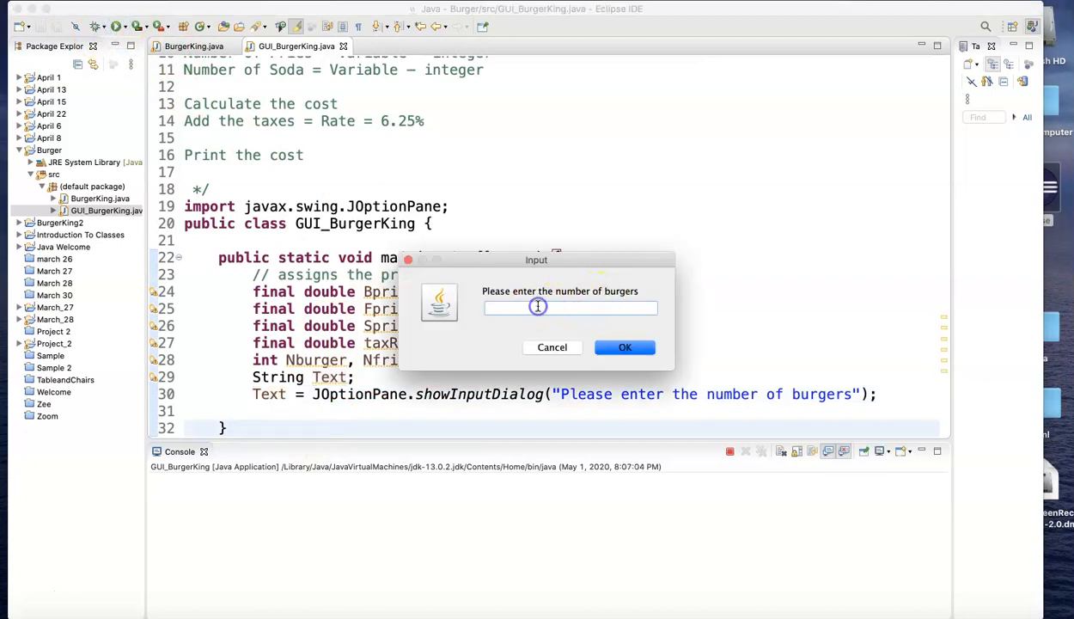
text(Zee)
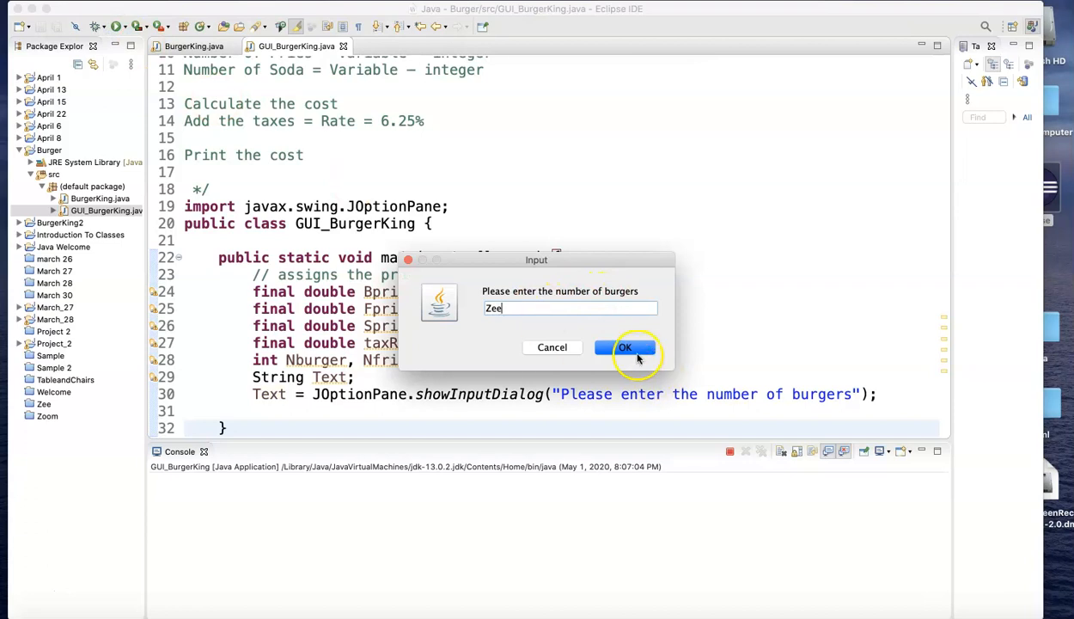
click(625, 347)
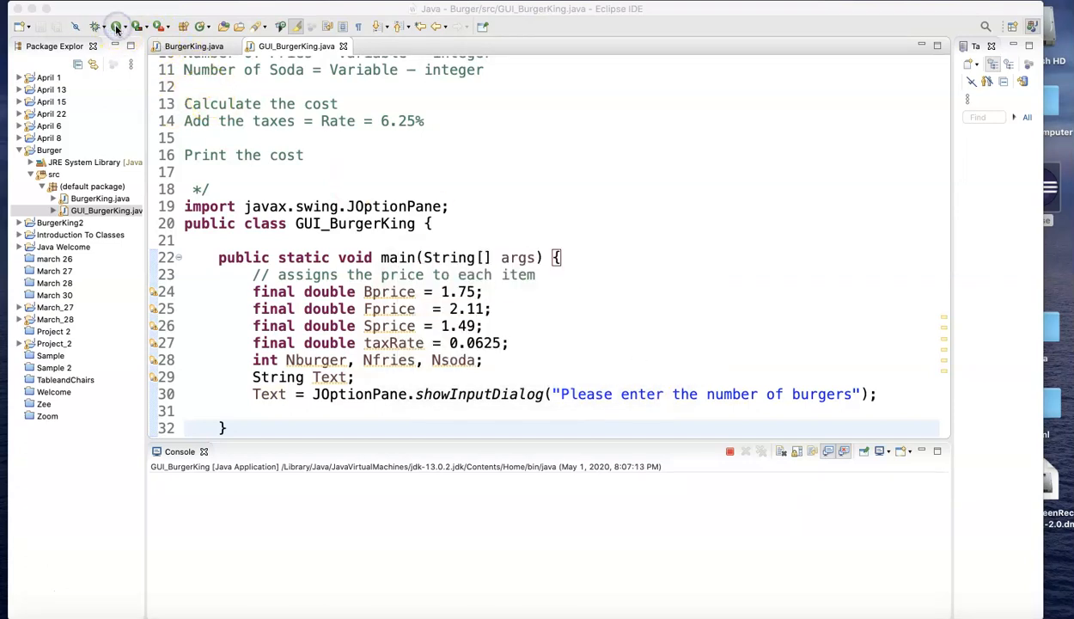
click(117, 24)
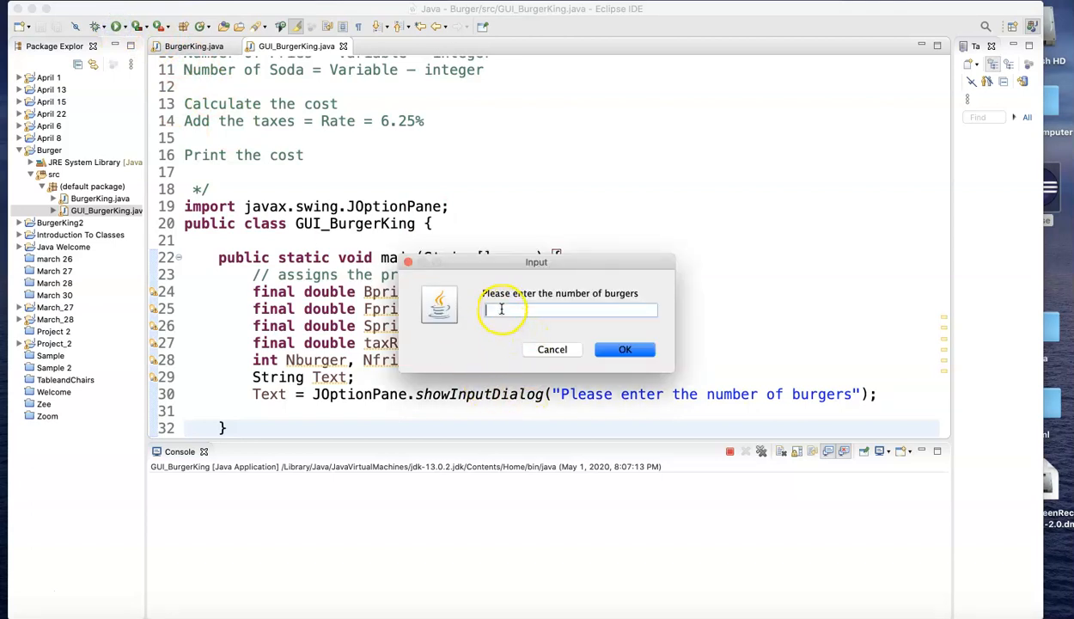
text(5 Ch)
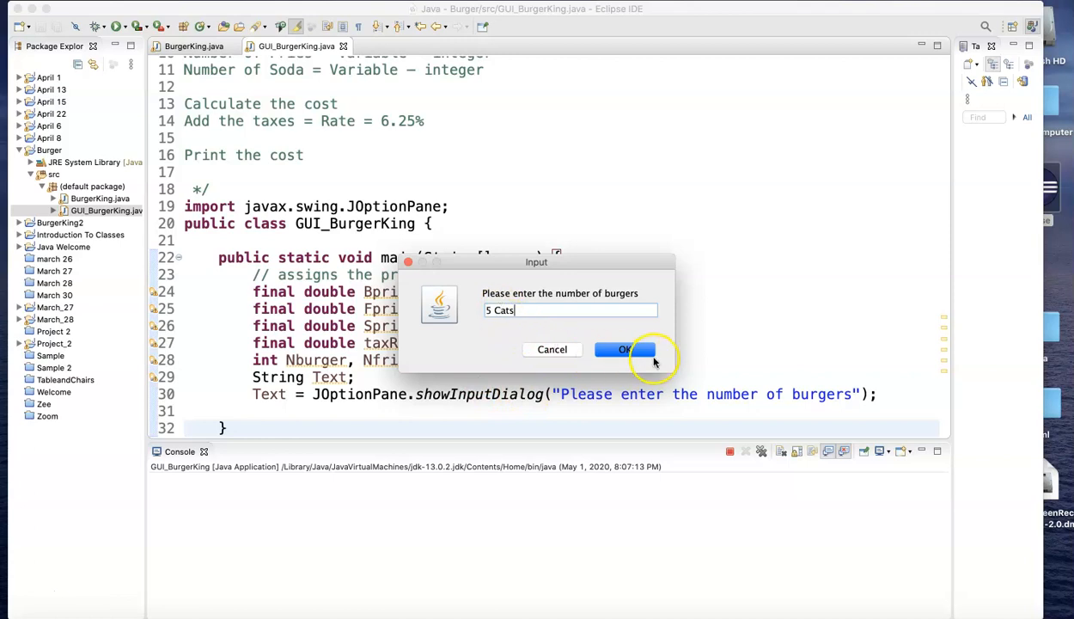
click(624, 348)
text(Nburger =)
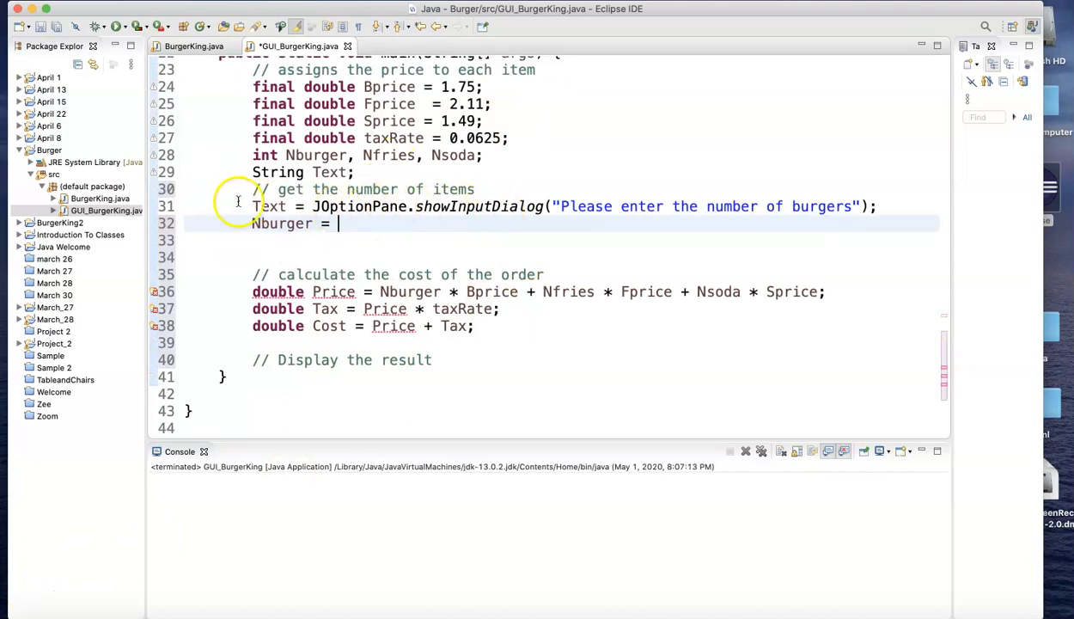
Add 'Nburger = Integer.parseInt(Text);' below the burger input dialog line.
double_click(266, 206)
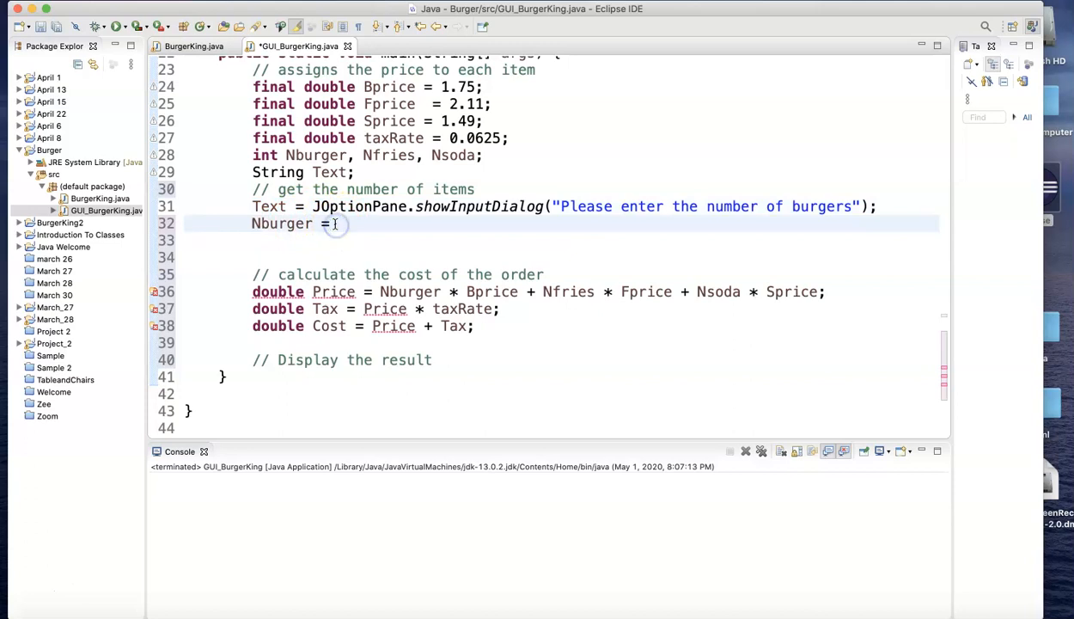
text(Integer.)
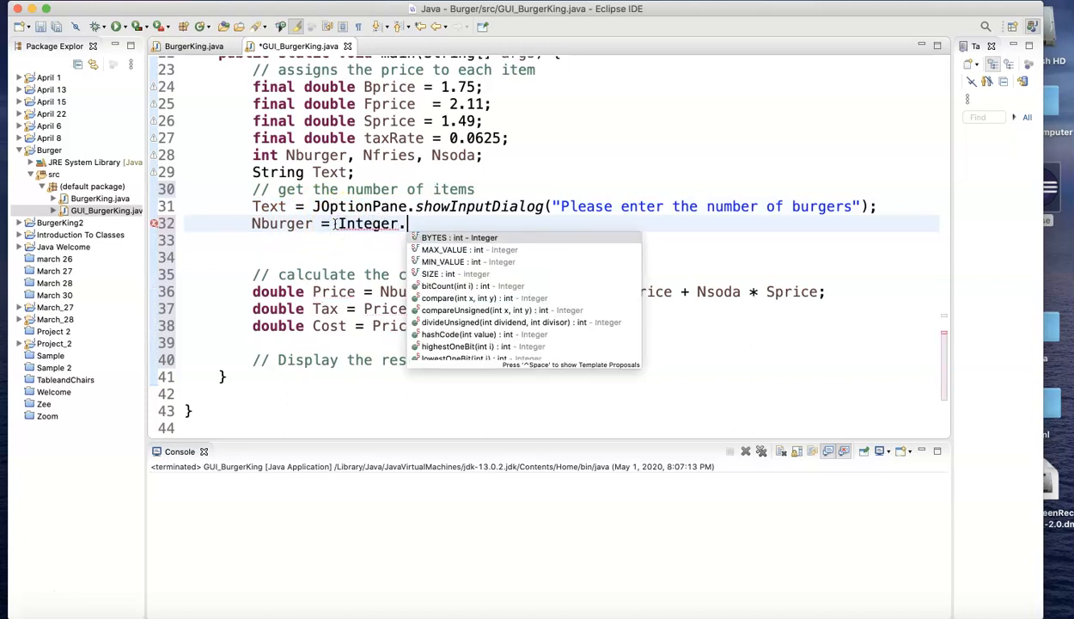
text(pa)
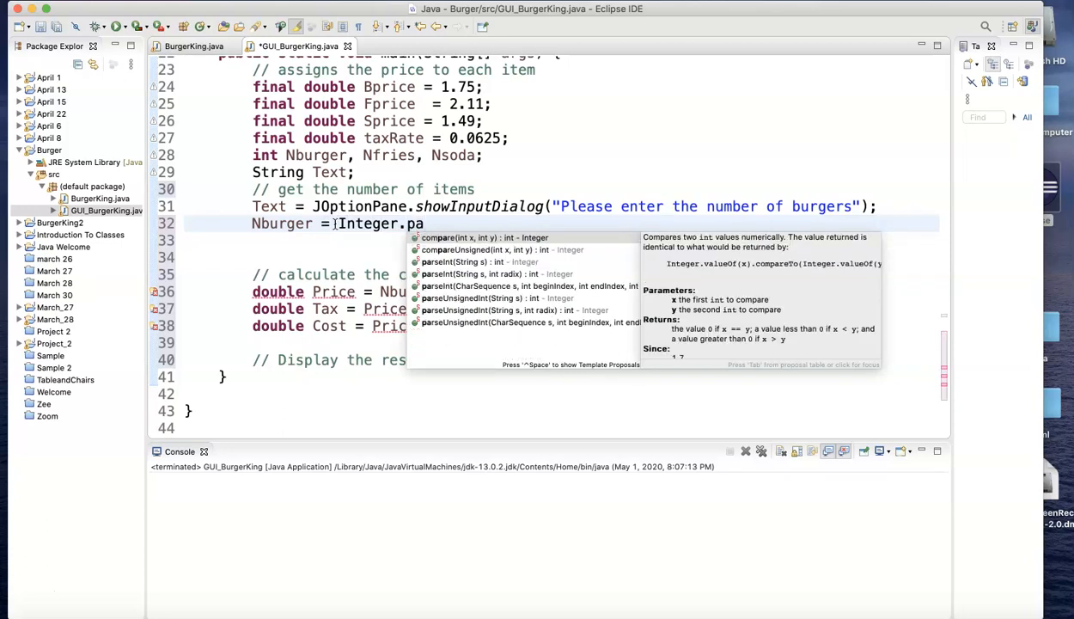
text(rs)
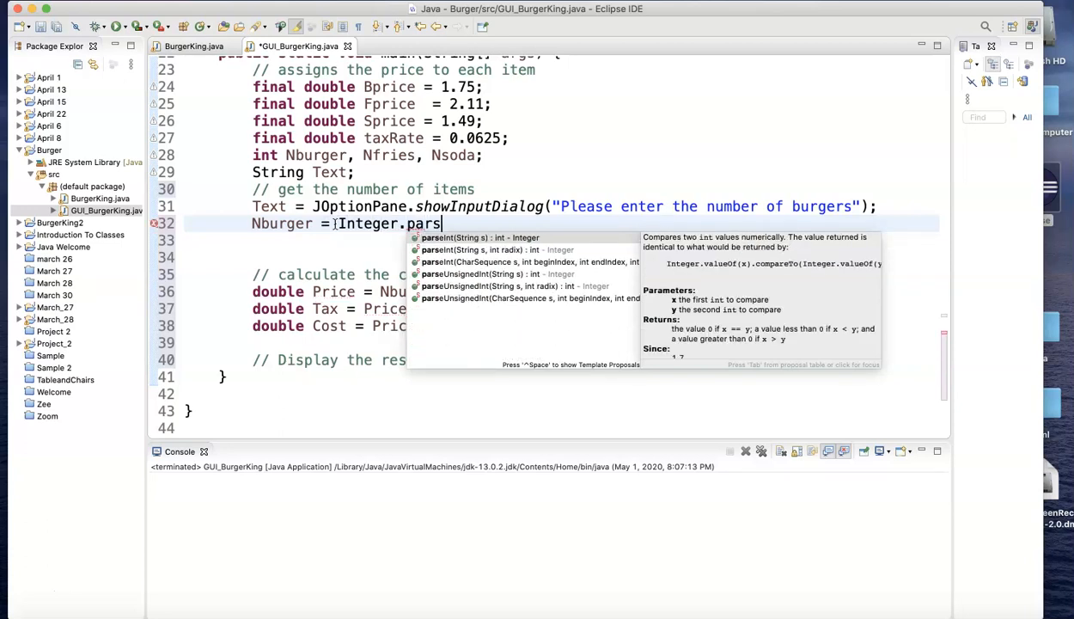
text(e)
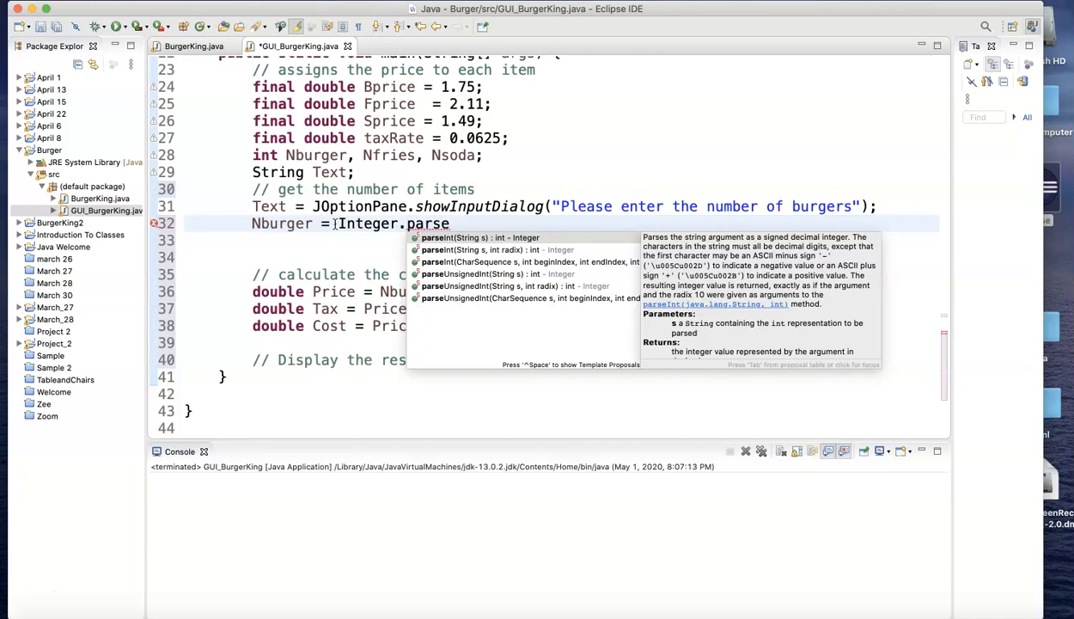
text(Int(Text)
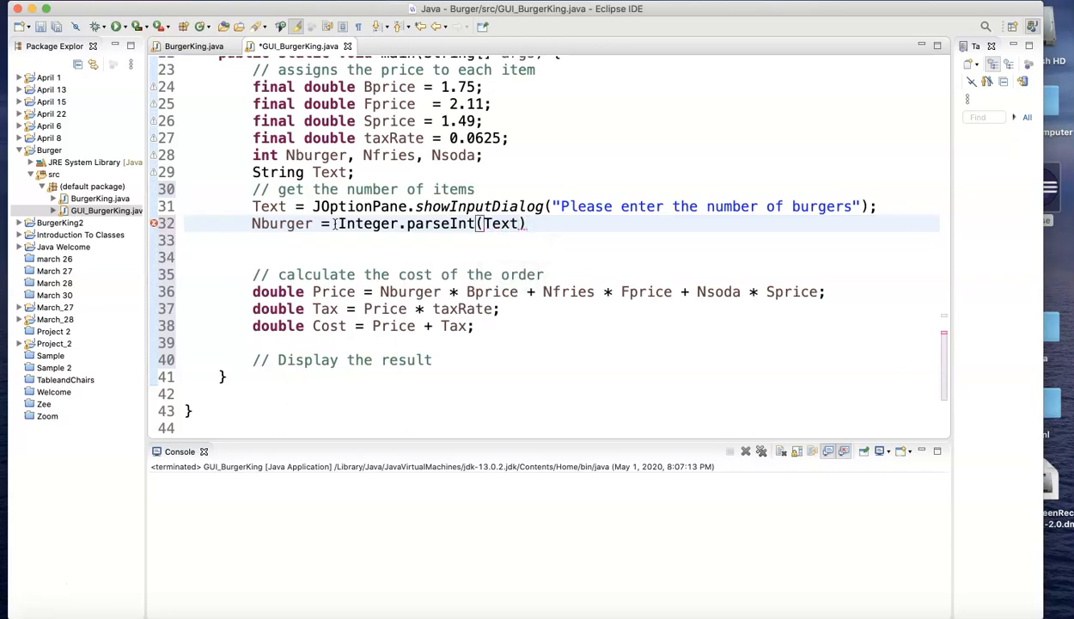
text(;)
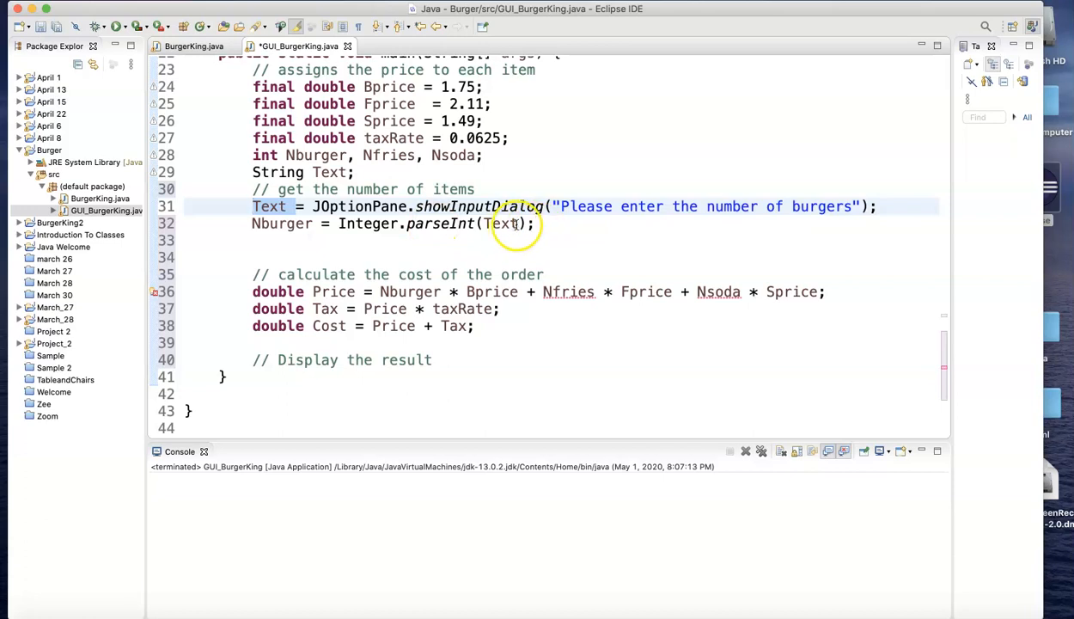
double_click(502, 224)
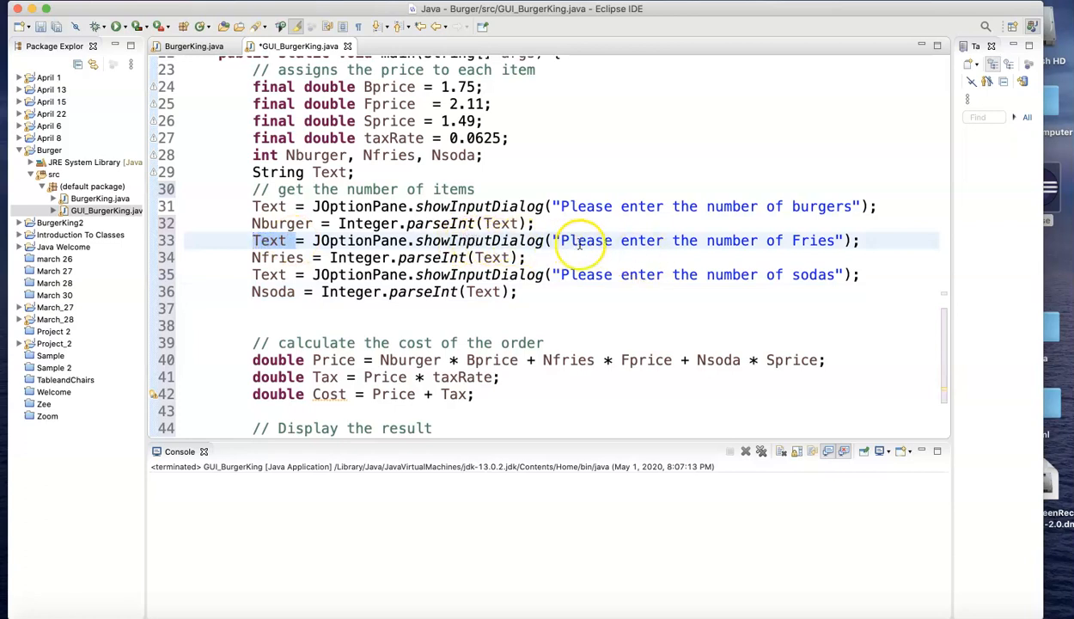
mouse_move(371, 249)
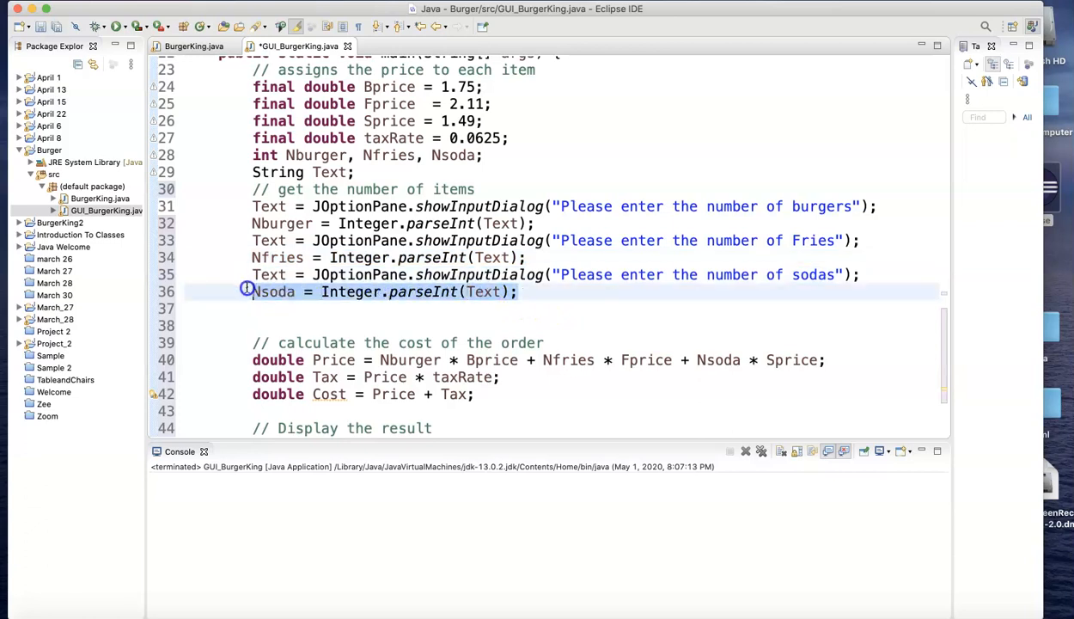
Assign the soda prompt's parsed reply to Nsoda.
double_click(273, 292)
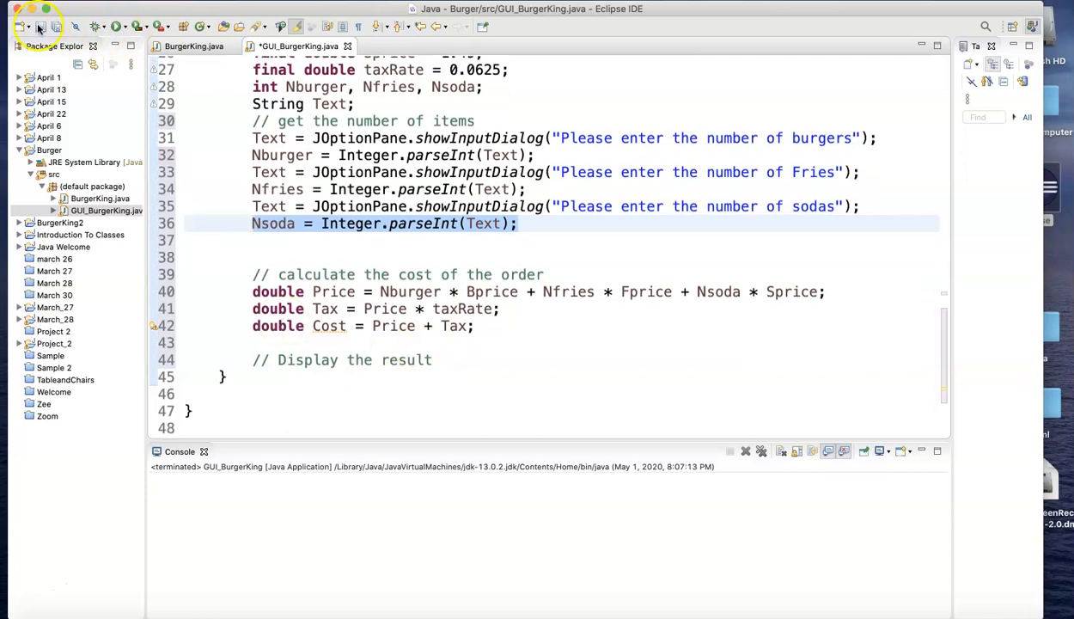
Save and run GUI_BurgerKing, entering 6 burgers, 7 fries and 2 sodas.
click(117, 26)
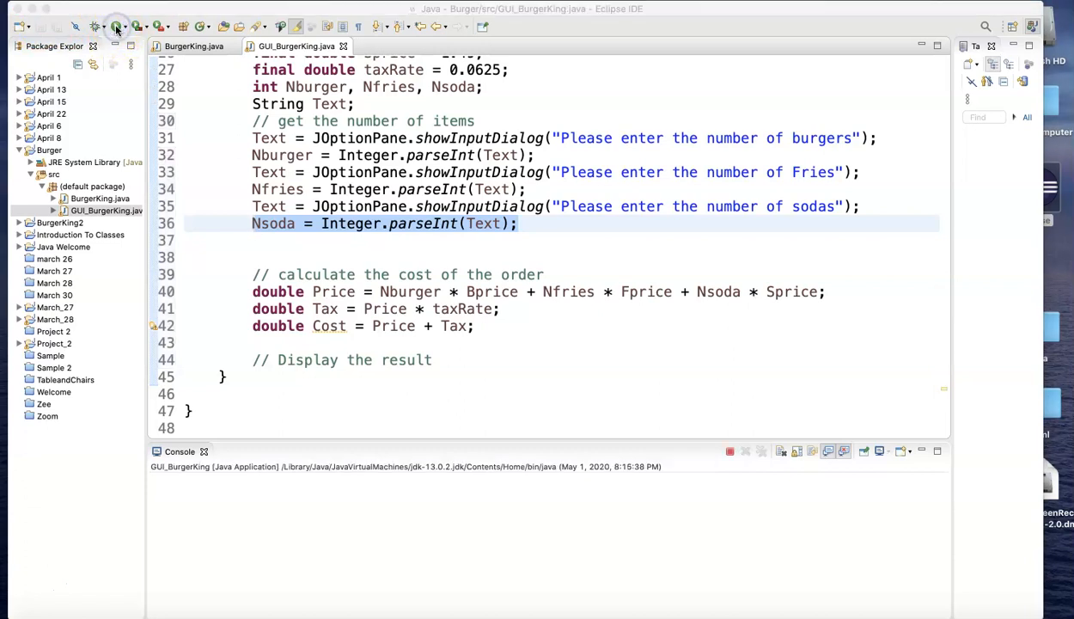
click(117, 28)
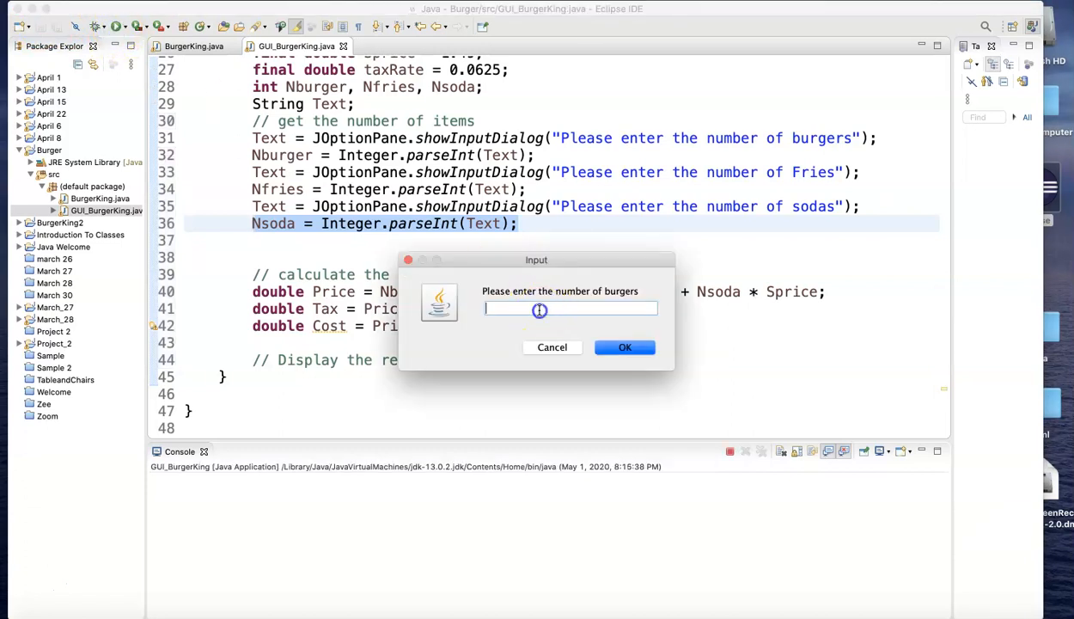
text(6)
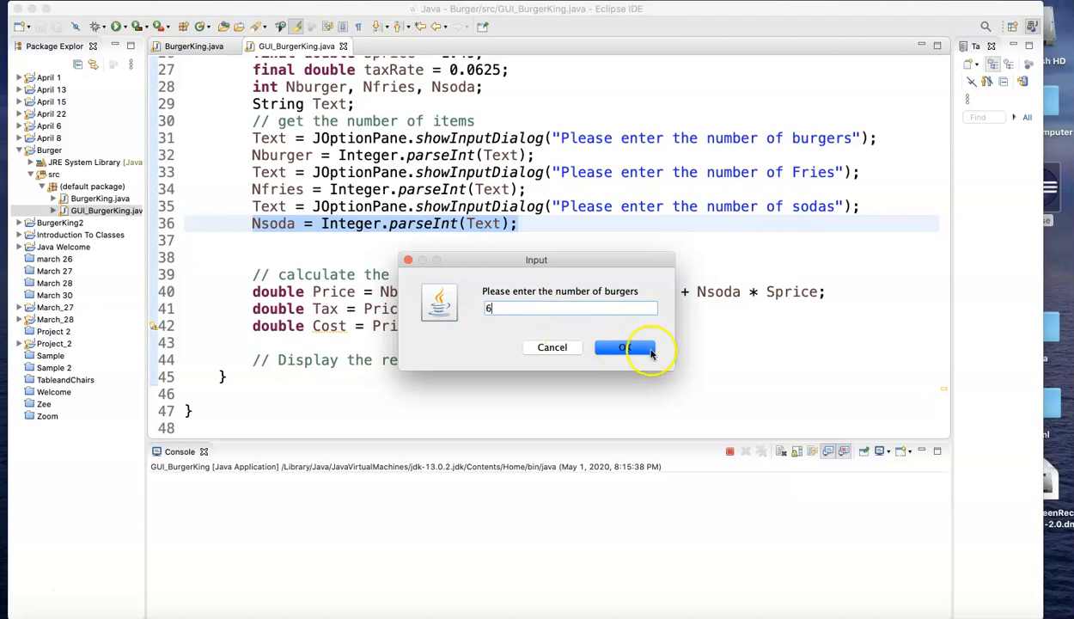
click(625, 347)
text(7)
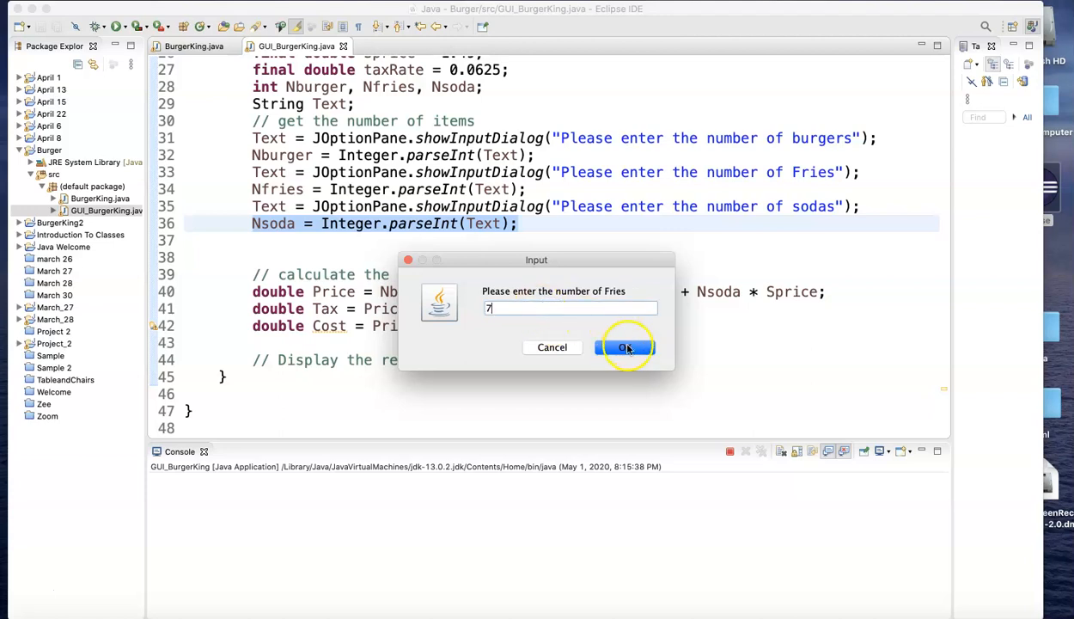
click(624, 347)
text(2)
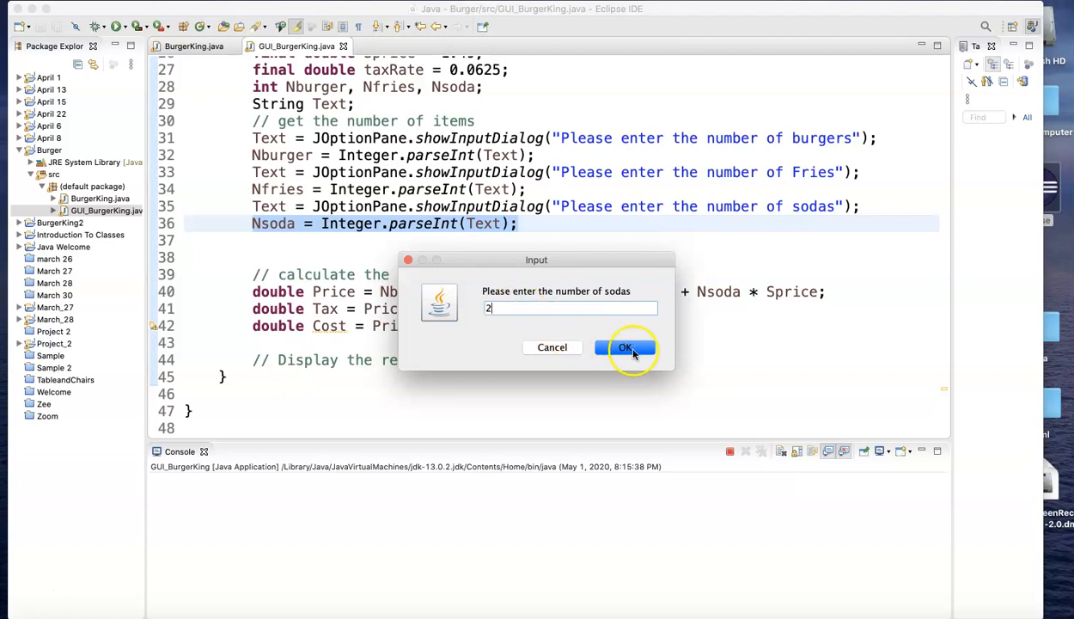
click(626, 347)
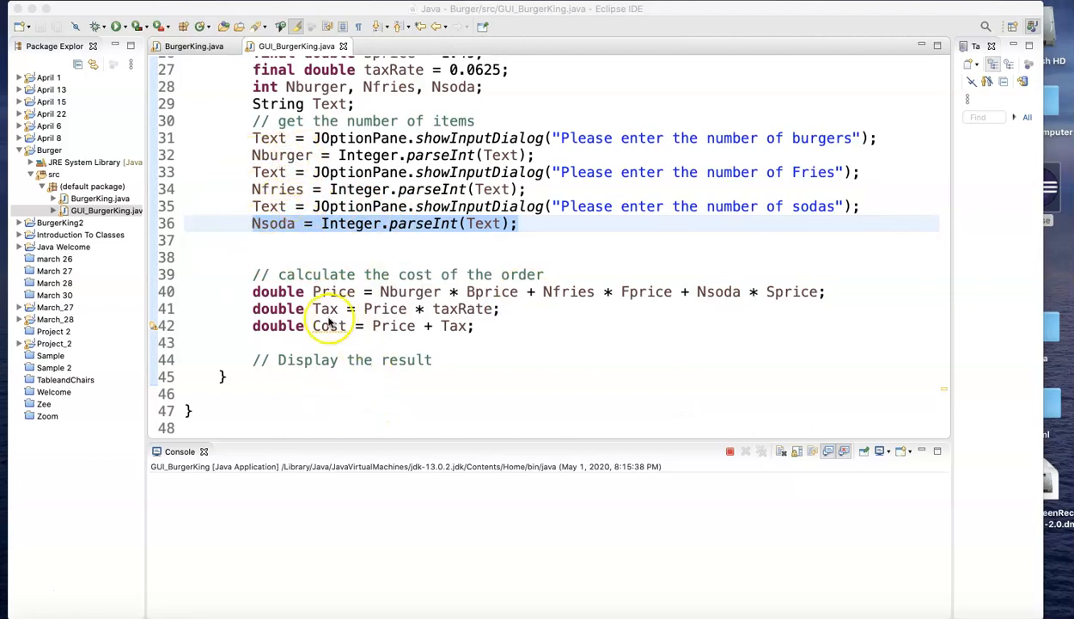
mouse_move(394, 333)
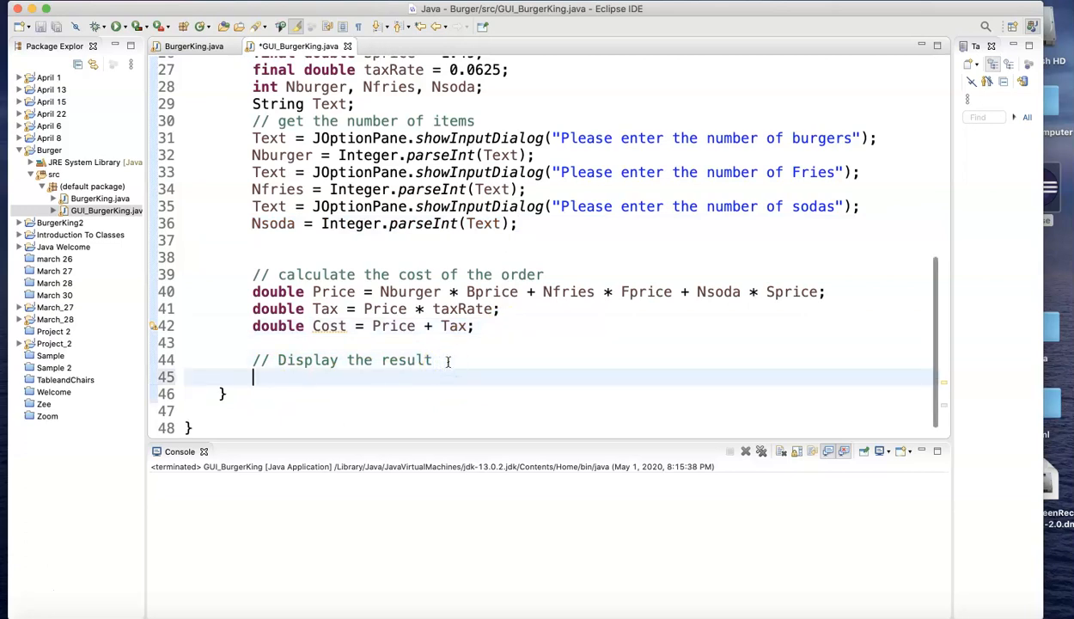
Start a JOptionPane.showMessageDialog call with null as the parent component via content assist.
text(J)
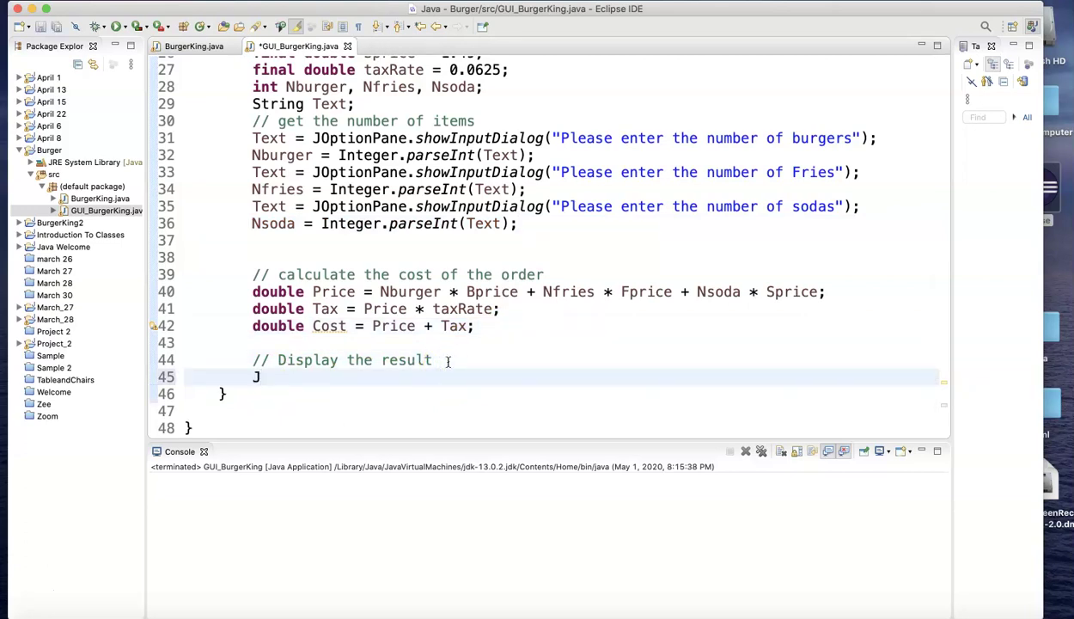
text(Opt)
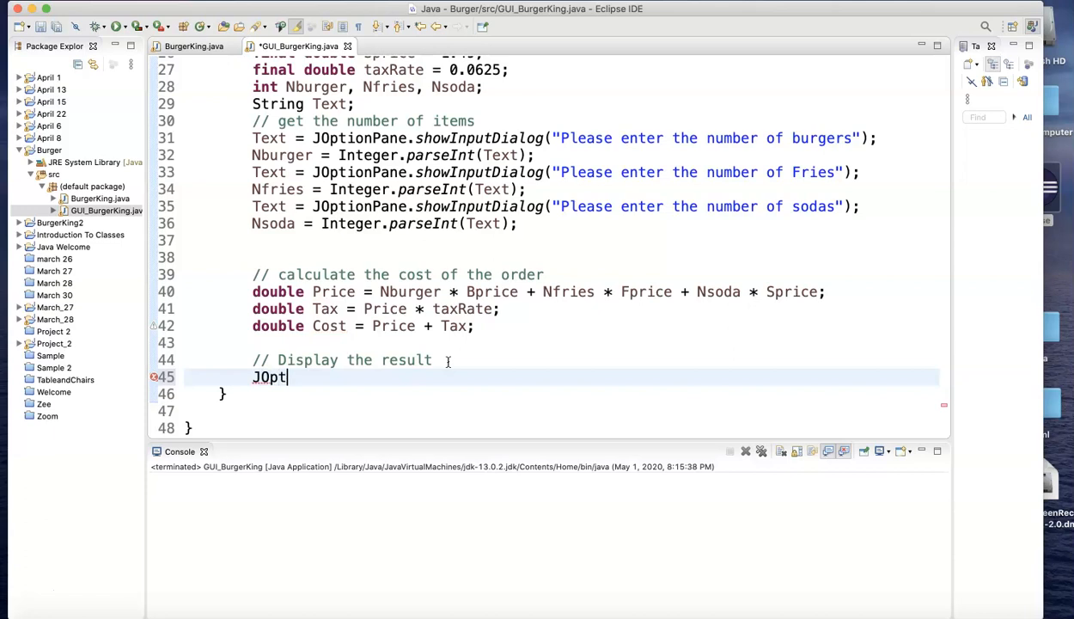
text(ionPane)
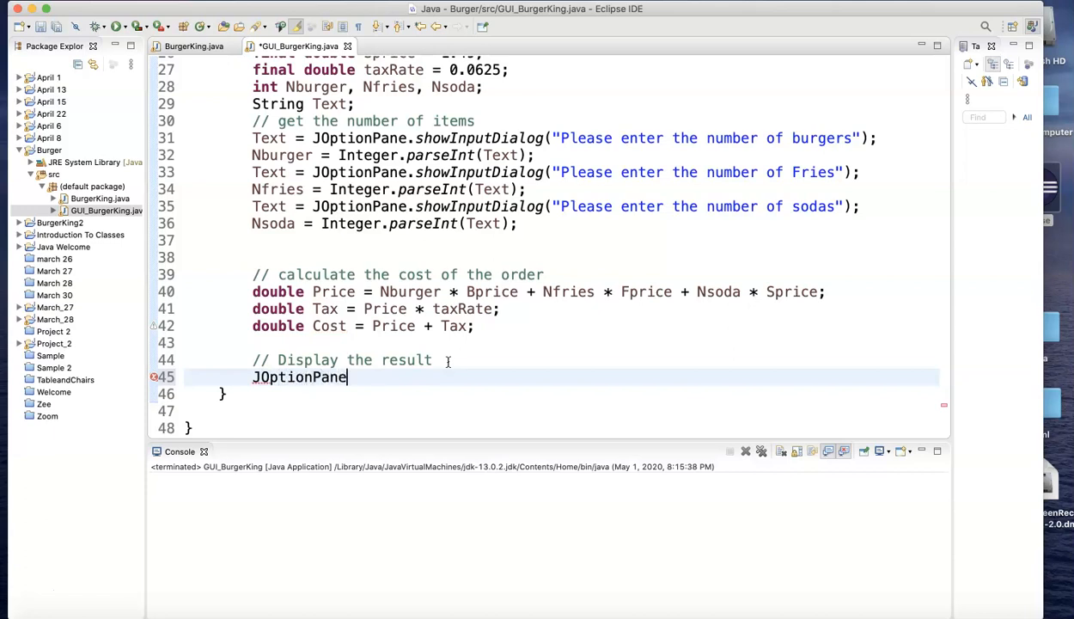
text(.)
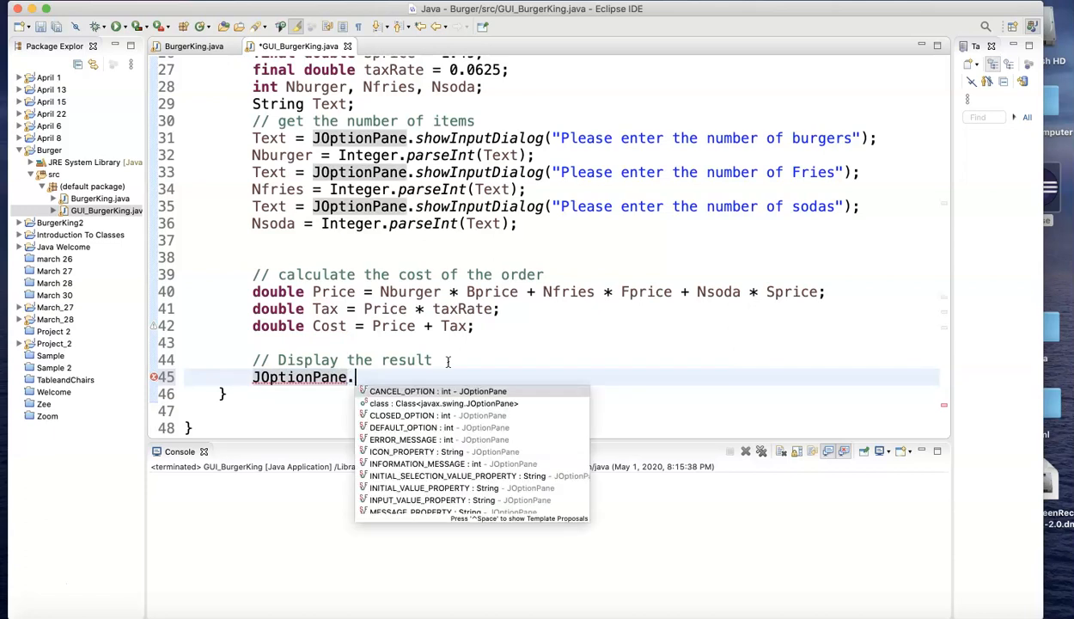
text(sho)
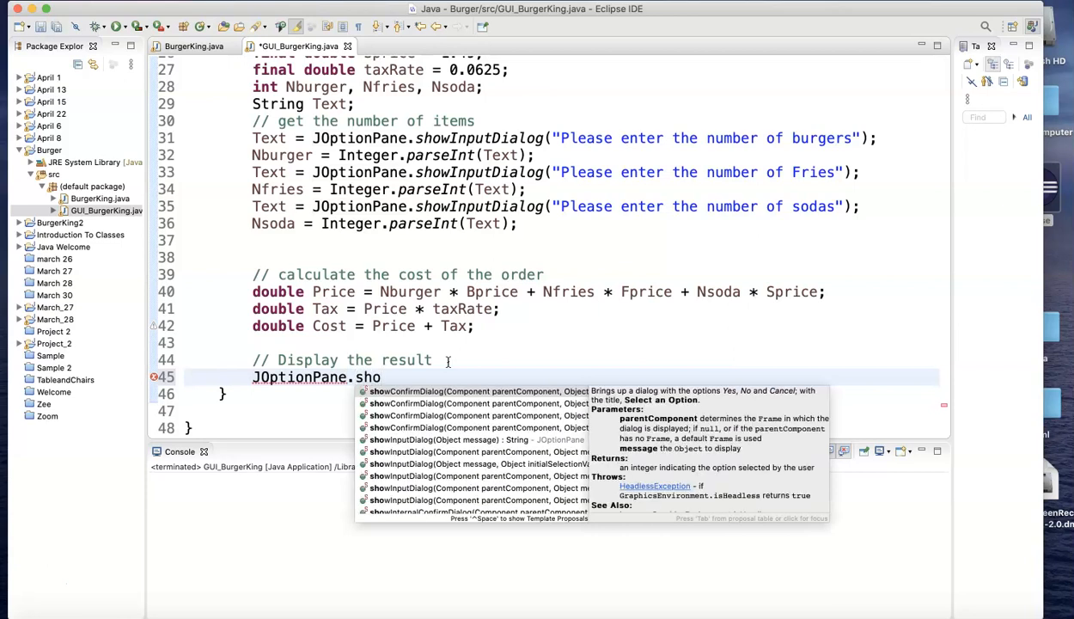
text(wm)
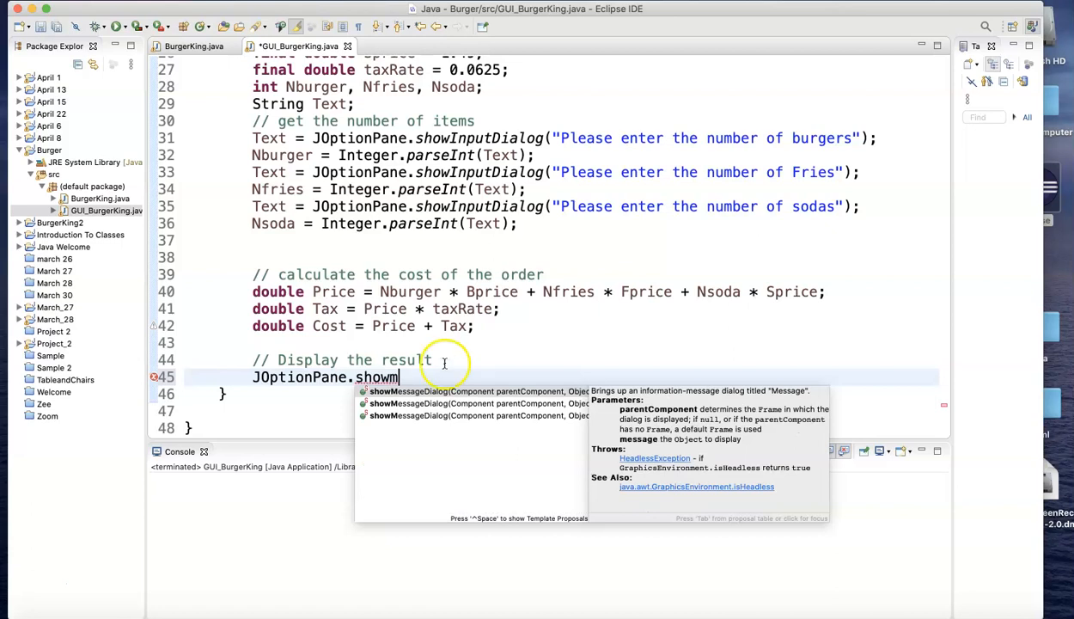
mouse_move(412, 390)
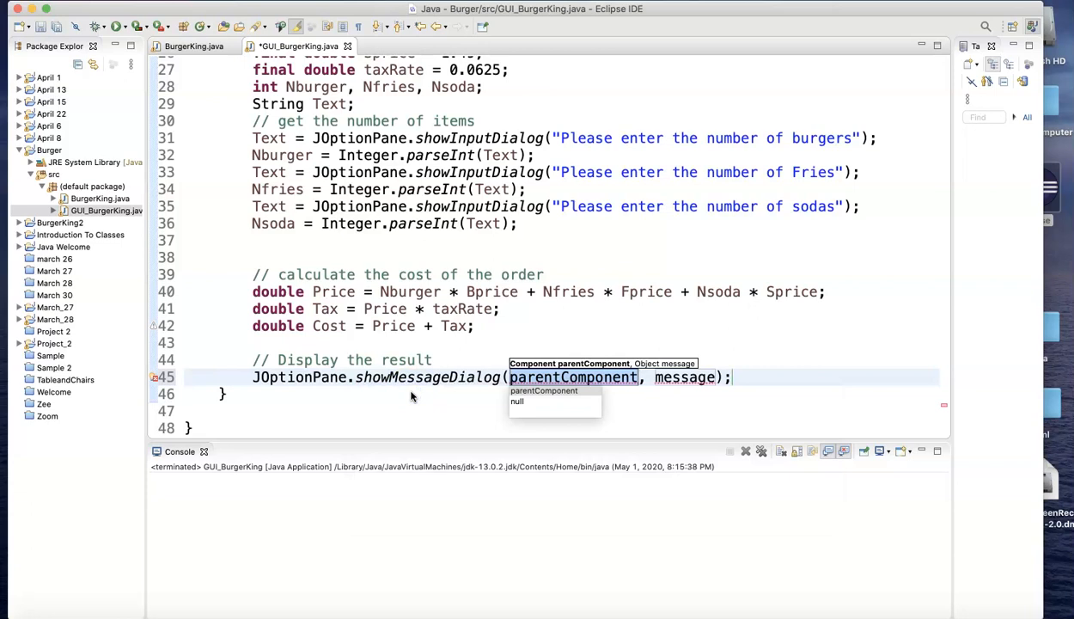
text(null)
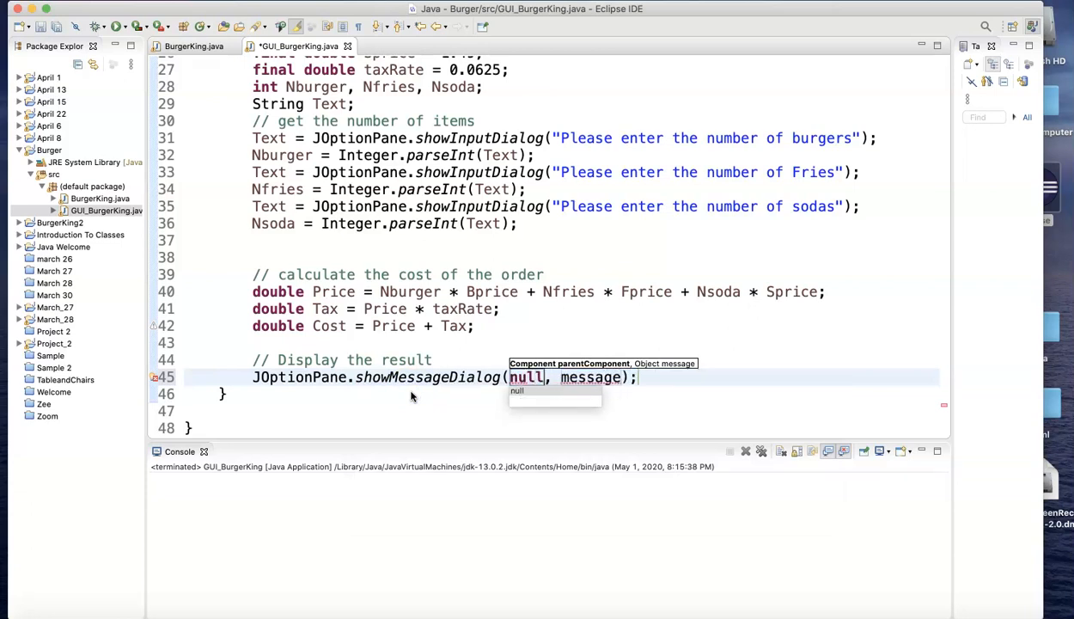
mouse_move(407, 390)
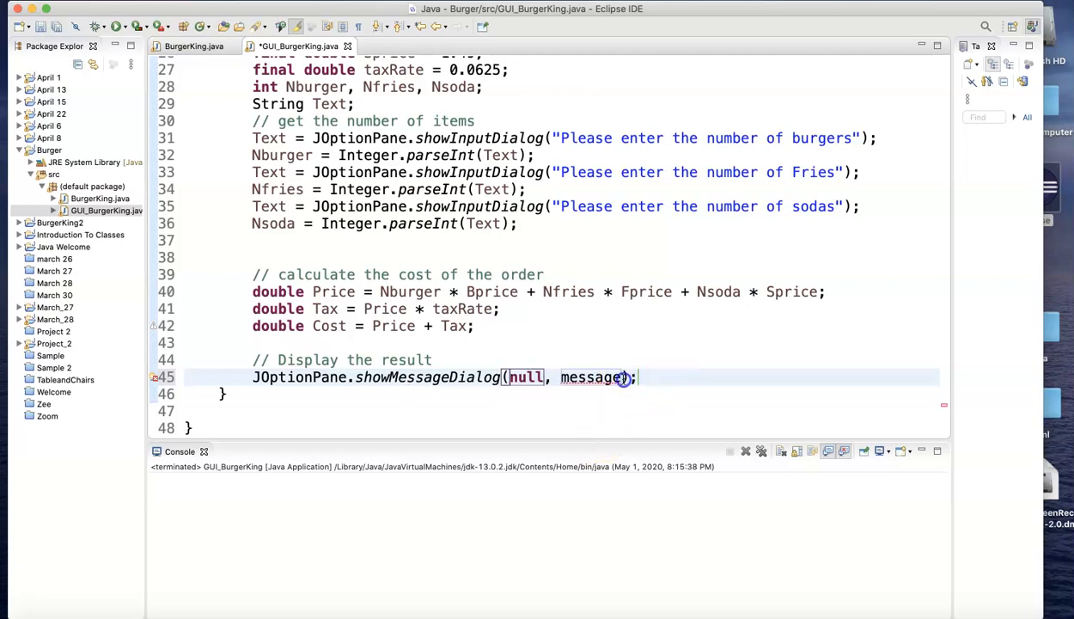
Replace the message placeholder with "The total cost is $"+Cost.
double_click(591, 376)
text("The tot)
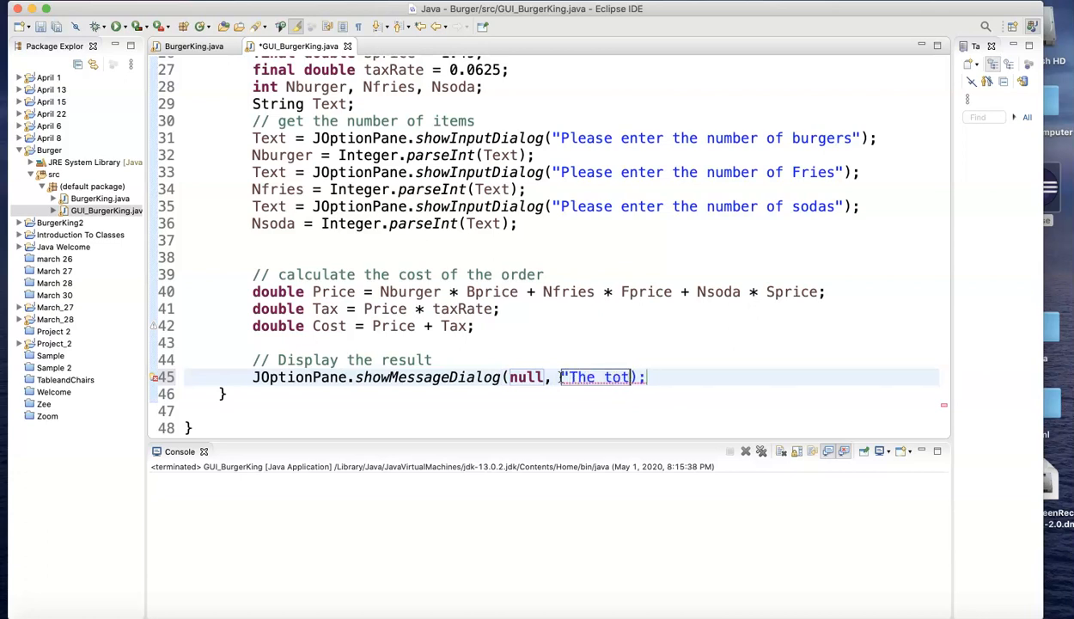
text(al cost is)
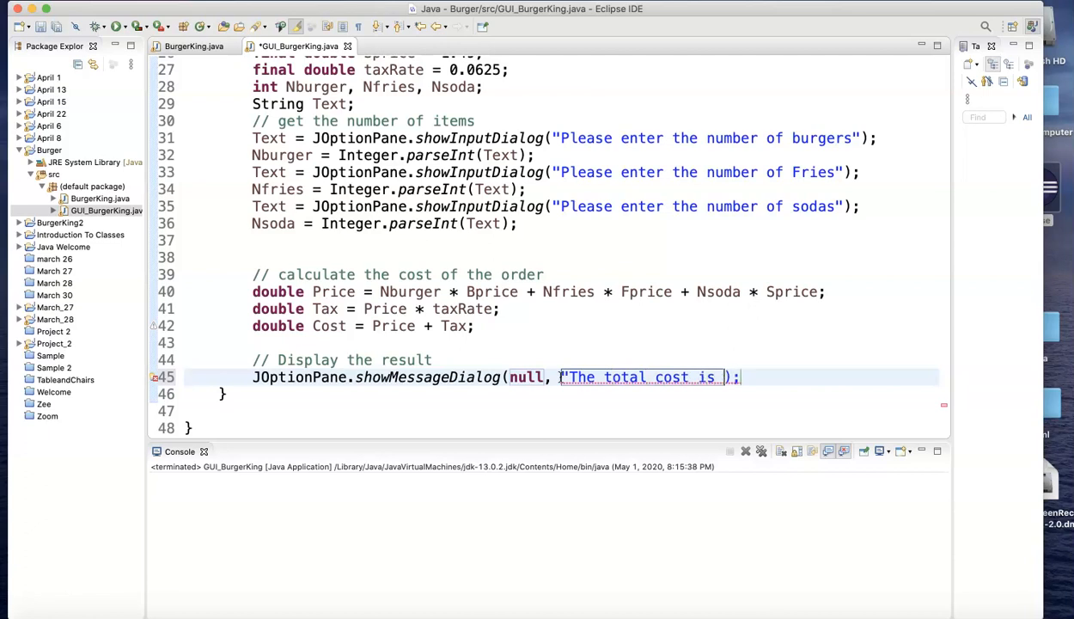
text($")
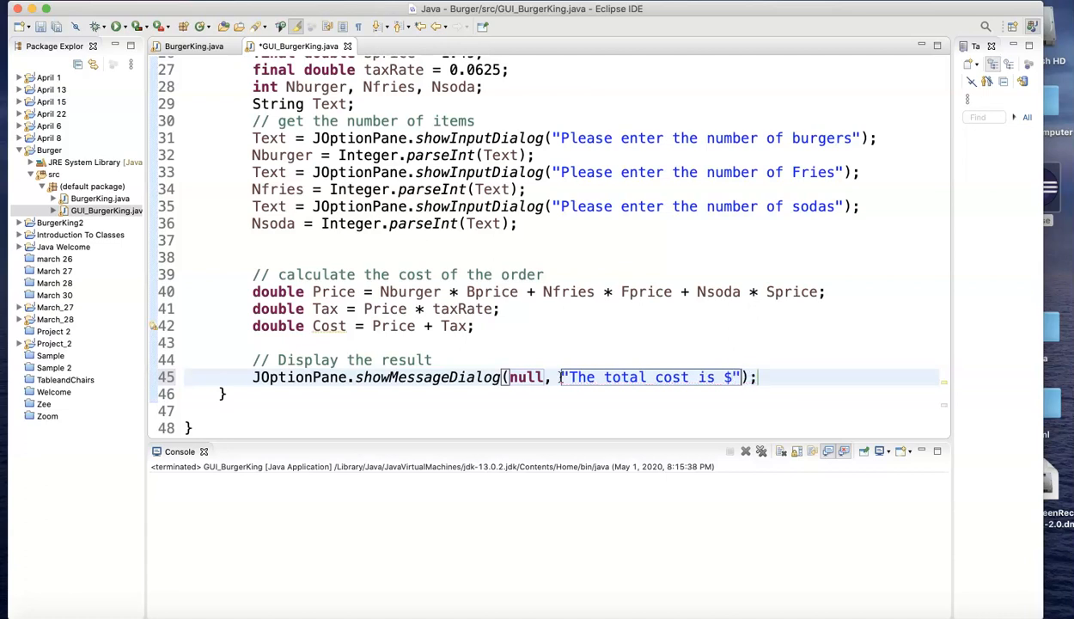
text(+C)
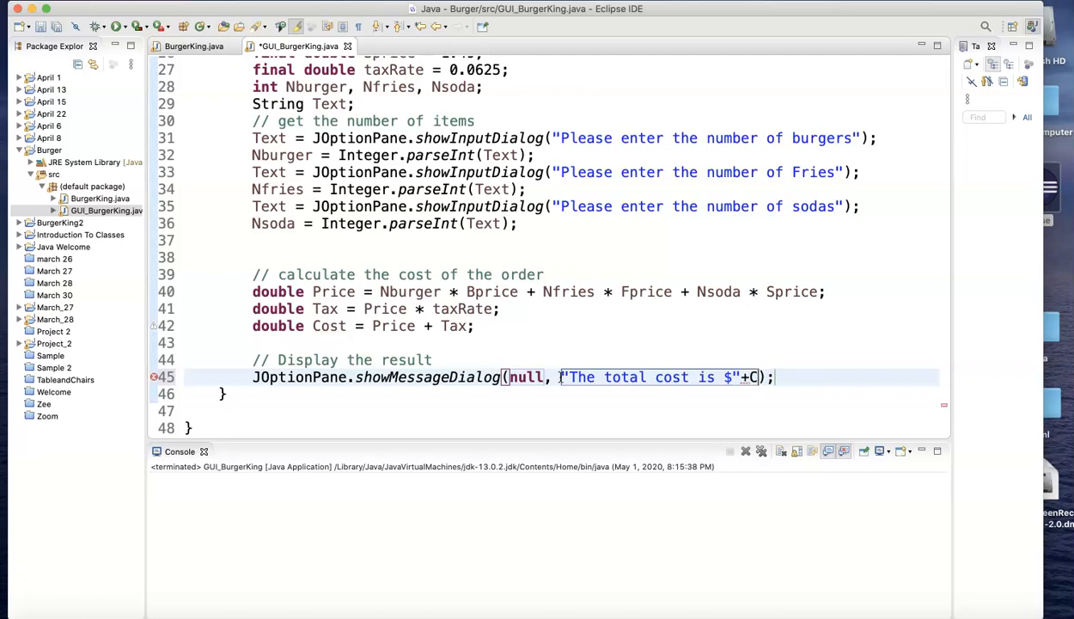
text(ost)
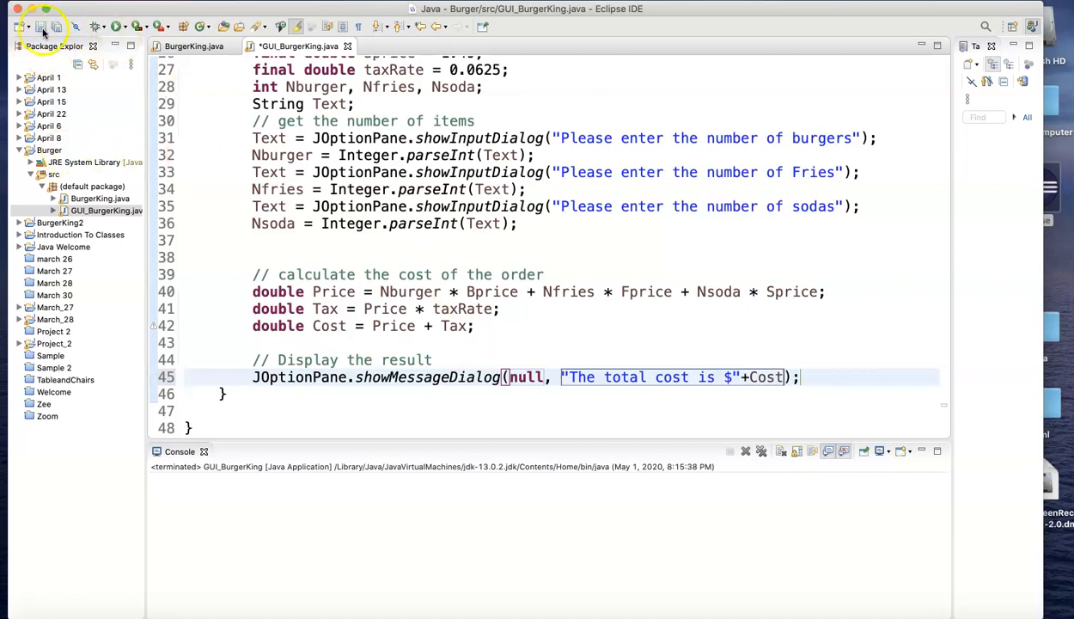
Run GUI_BurgerKing answering 2 burgers, fries, and 1 soda to get the unrounded total.
click(117, 28)
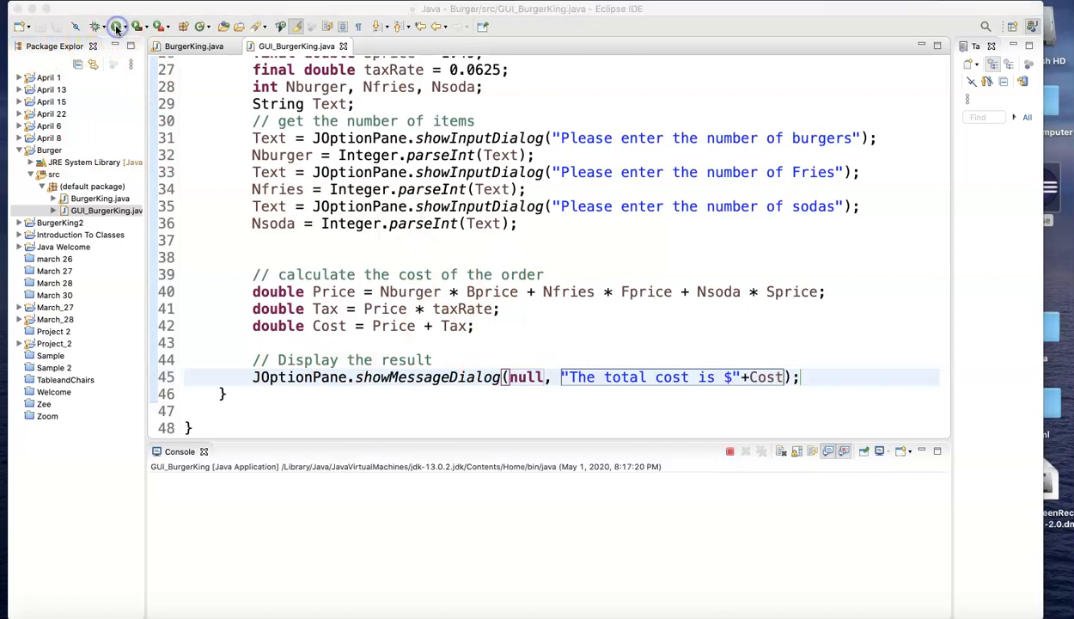
click(117, 28)
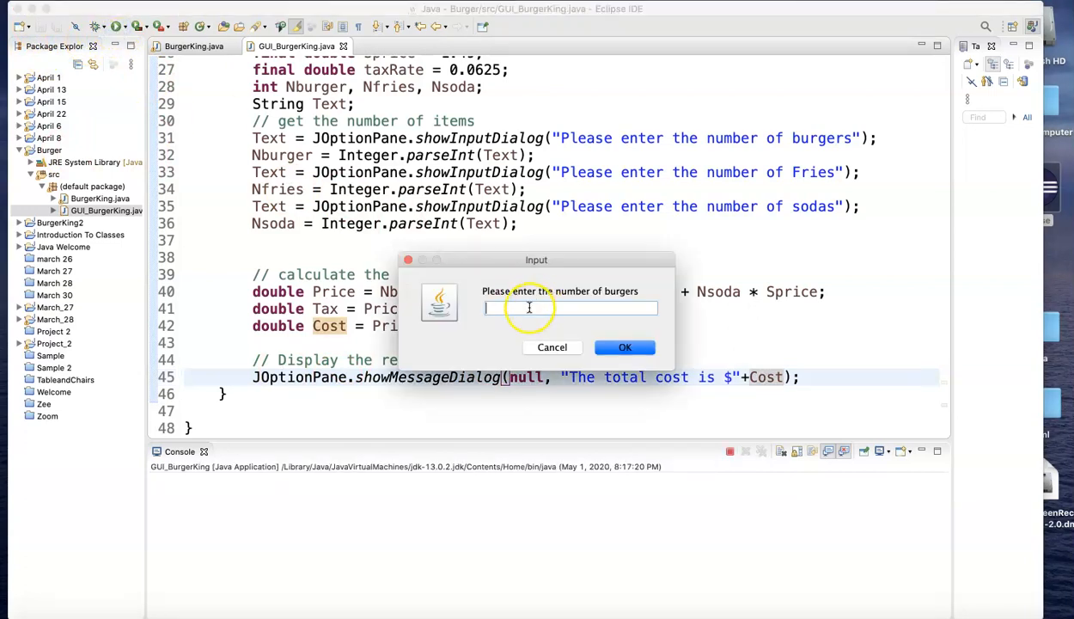
text(2)
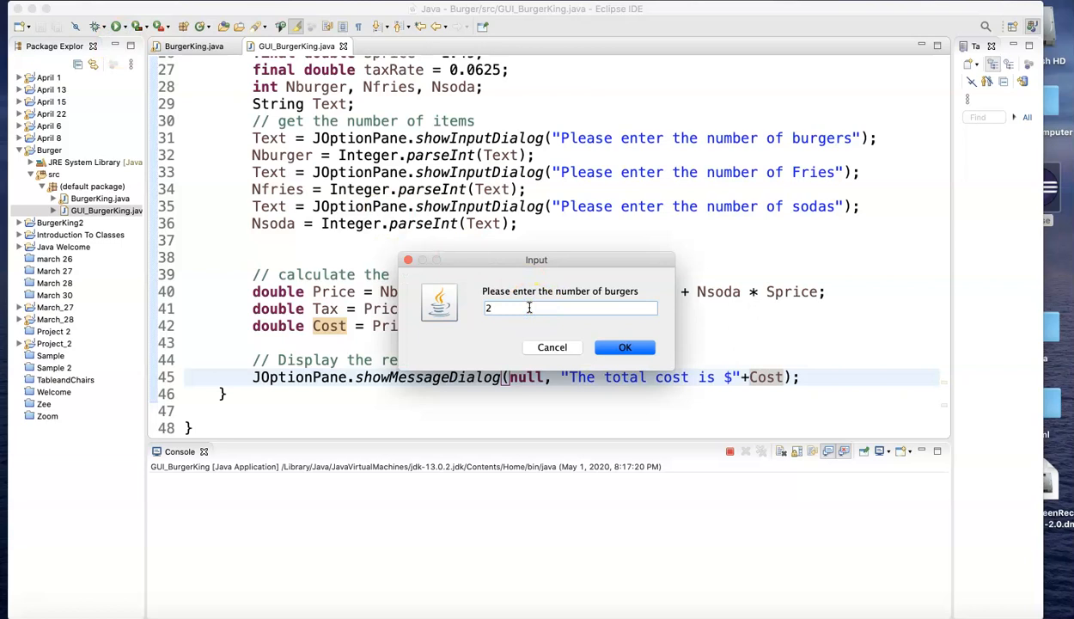
click(626, 347)
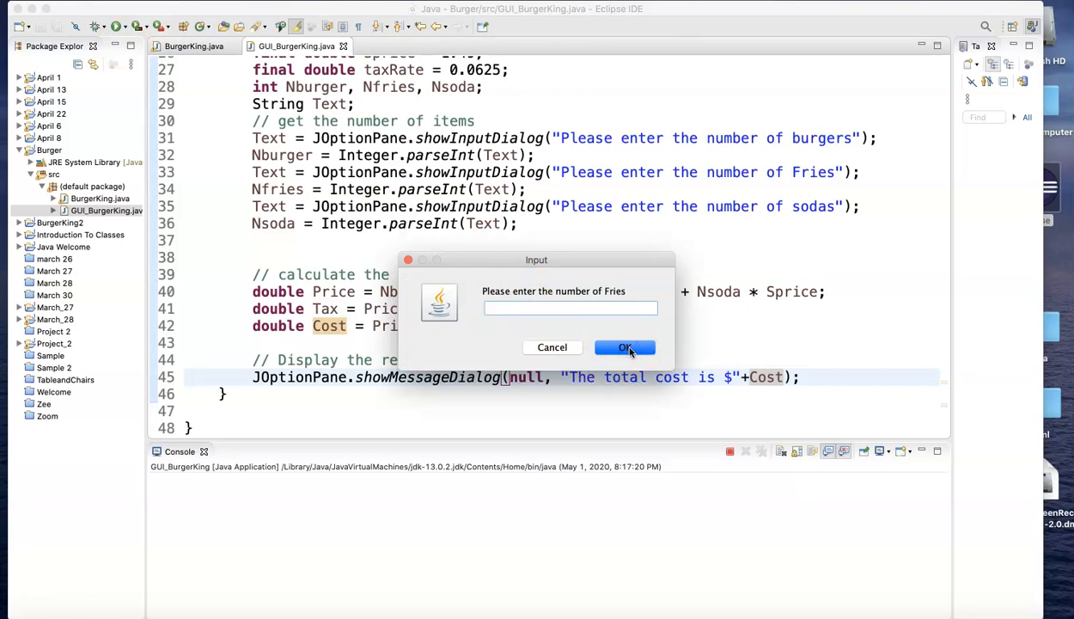
click(625, 347)
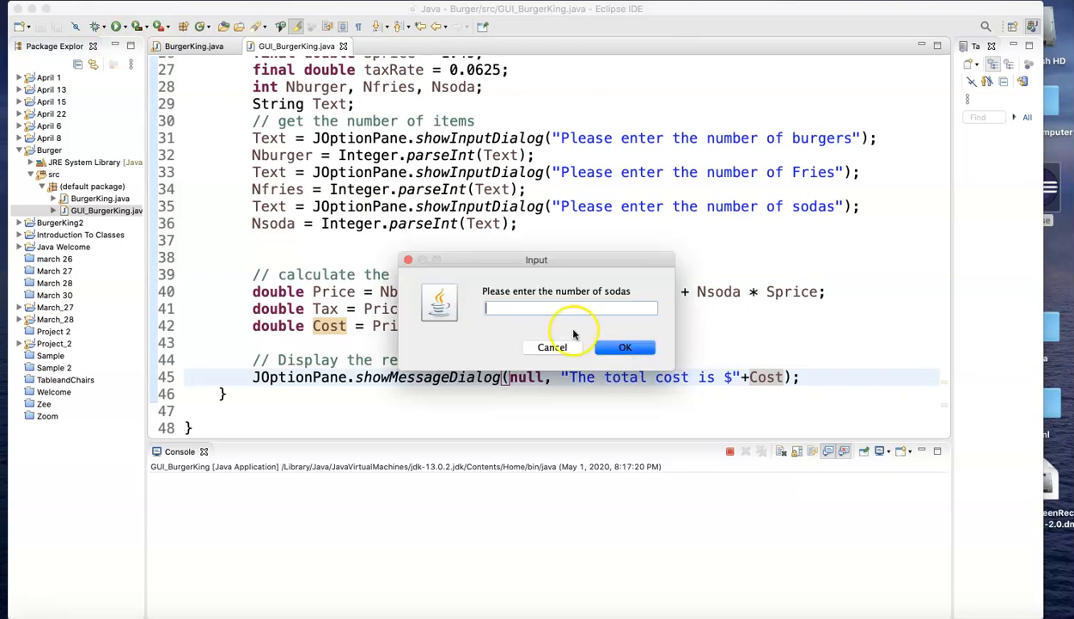
text(1)
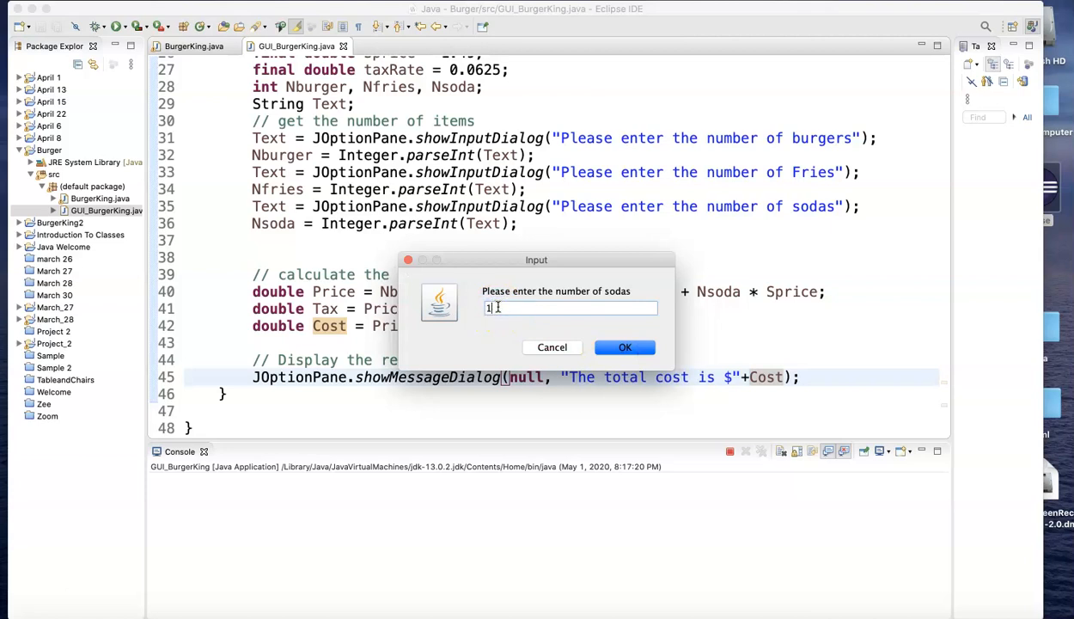
click(626, 347)
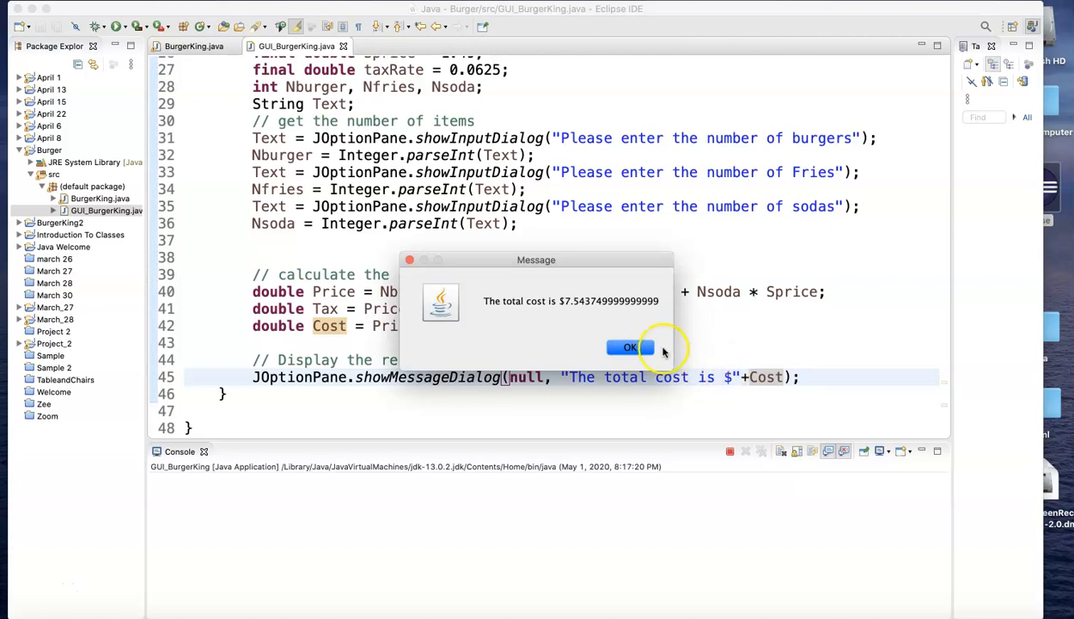
mouse_move(591, 301)
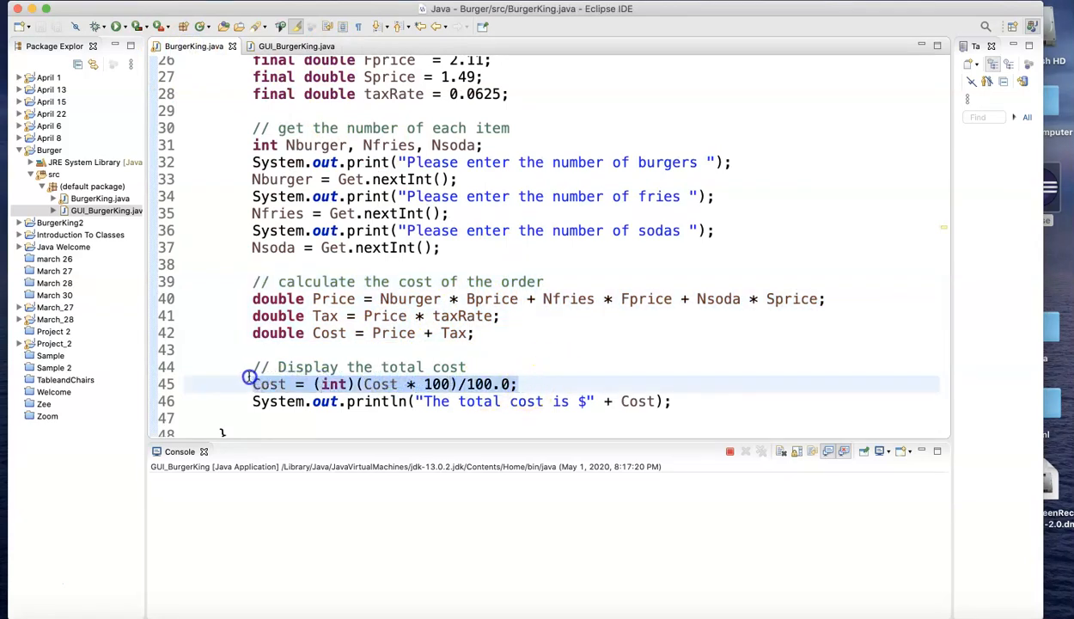
Paste Cost = (int)(Cost * 100)/100.0; above the showMessageDialog line in GUI_BurgerKing.java.
right_click(292, 384)
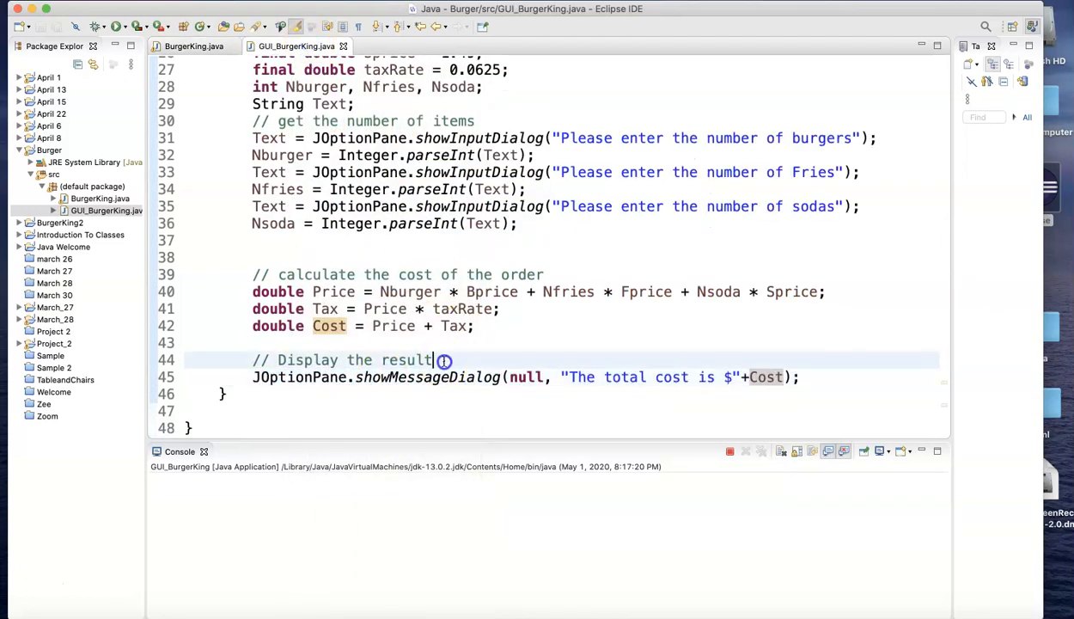
text(Cost = (int)(Cost * 100)/100.0;)
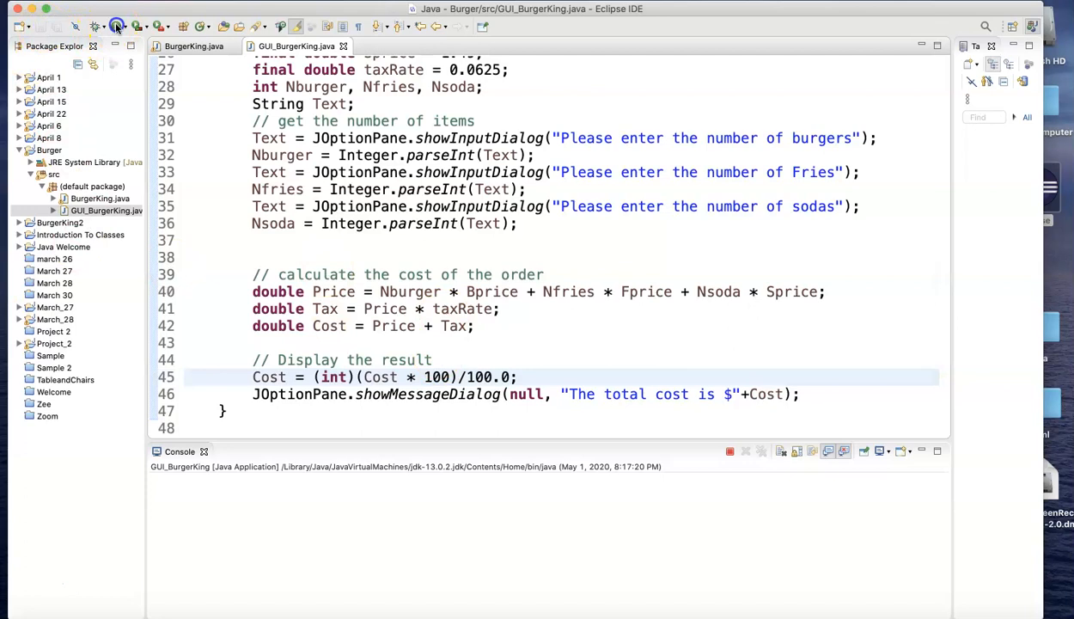
Run the rounded program with 2 burgers and 1 fries, getting $7.54, and dismiss the message.
click(117, 27)
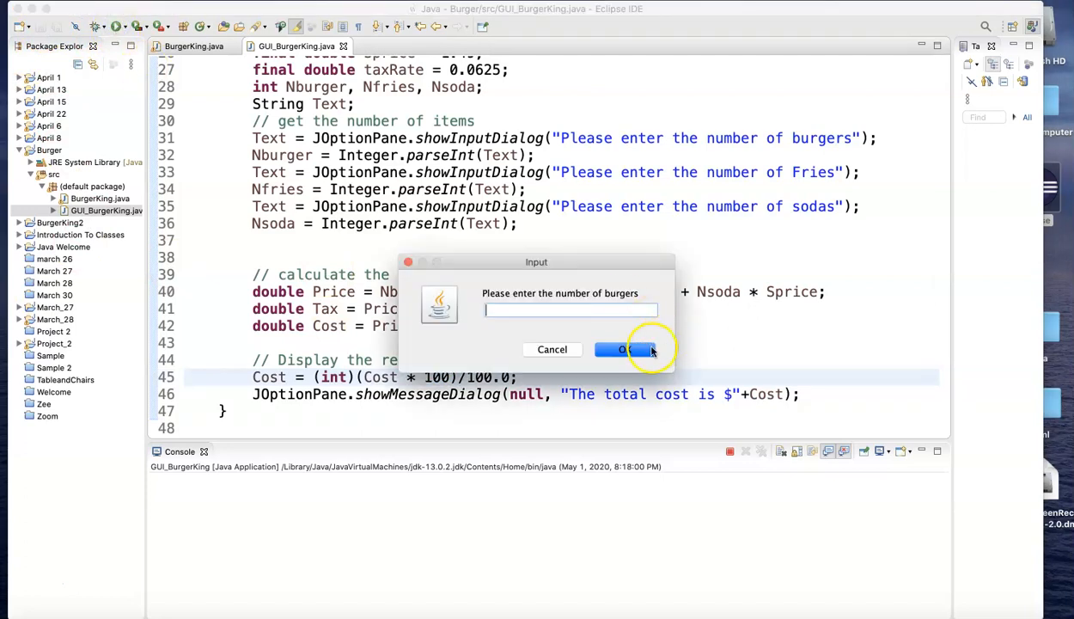
text(2)
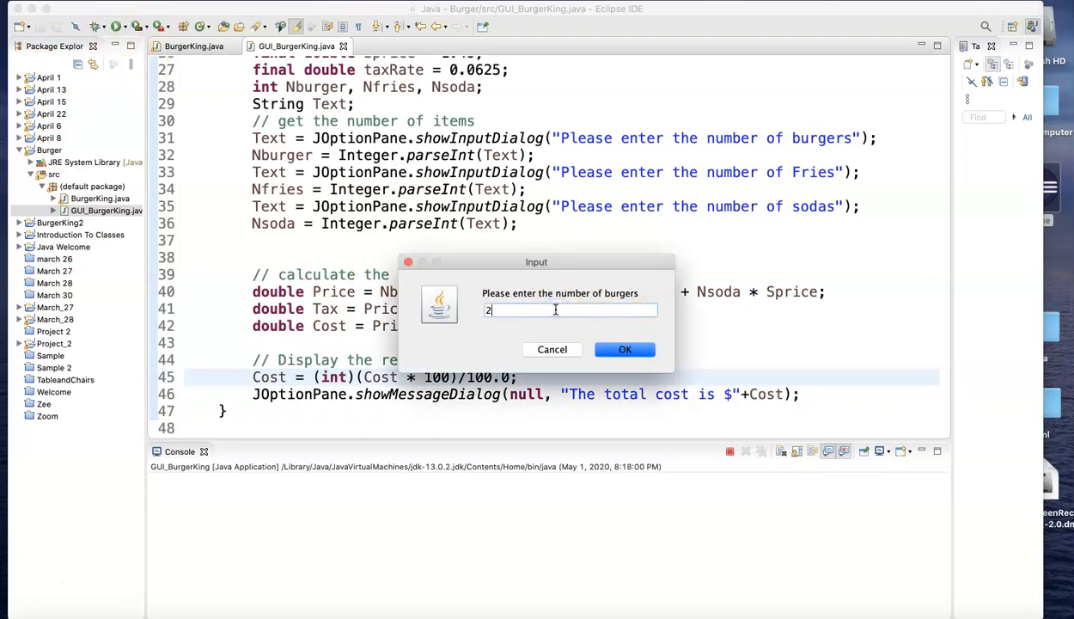
click(625, 349)
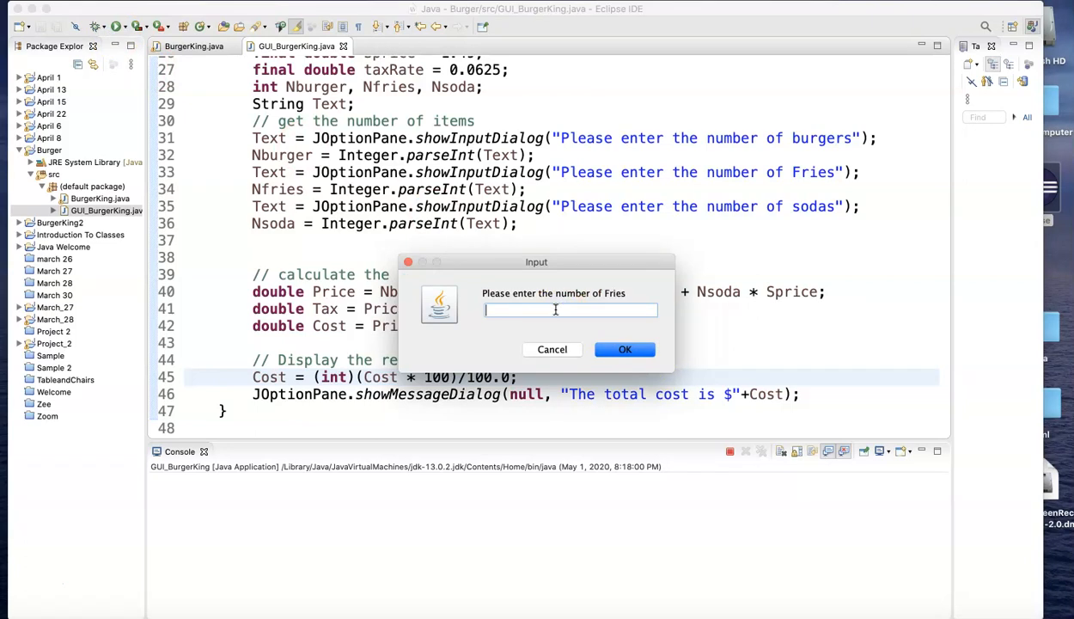
text(1)
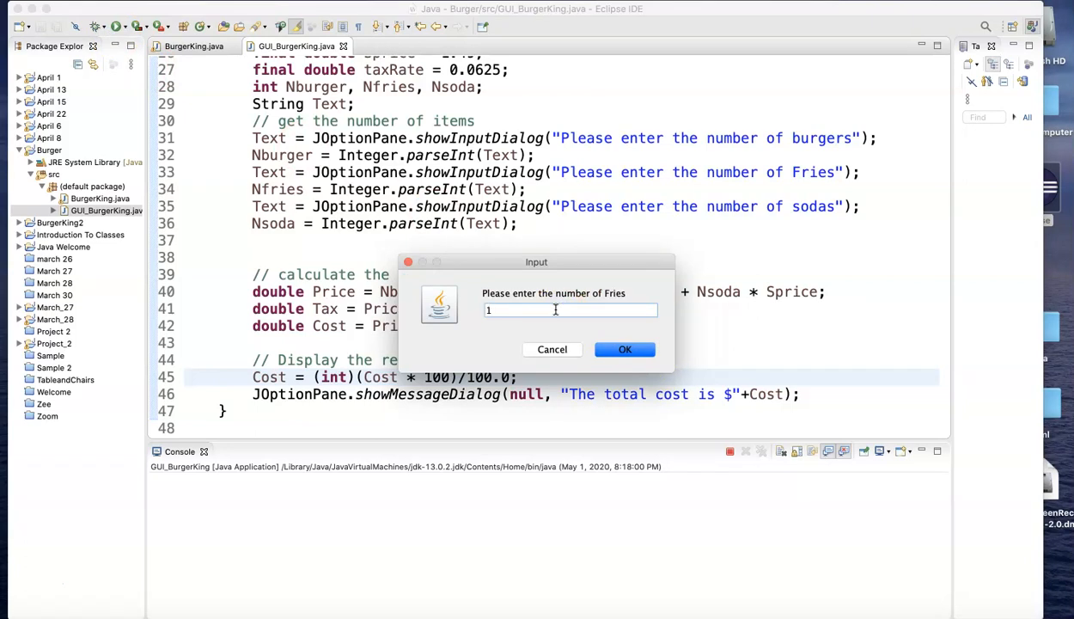
click(626, 348)
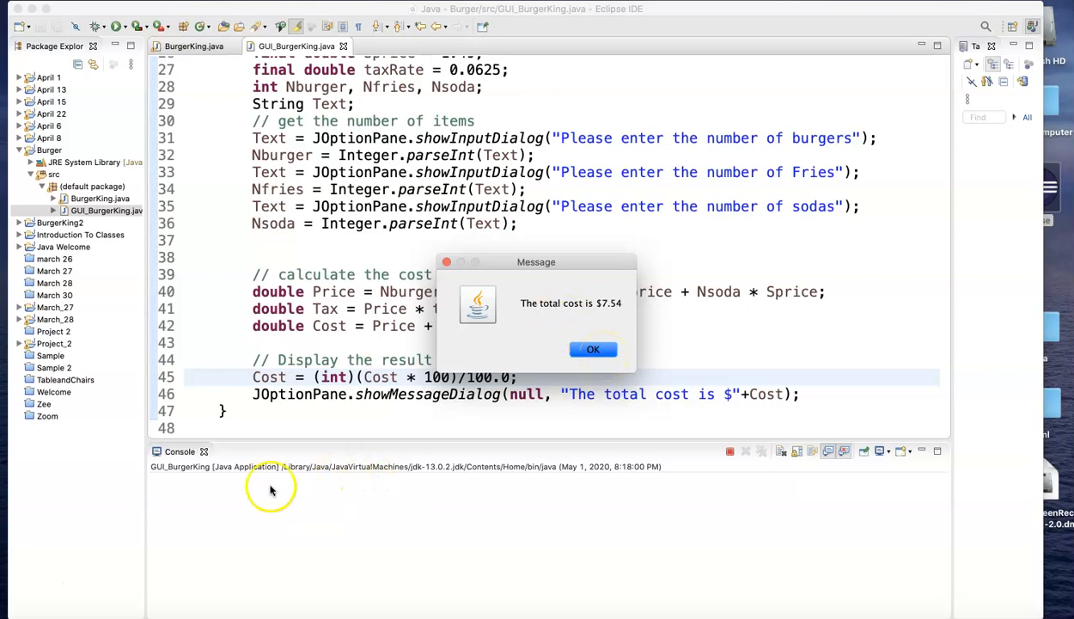
click(591, 348)
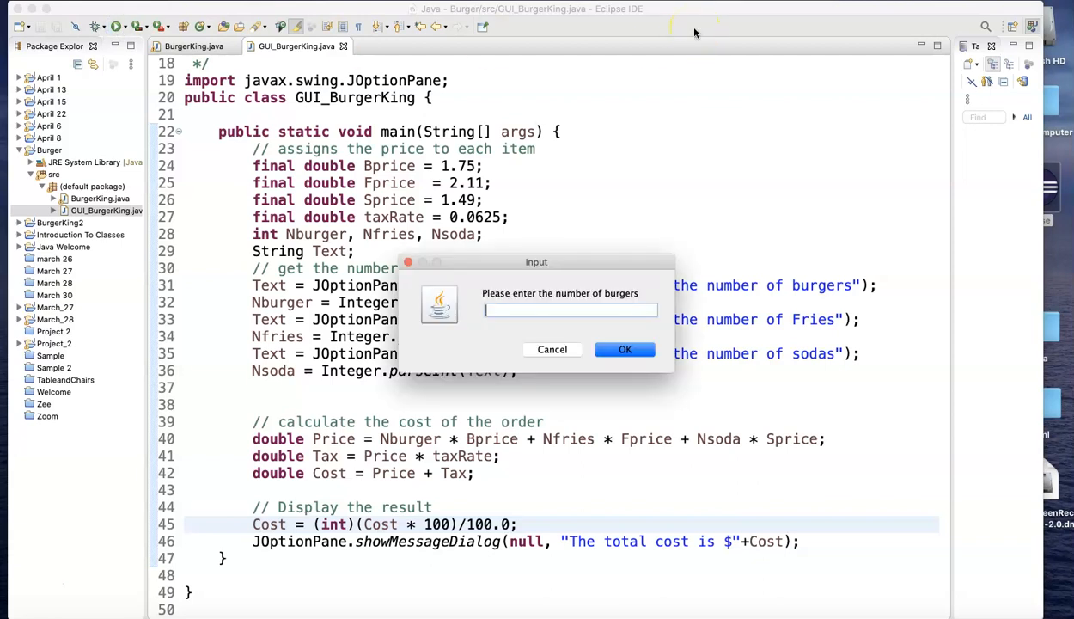
Answer the prompts with 3 fries and 2 sodas, get $9.89, and dismiss the result.
click(625, 349)
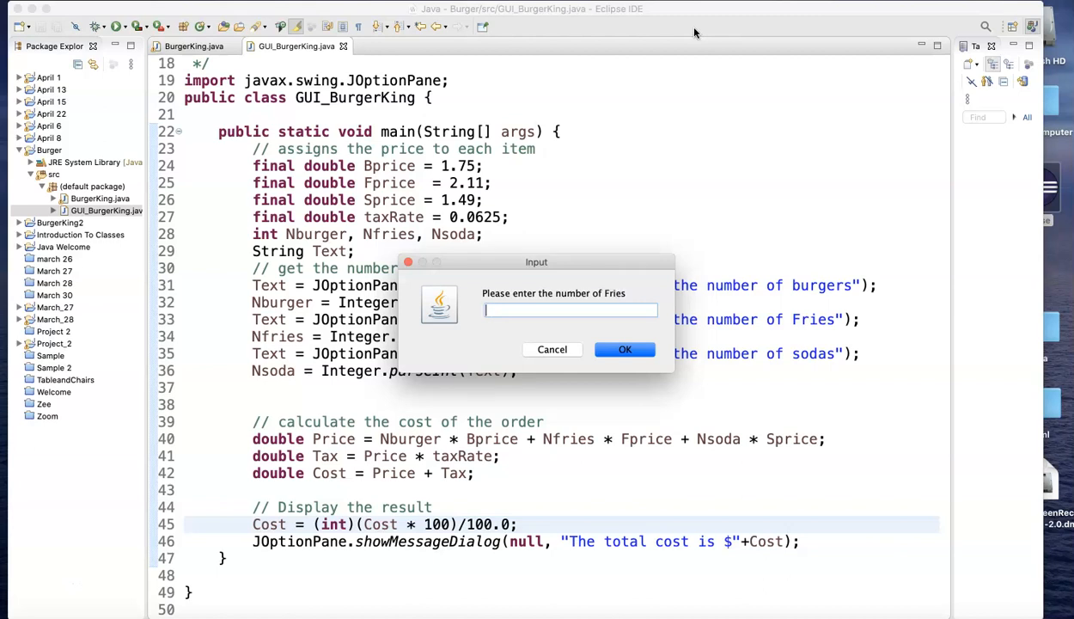
text(3)
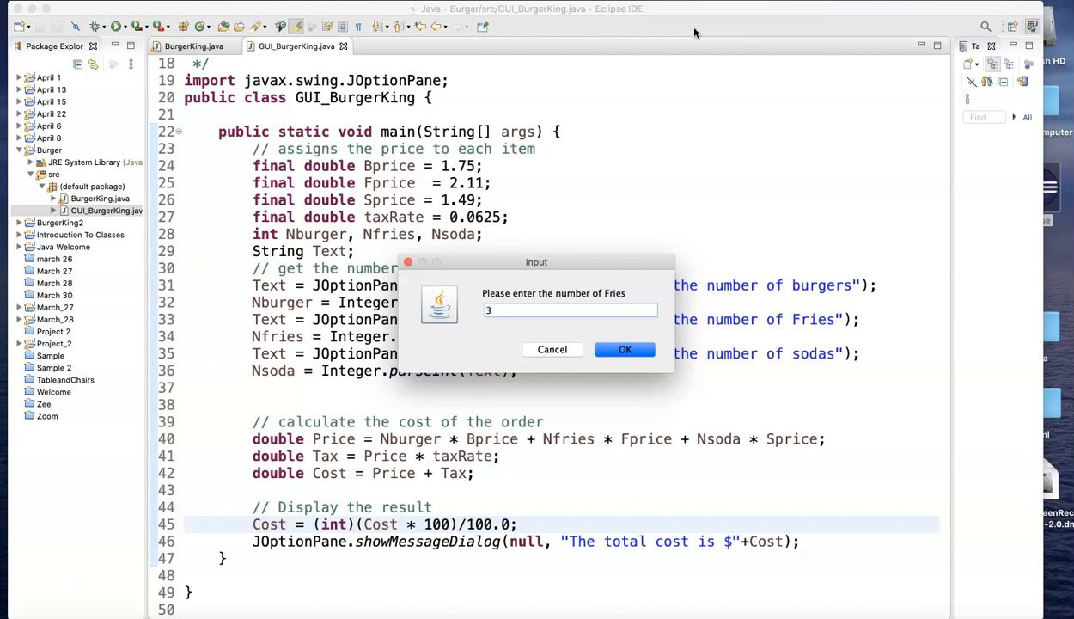
click(625, 349)
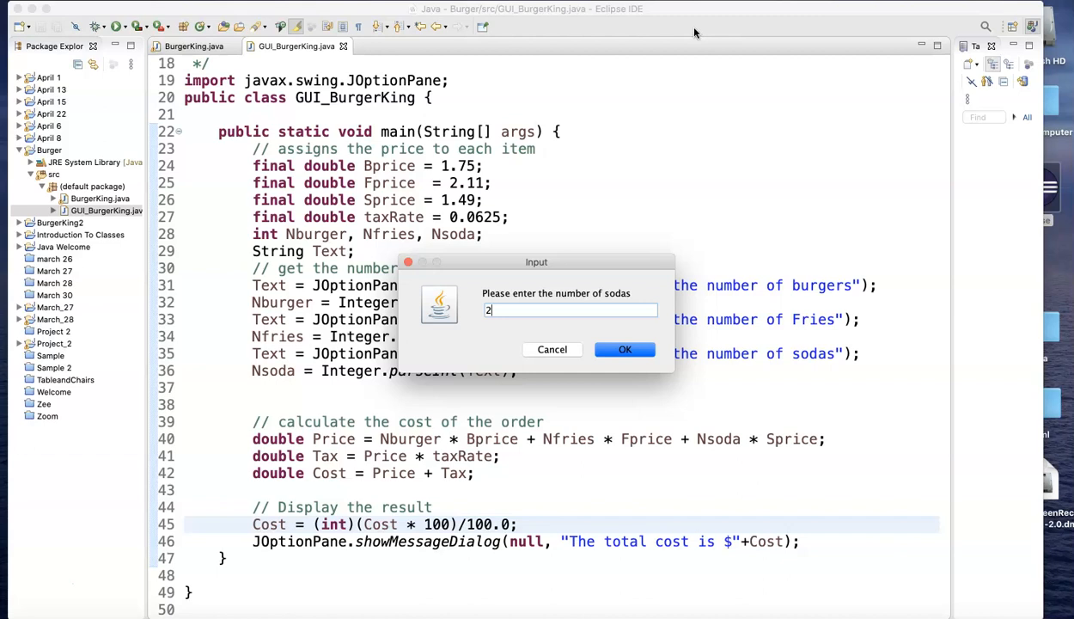
click(626, 349)
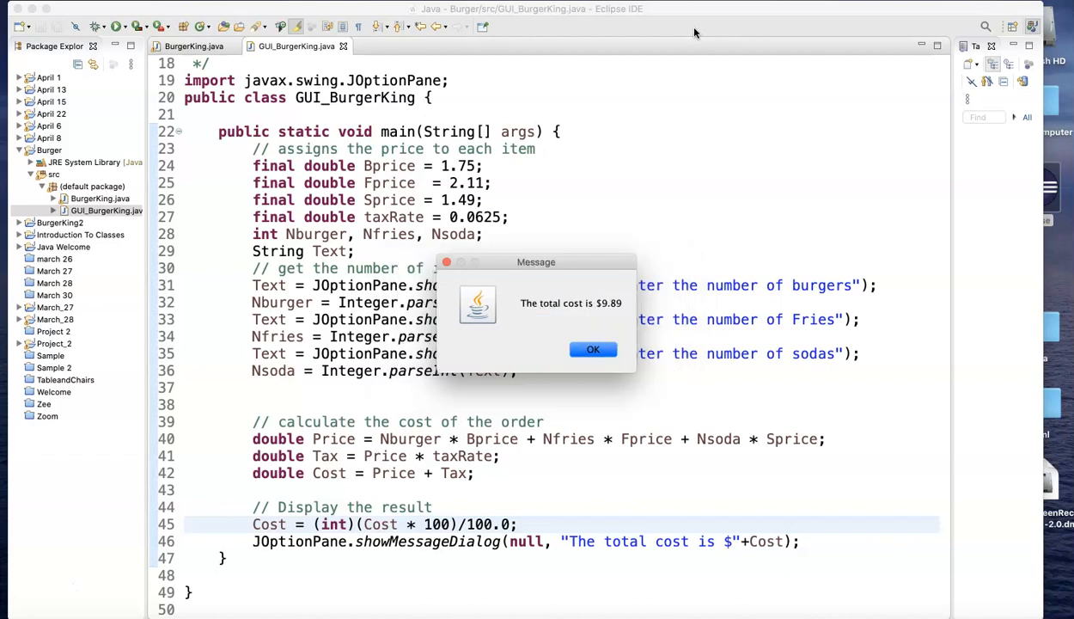
click(591, 349)
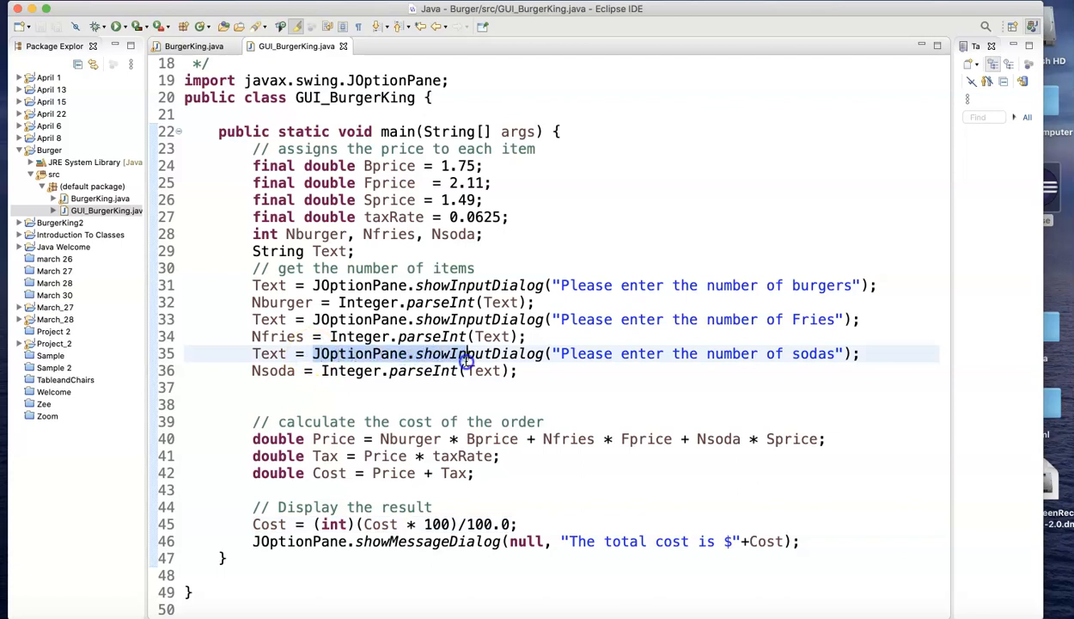
mouse_move(553, 354)
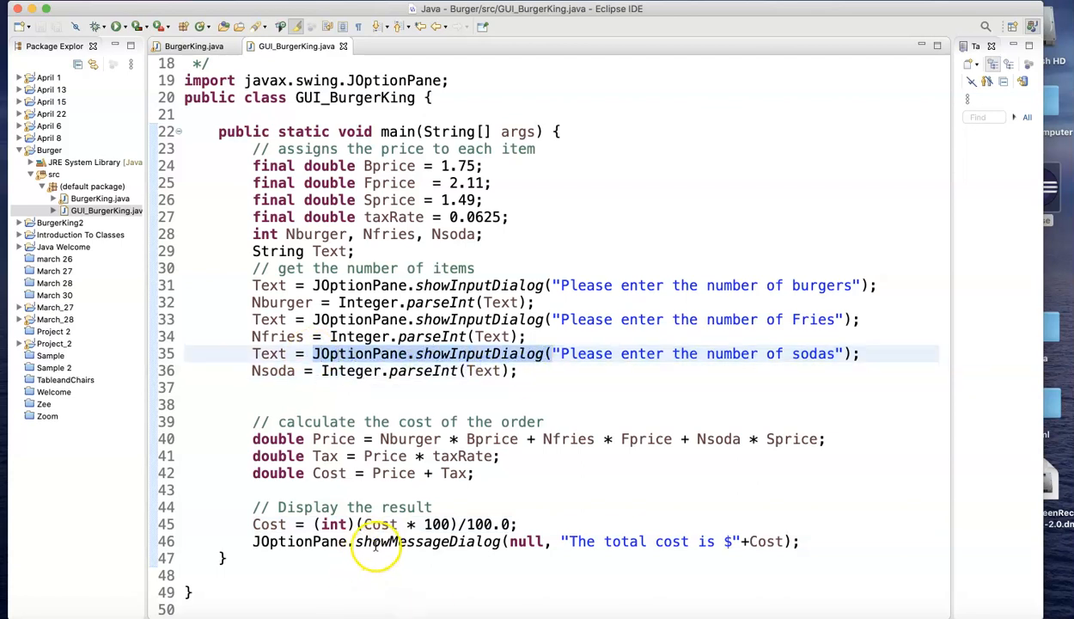
click(522, 542)
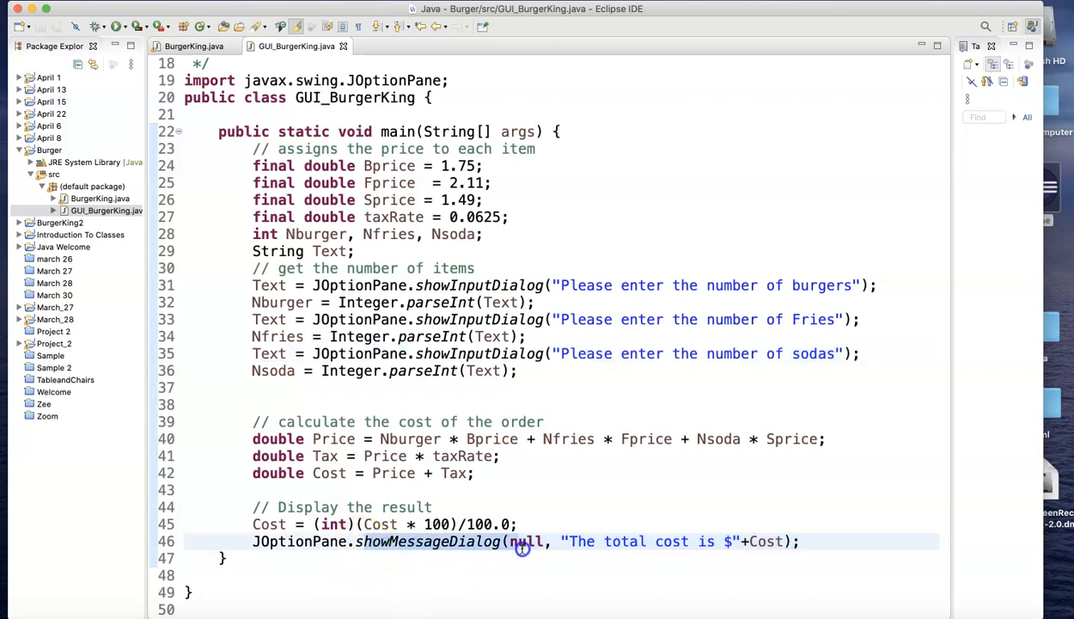